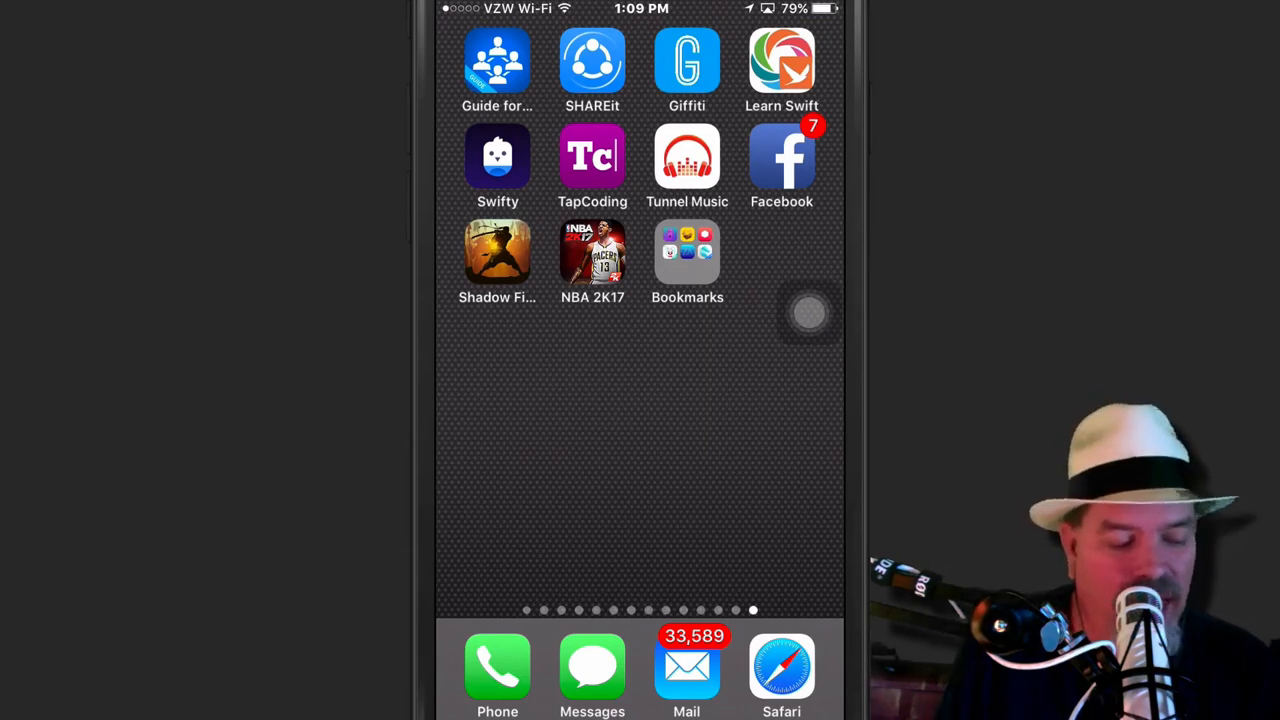
# Try the old TweakBox shortcut from the Bookmarks folder.
pyautogui.click(687, 255)
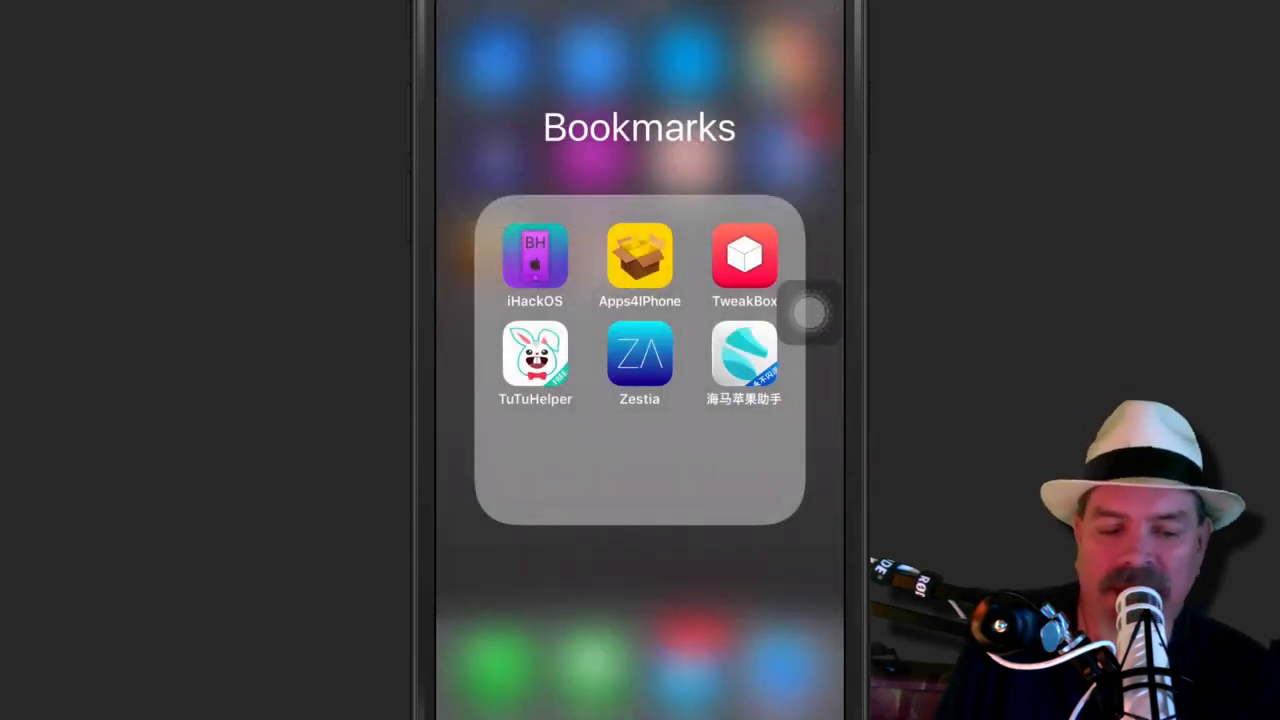
pyautogui.click(744, 255)
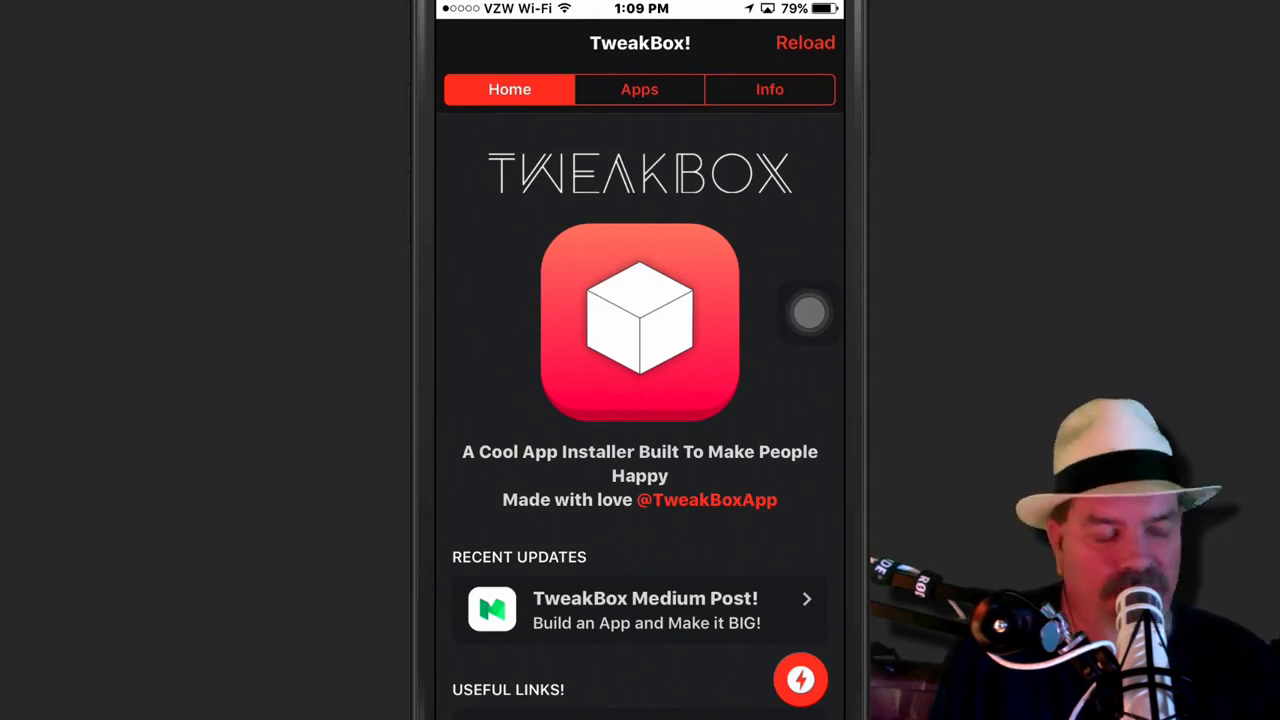
pyautogui.click(639, 89)
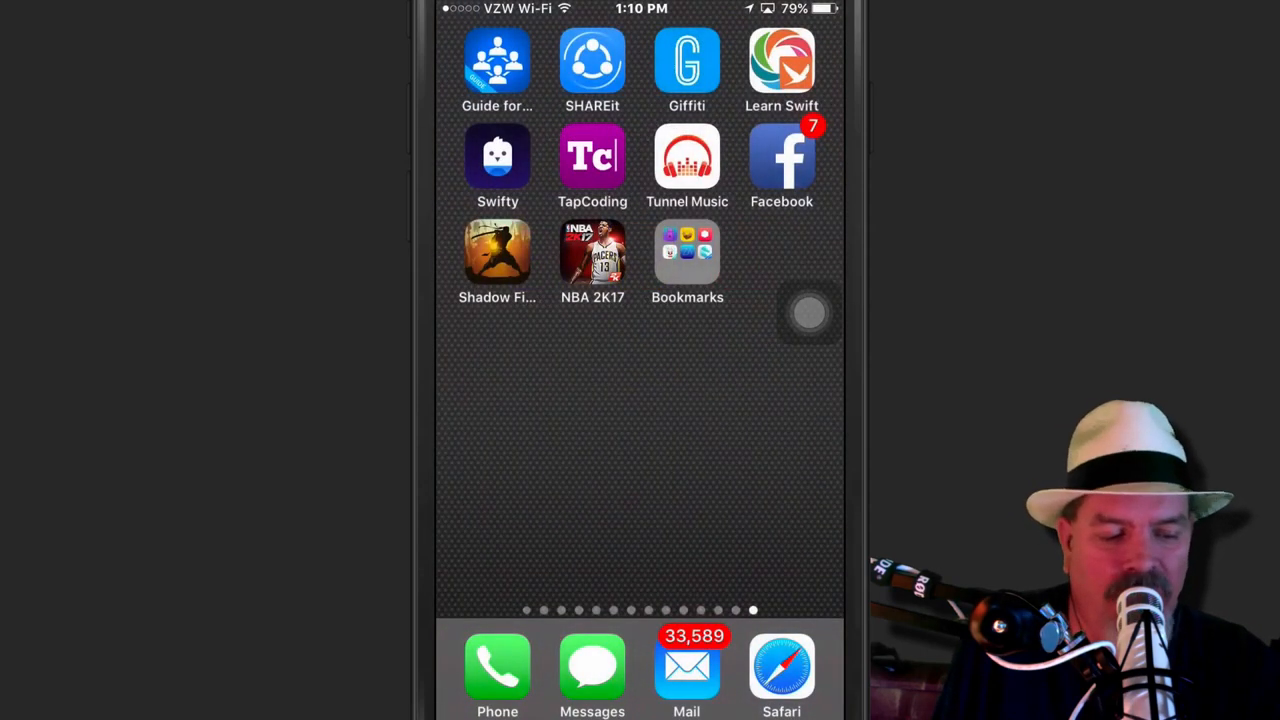
# Open tweakboxapp.com in Safari.
pyautogui.click(781, 670)
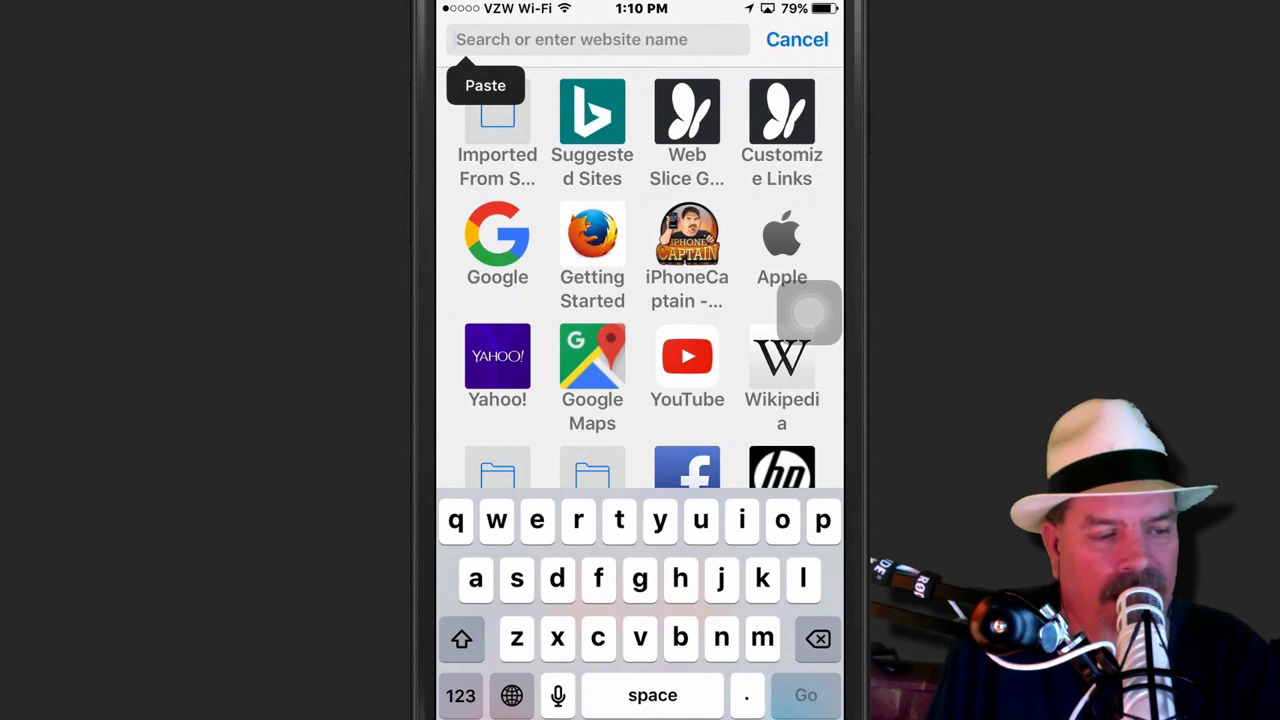
pyautogui.write('tweakboxapp.com — Favorites')
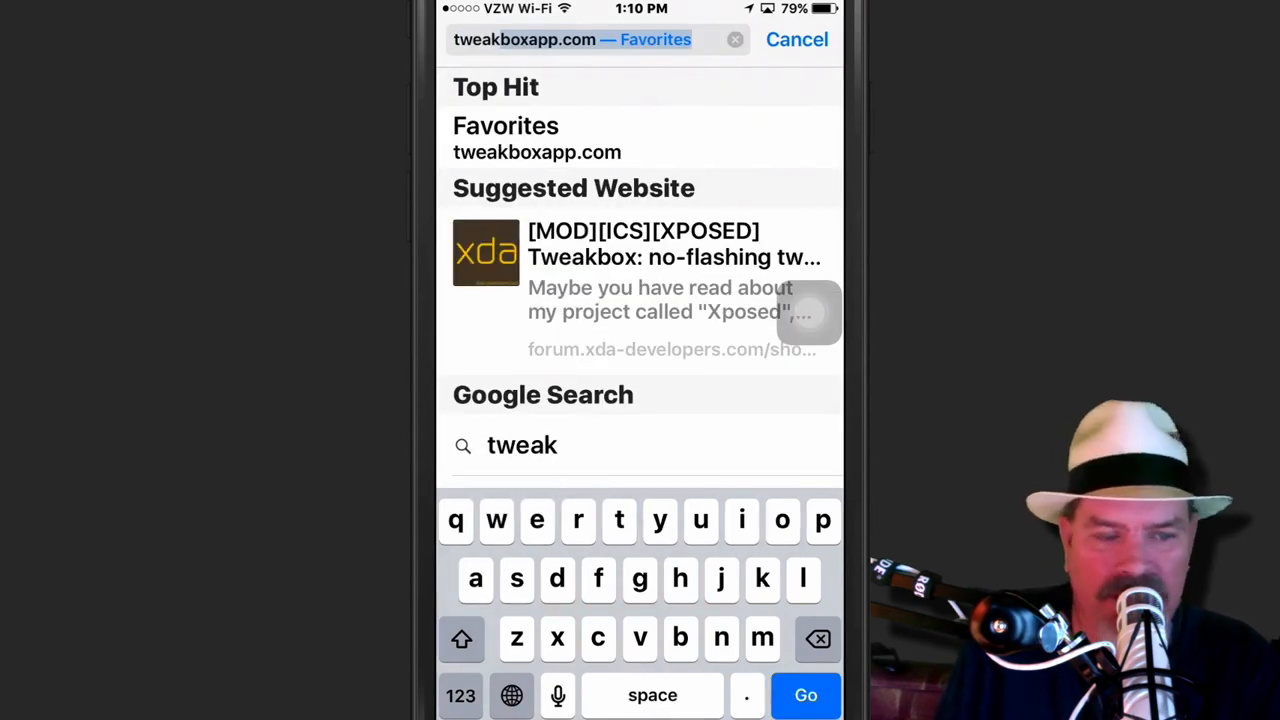
pyautogui.click(537, 138)
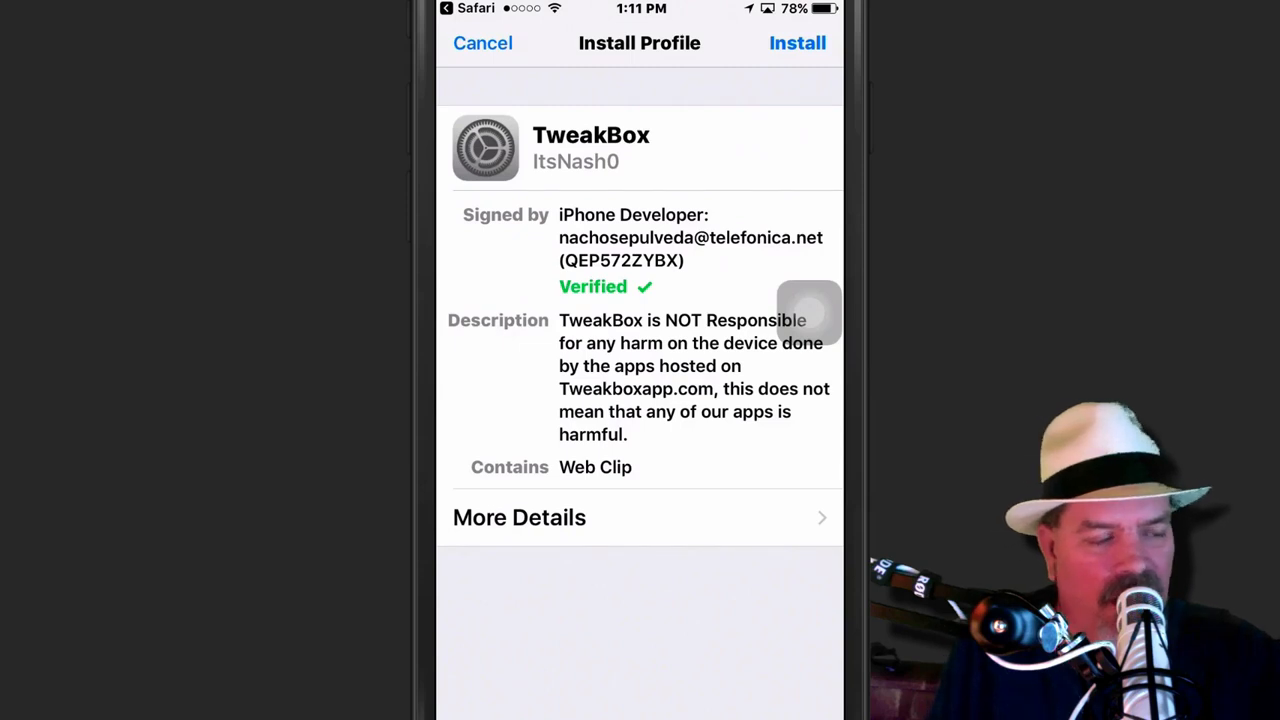
# Install the TweakBox profile, accept the consent prompt, and finish with Done.
pyautogui.click(797, 42)
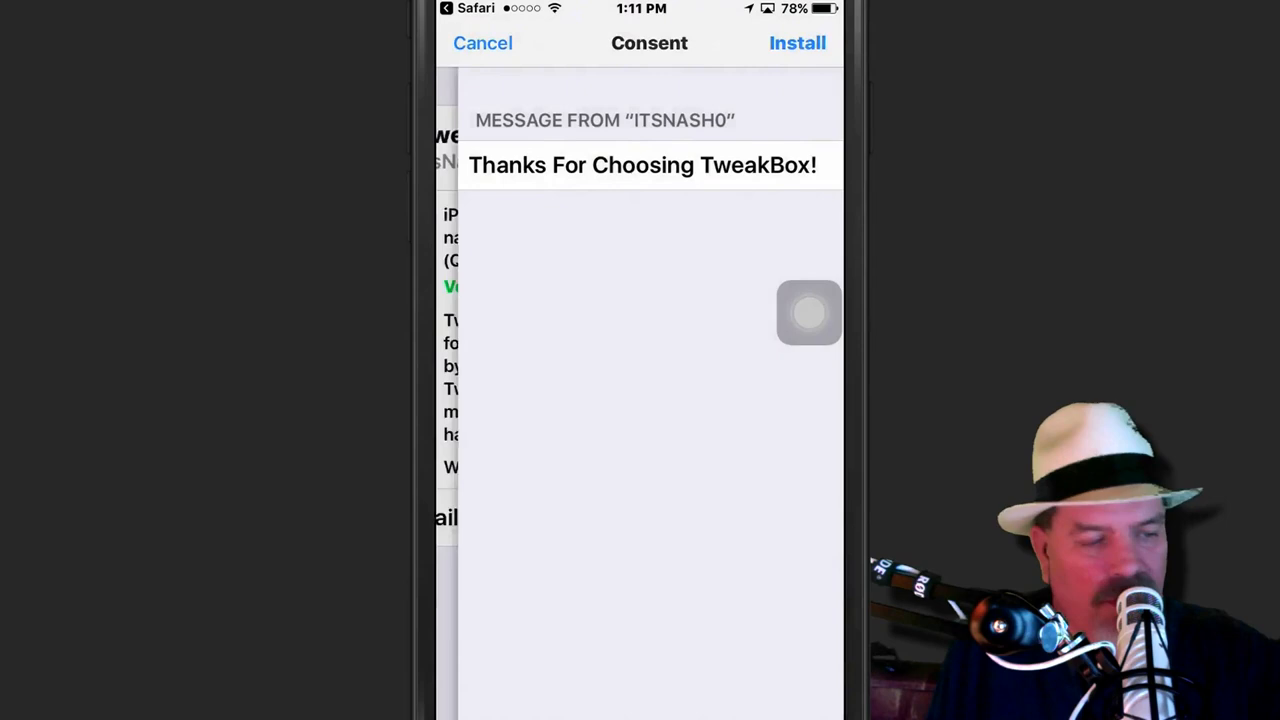
pyautogui.click(797, 42)
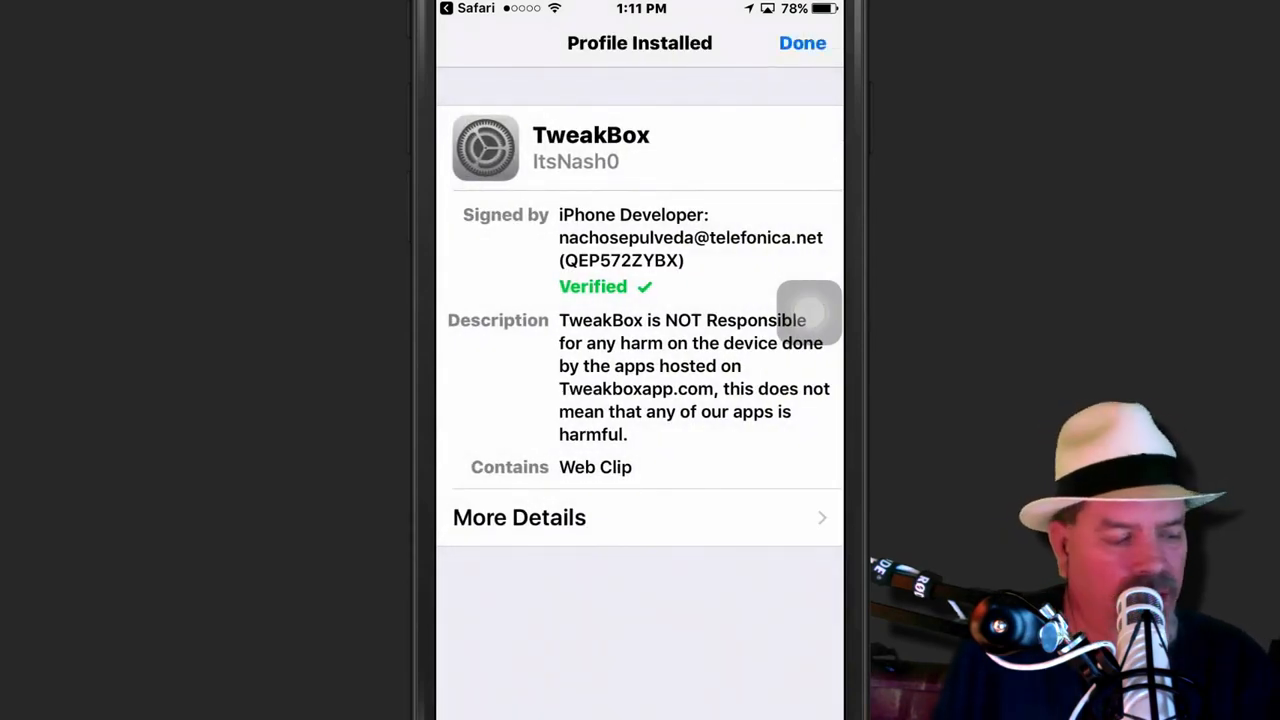
pyautogui.click(802, 42)
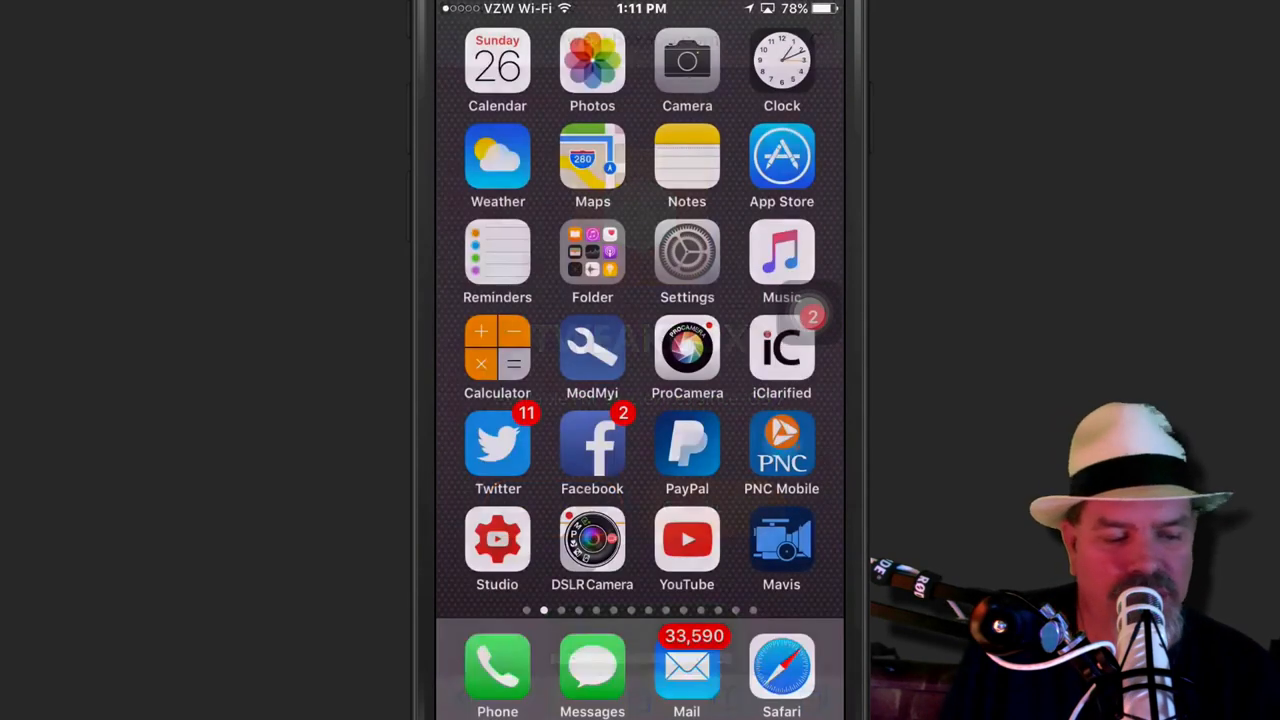
# Swipe two home screen pages left and launch the TweakBox icon.
pyautogui.click(687, 252)
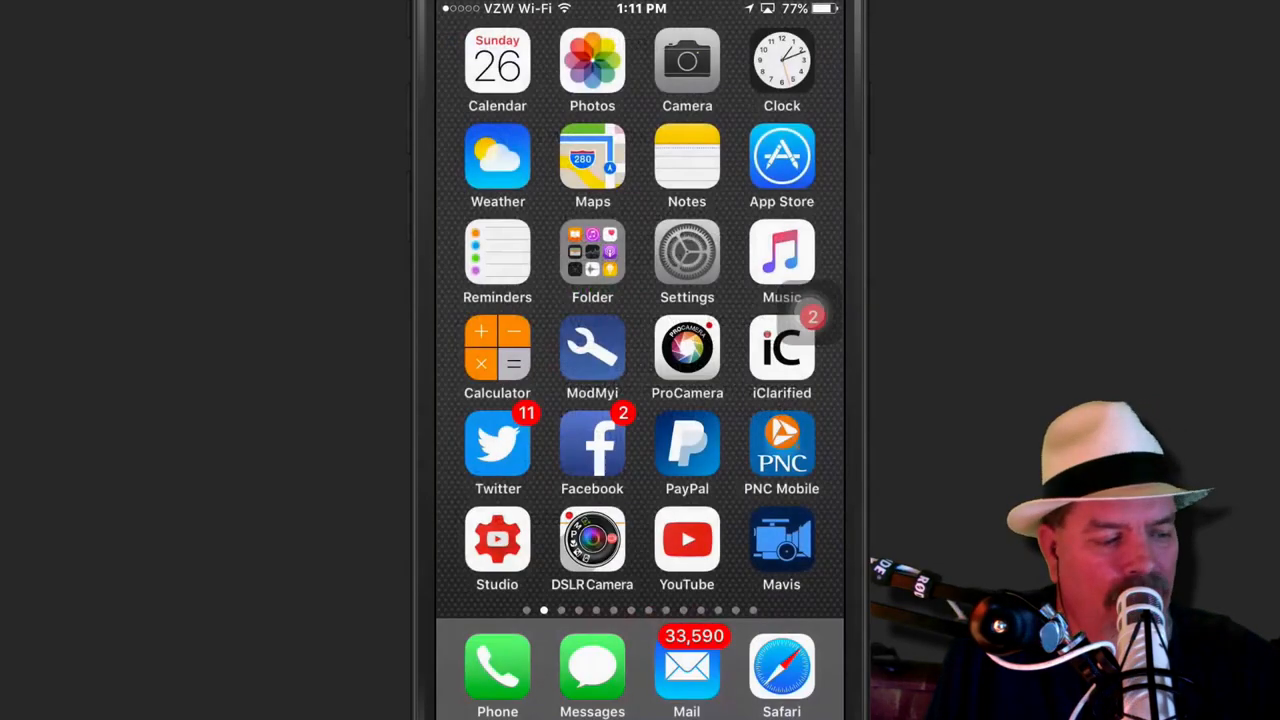
pyautogui.hscroll(-3)
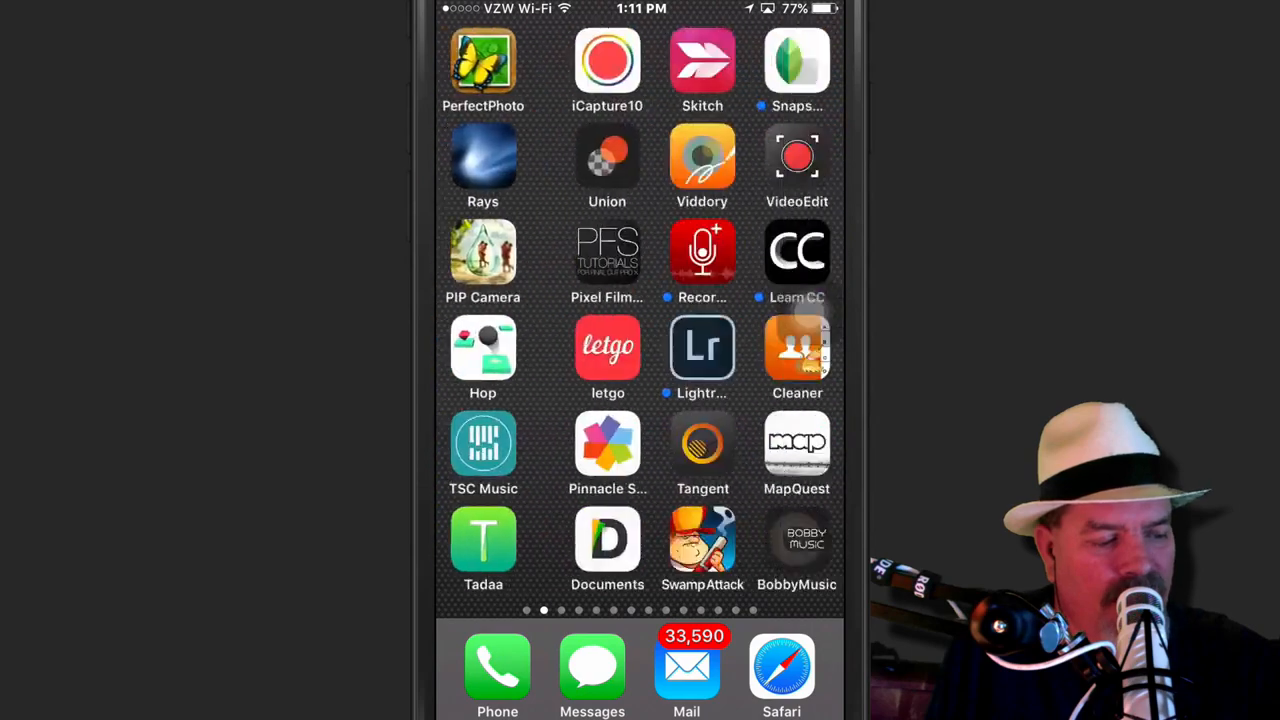
pyautogui.hscroll(-3)
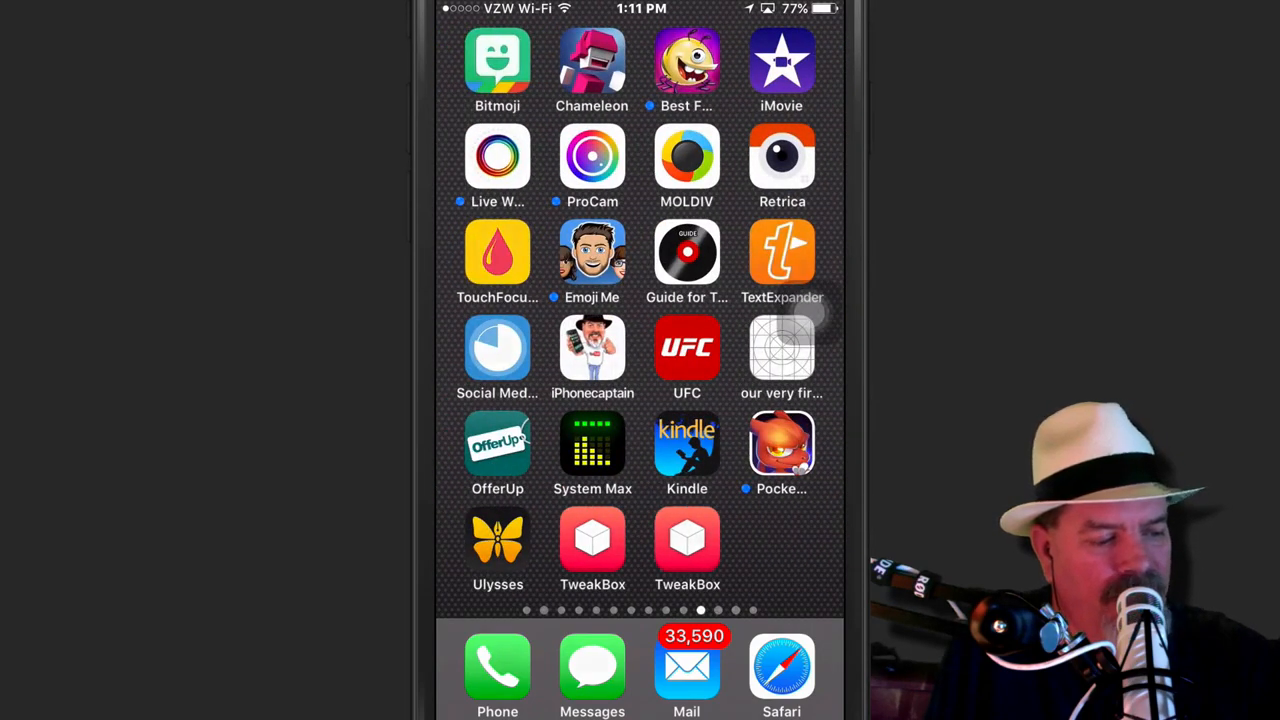
pyautogui.click(592, 538)
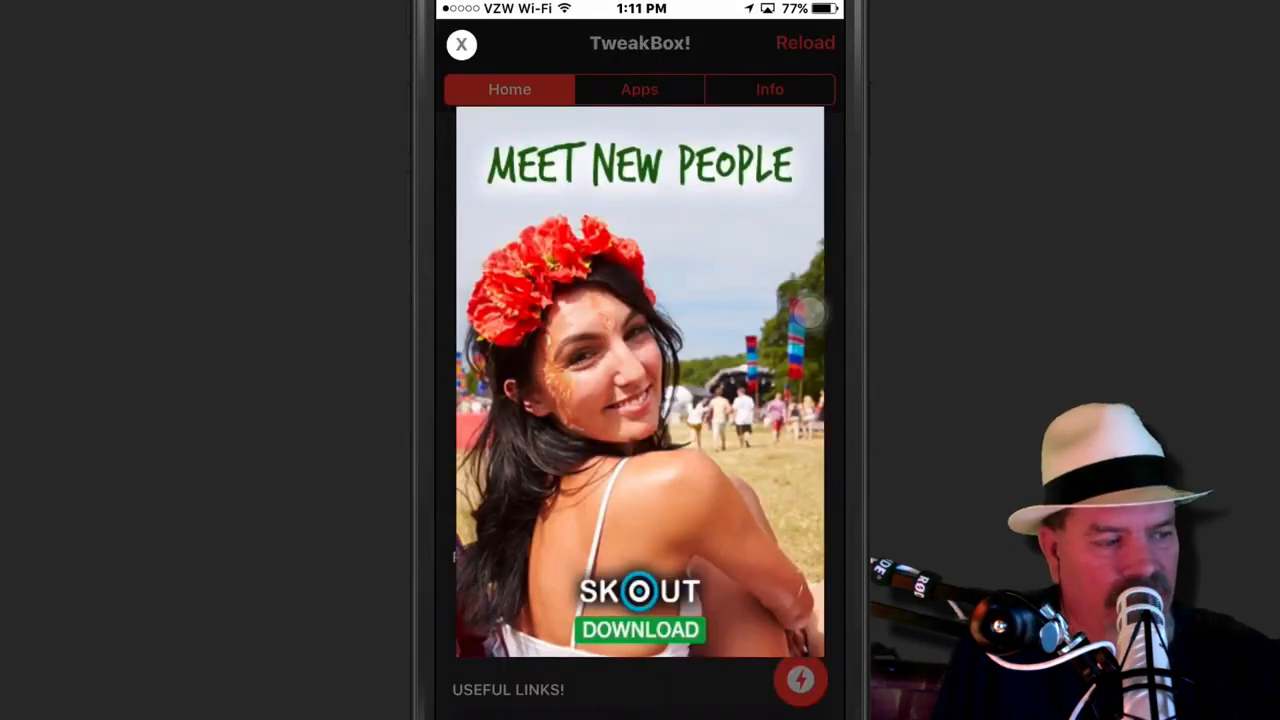
# Close the ad, then browse the Flash Apps! list under the Apps tab.
pyautogui.click(461, 43)
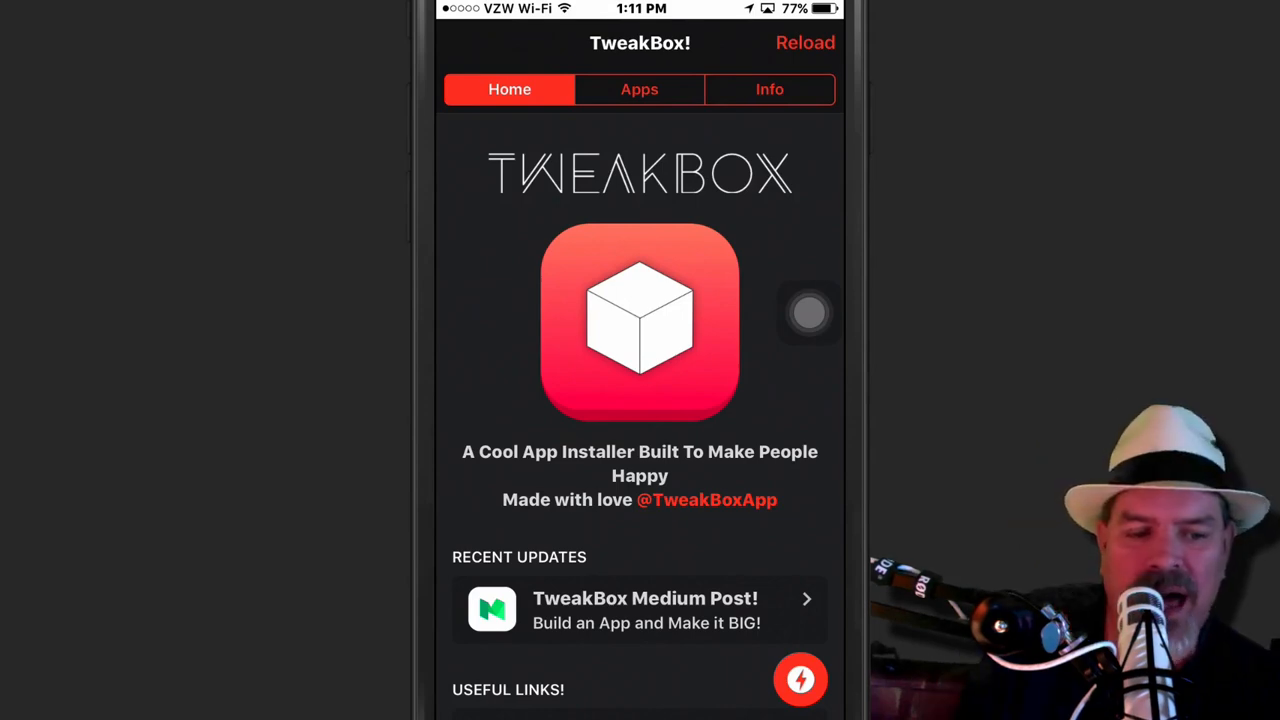
pyautogui.click(639, 89)
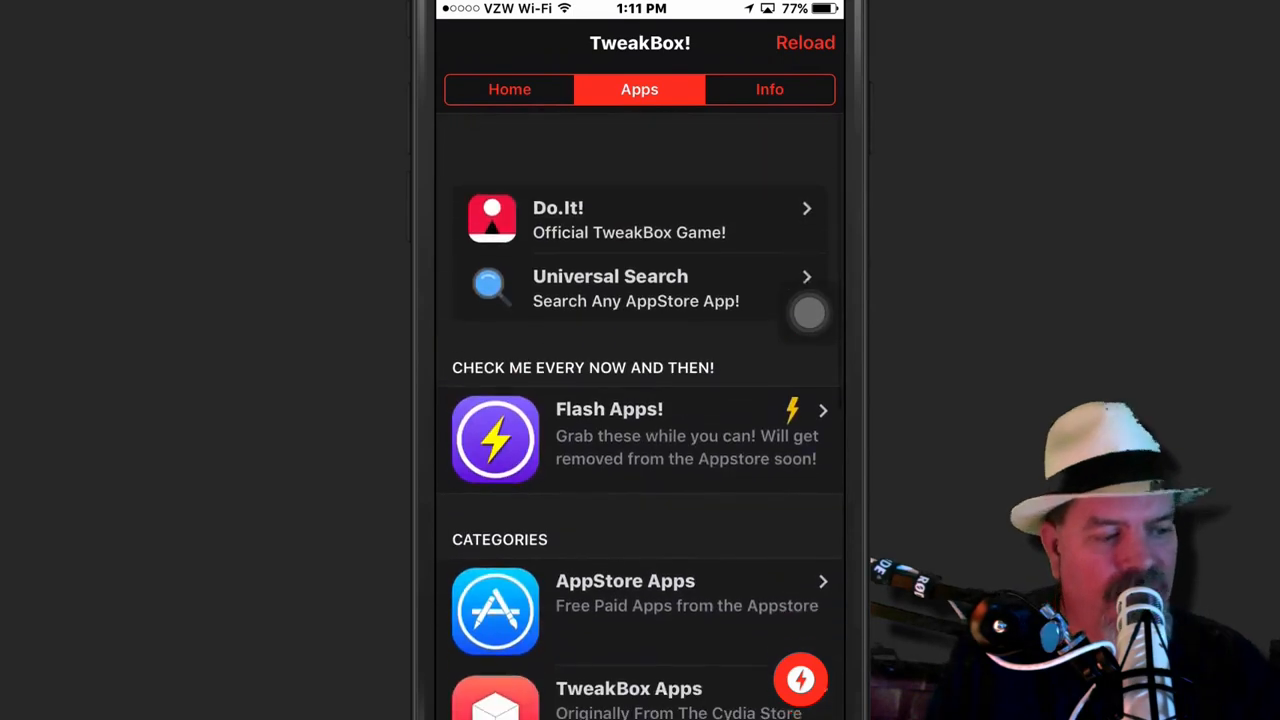
pyautogui.click(640, 435)
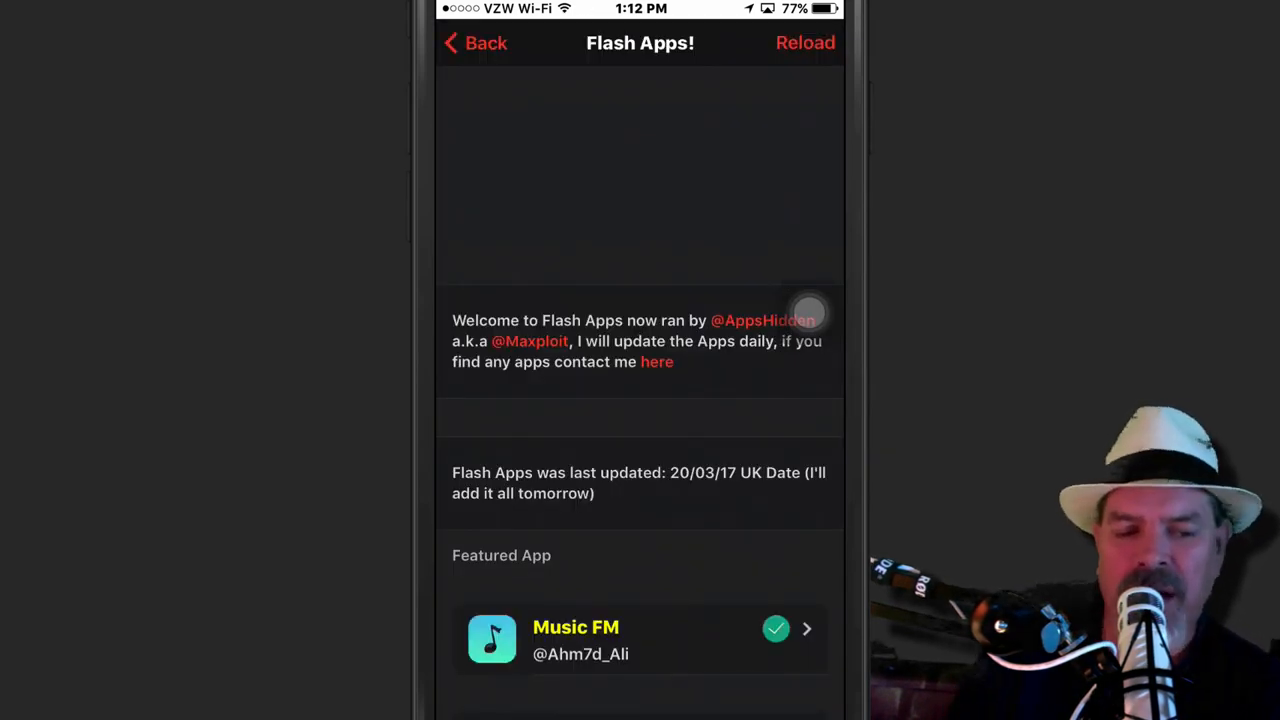
pyautogui.scroll(-3)
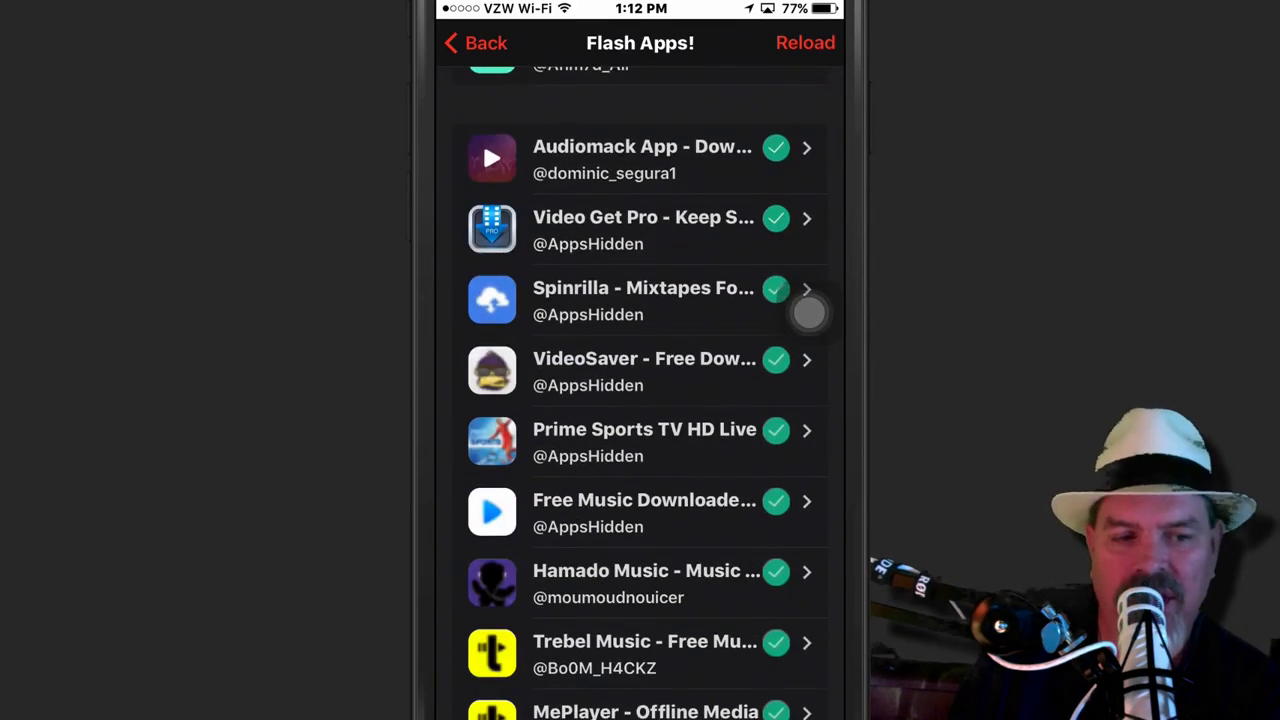
pyautogui.scroll(-3)
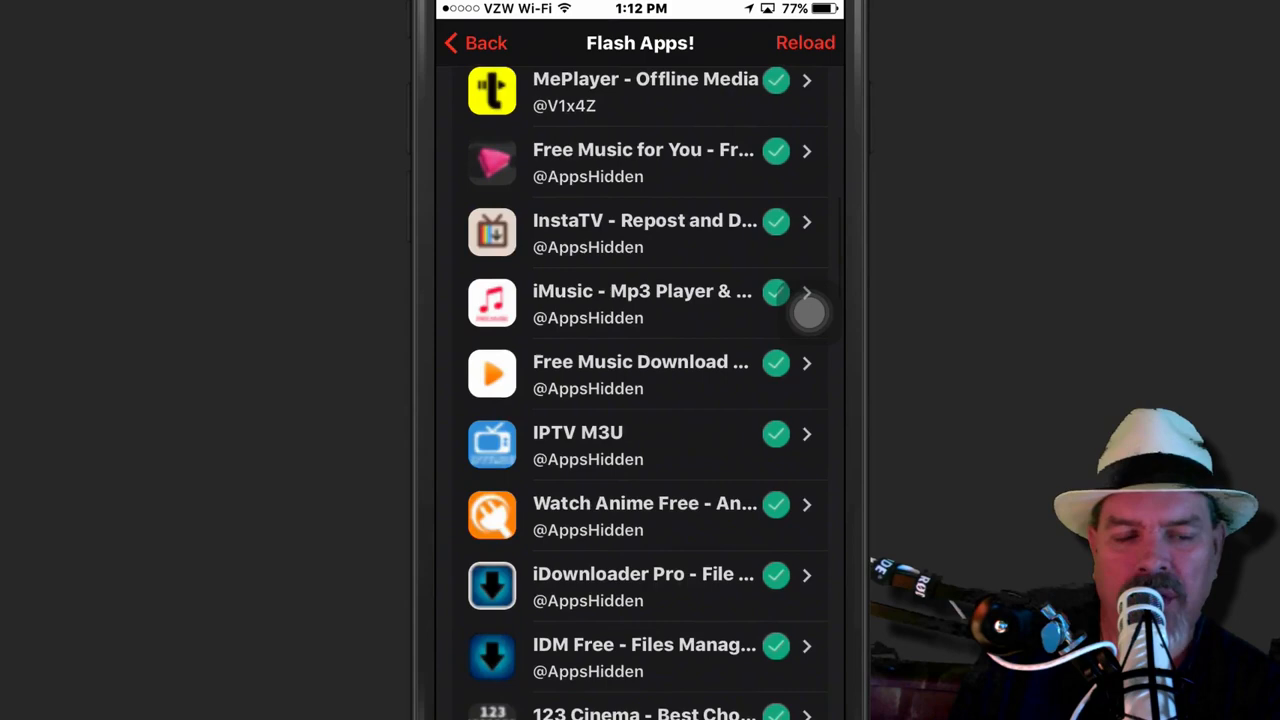
pyautogui.scroll(-3)
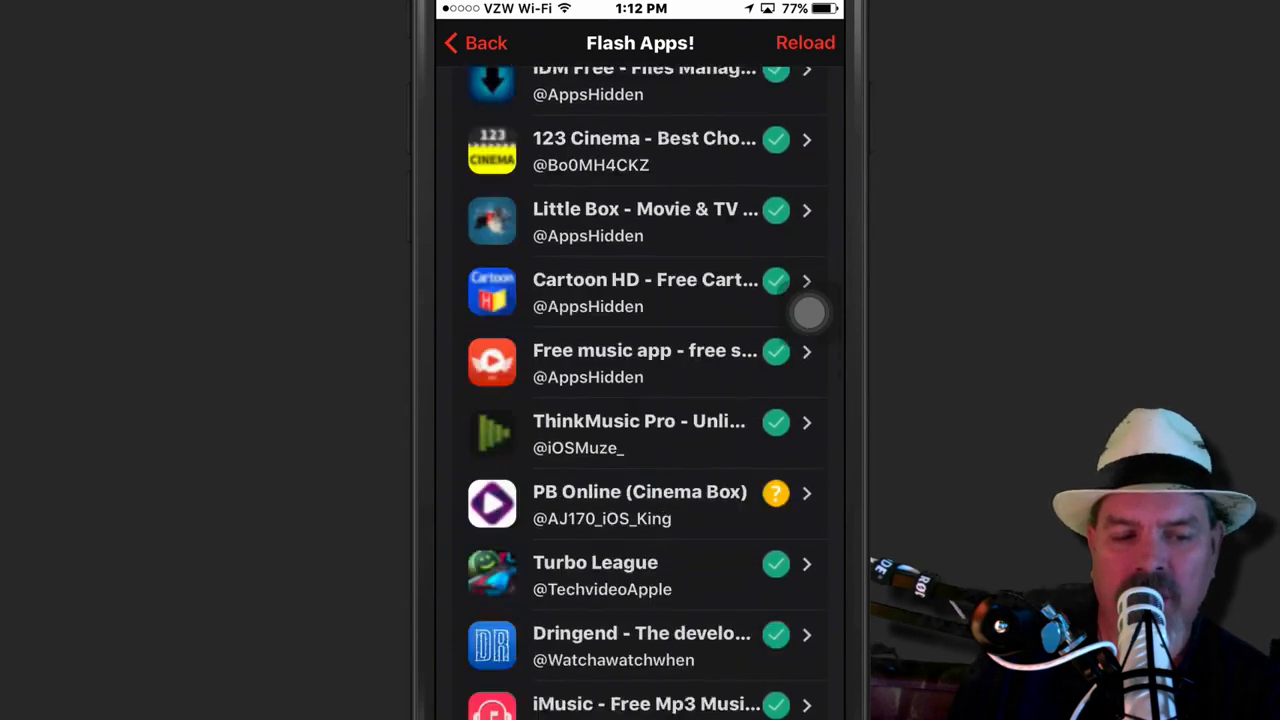
pyautogui.scroll(3)
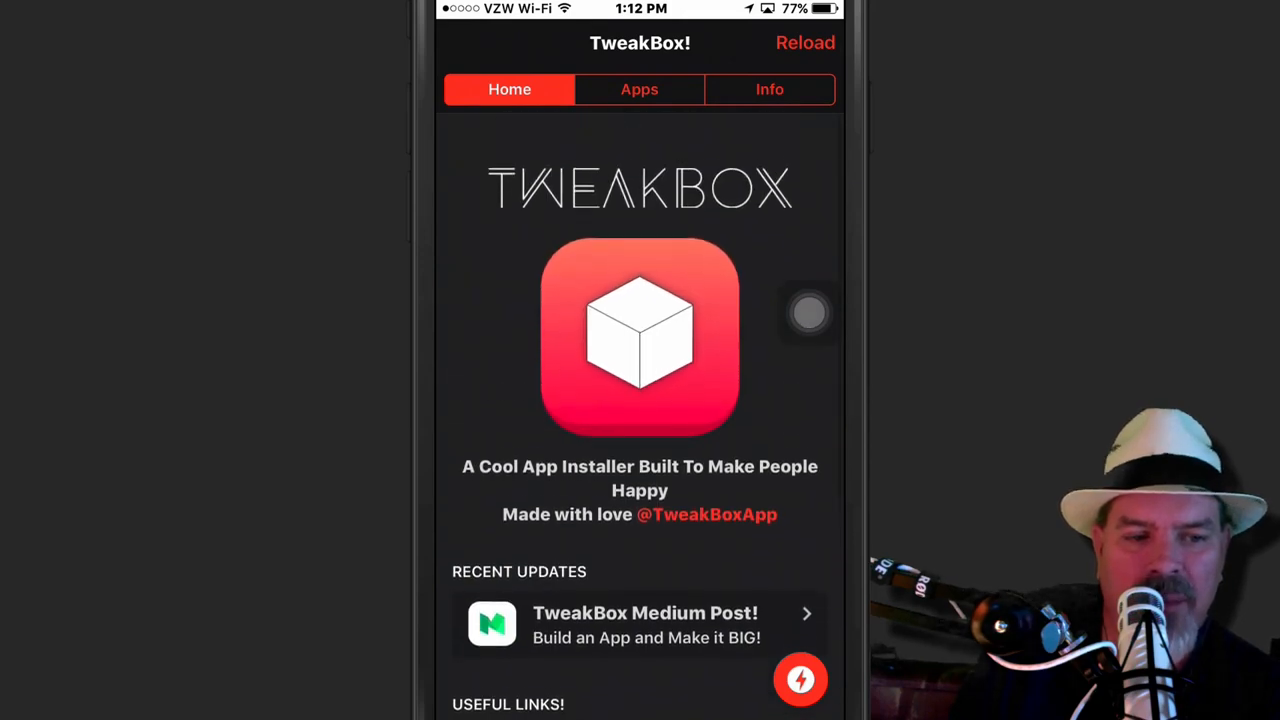
# Scroll the Apps categories, then reopen and scroll through the Flash Apps! list.
pyautogui.click(639, 89)
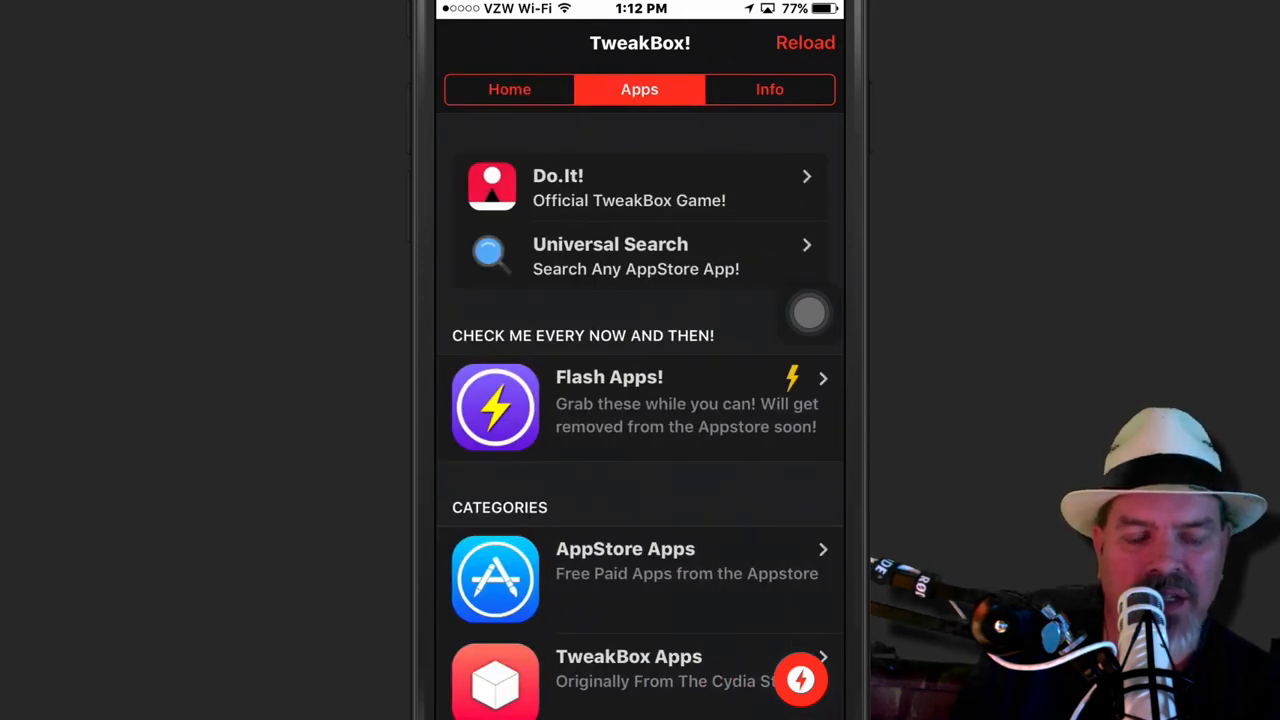
pyautogui.scroll(-3)
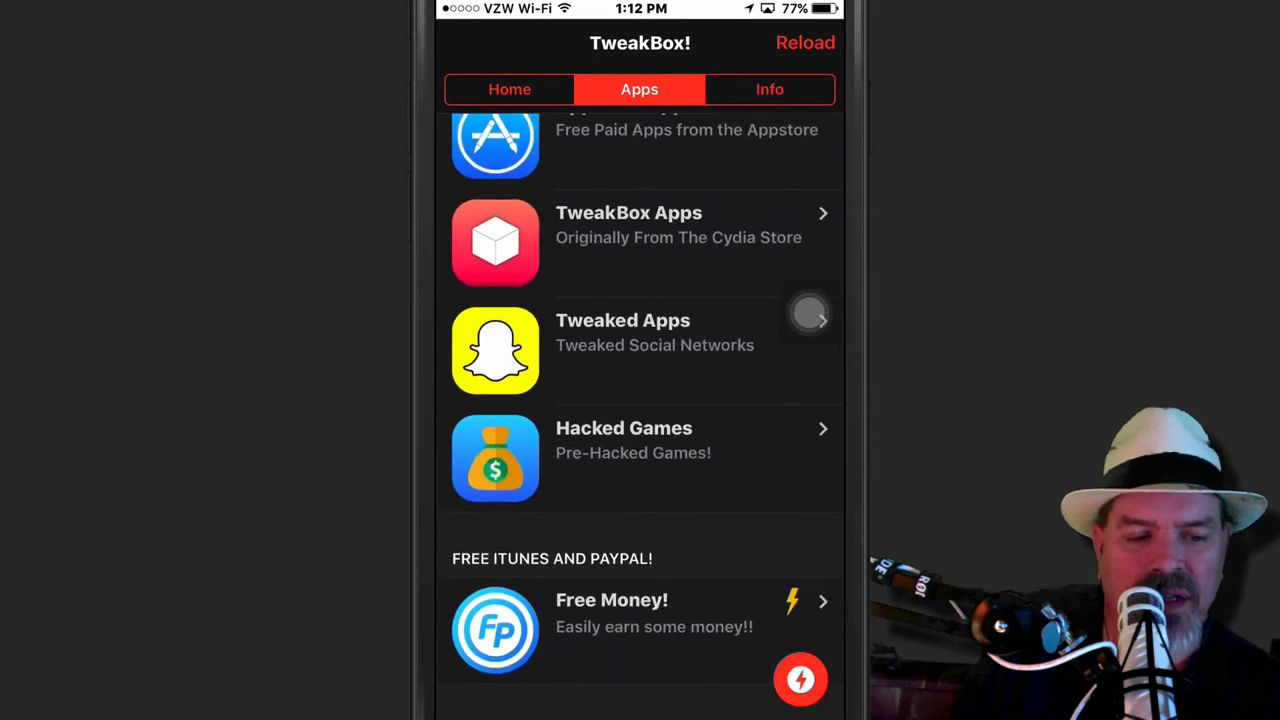
pyautogui.scroll(3)
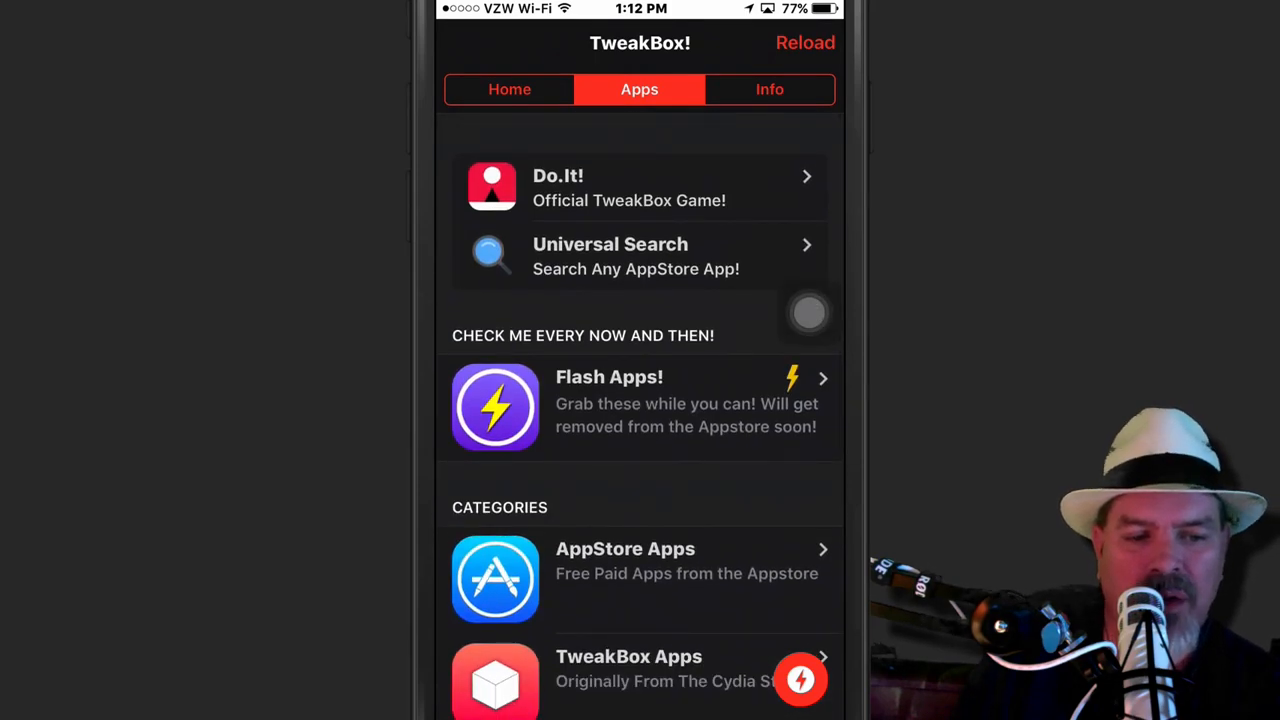
pyautogui.click(640, 401)
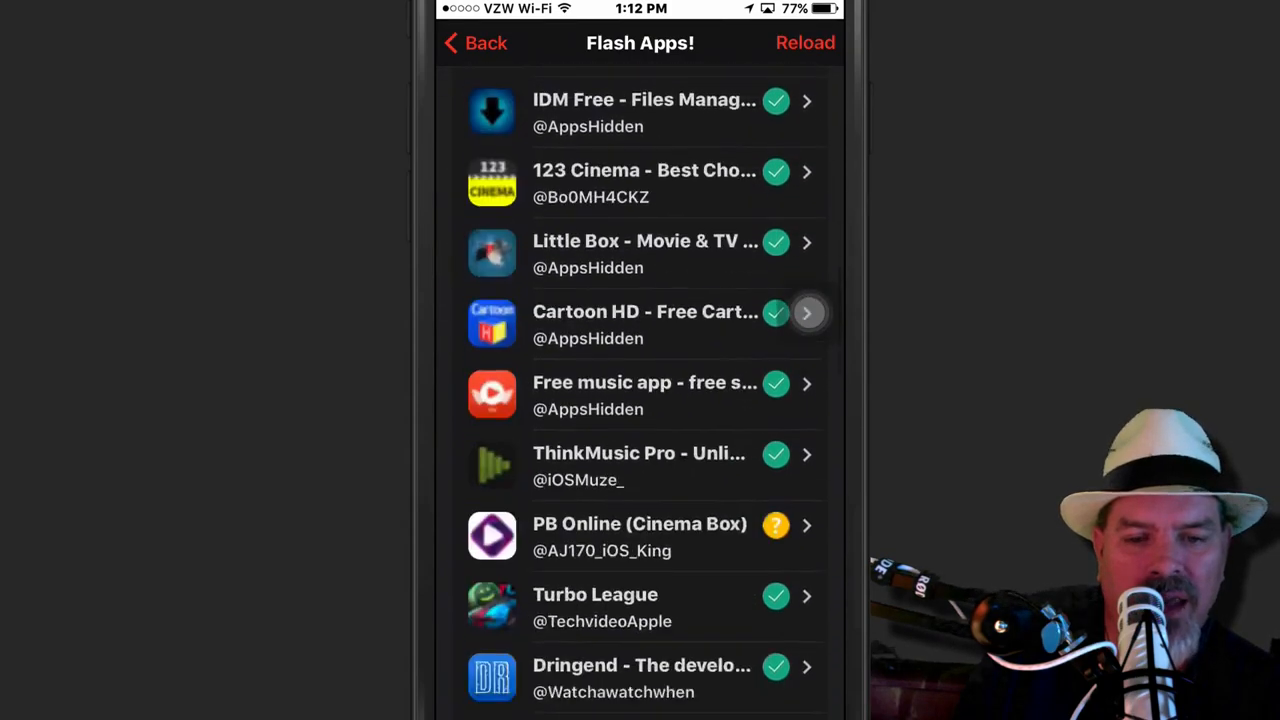
pyautogui.scroll(-3)
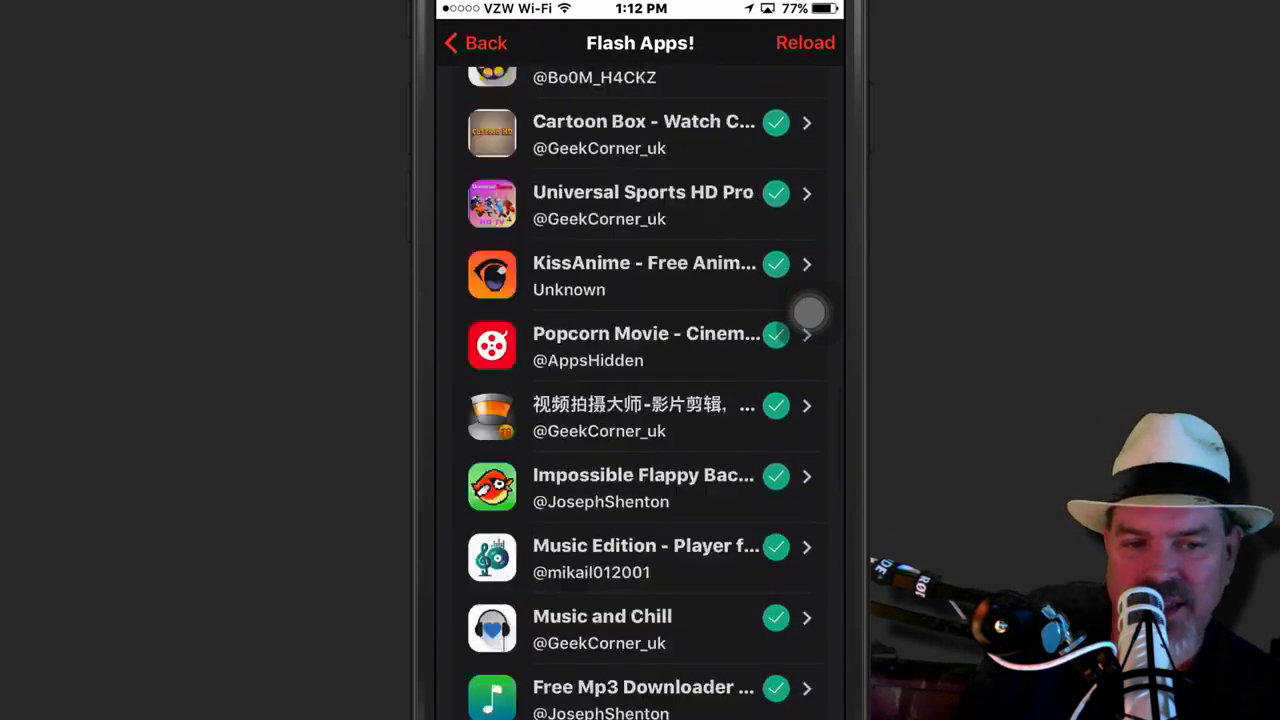
pyautogui.scroll(3)
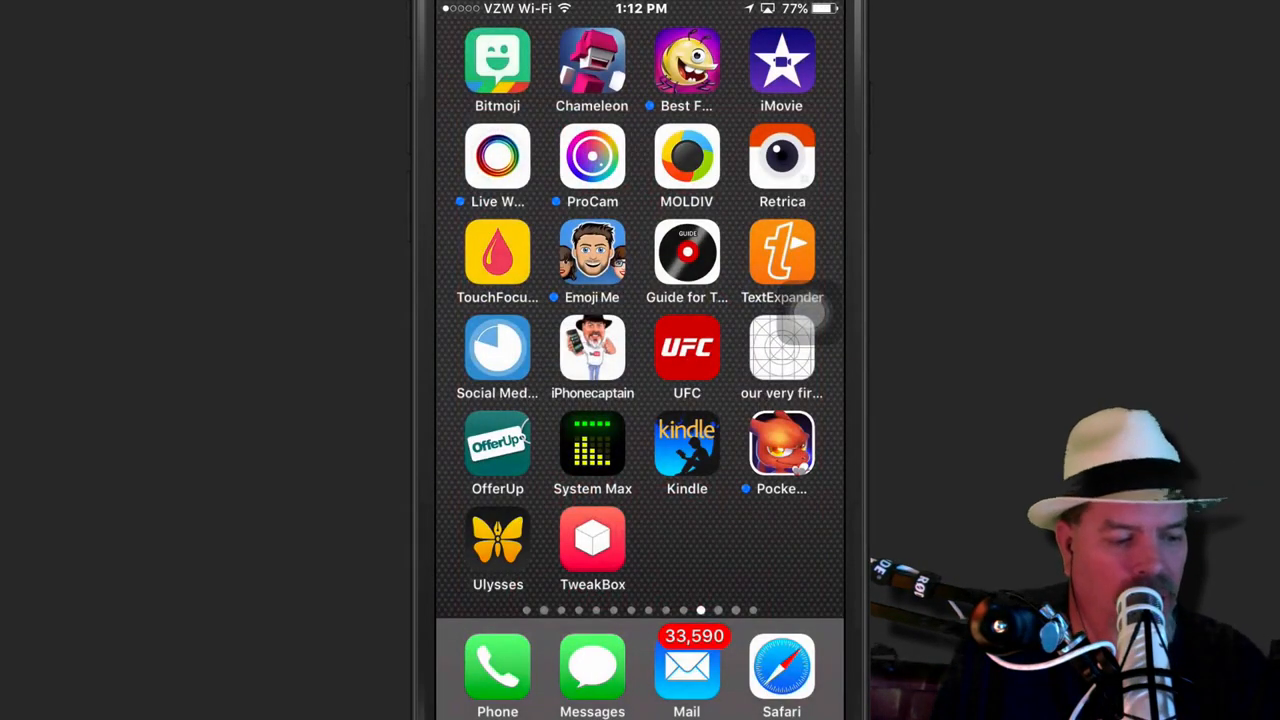
# Relaunch TweakBox from its home screen icon and show the Apps tab categories.
pyautogui.click(592, 541)
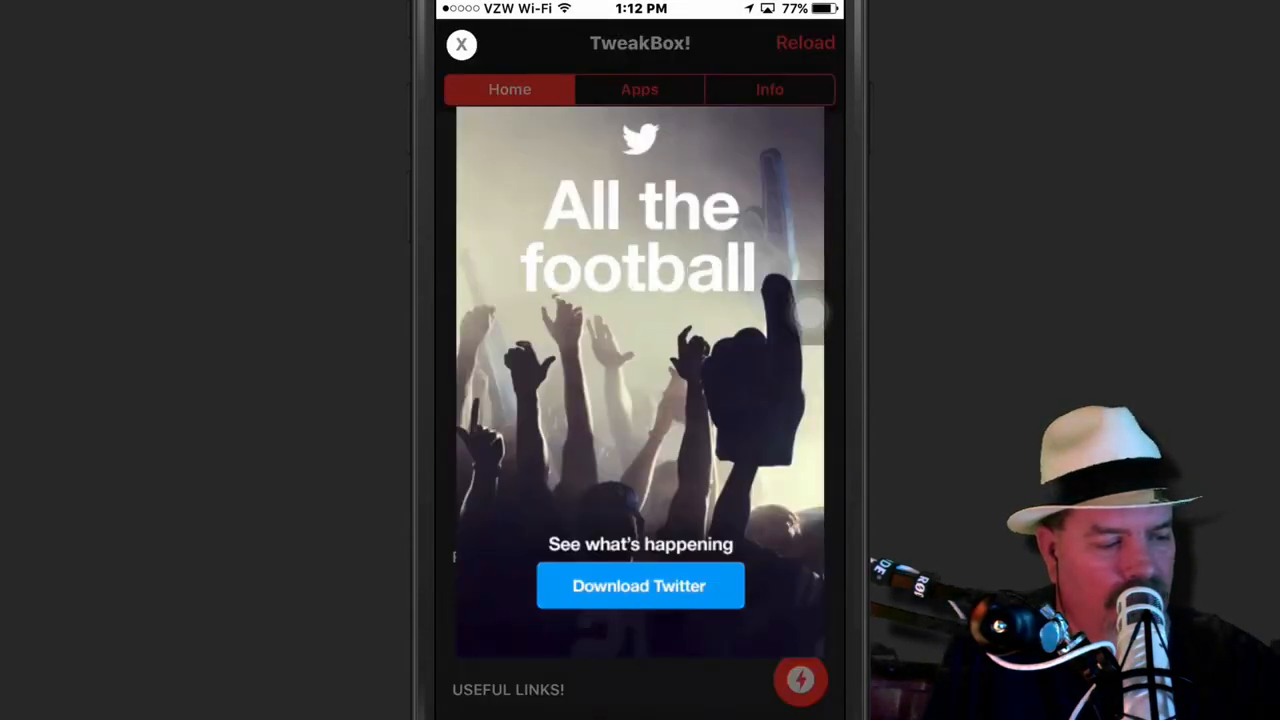
pyautogui.click(639, 89)
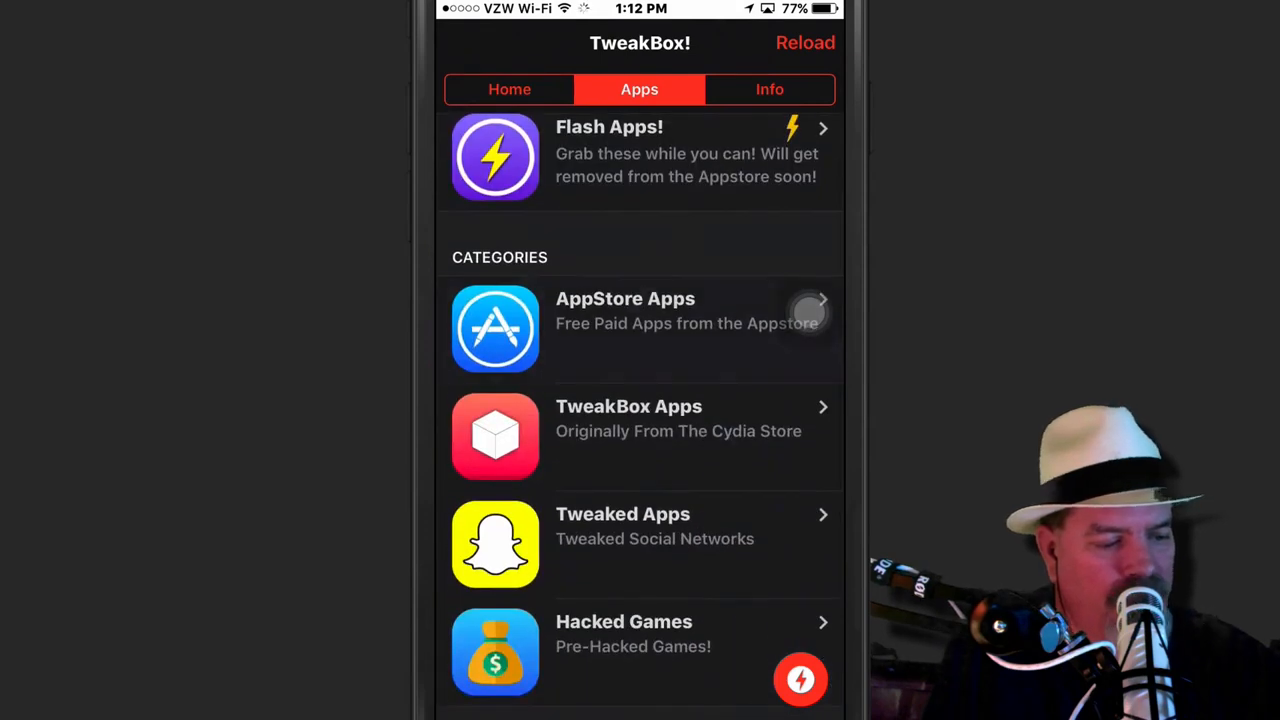
pyautogui.click(640, 310)
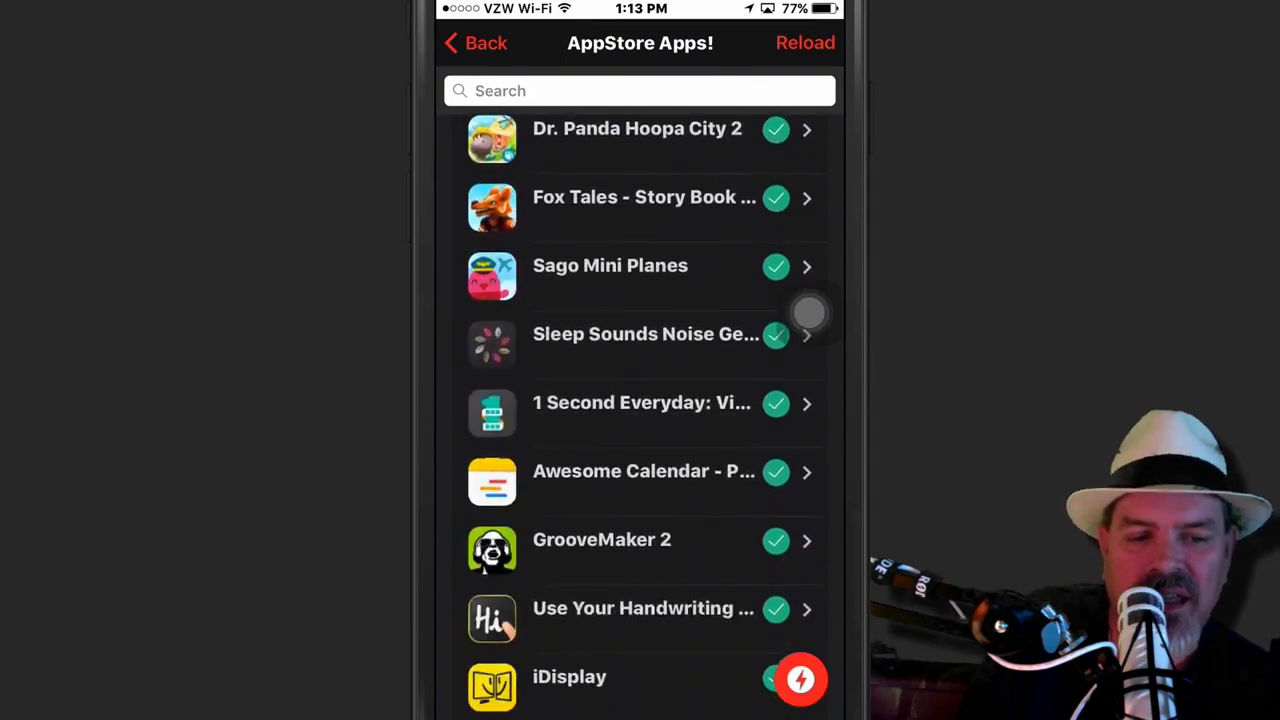
pyautogui.scroll(-3)
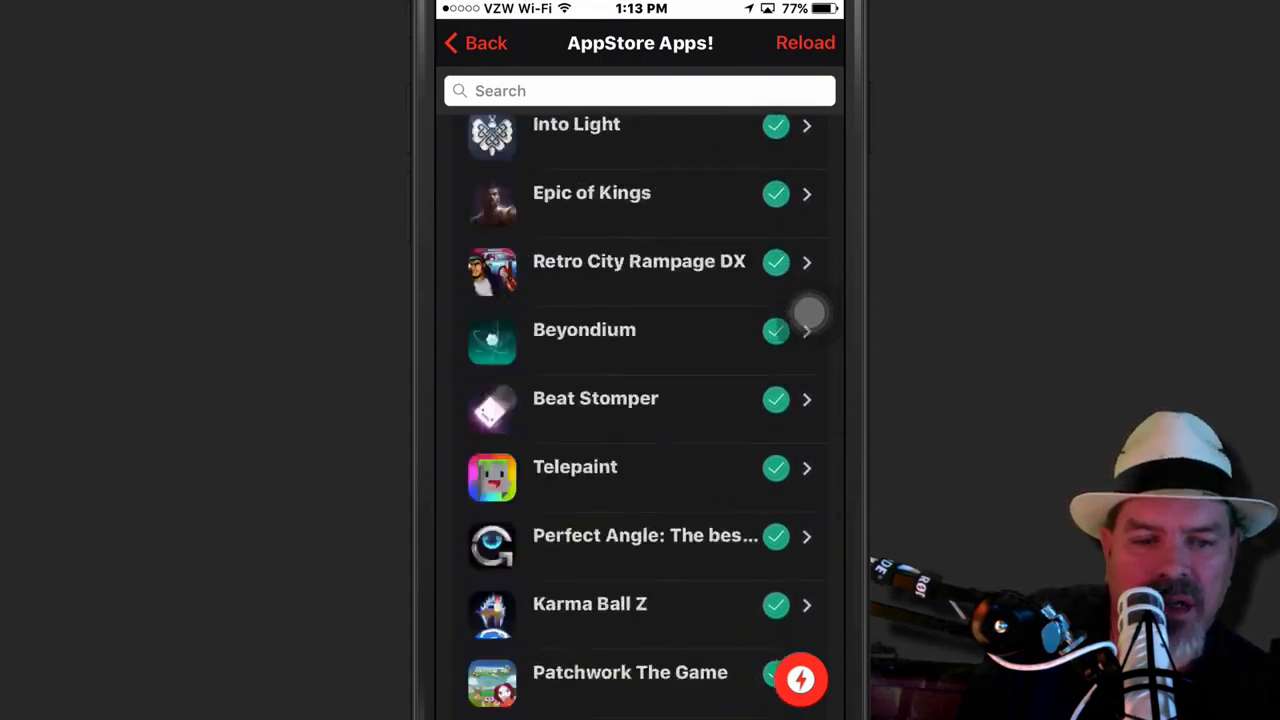
pyautogui.scroll(-3)
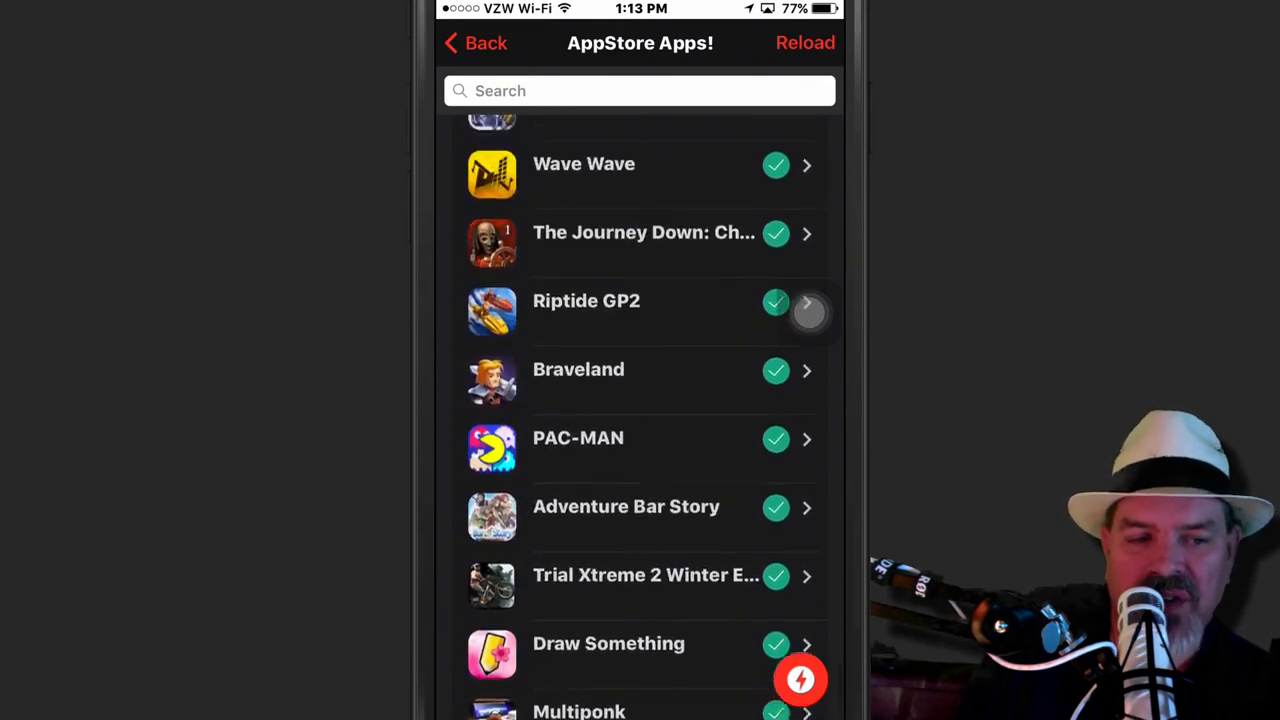
pyautogui.scroll(-3)
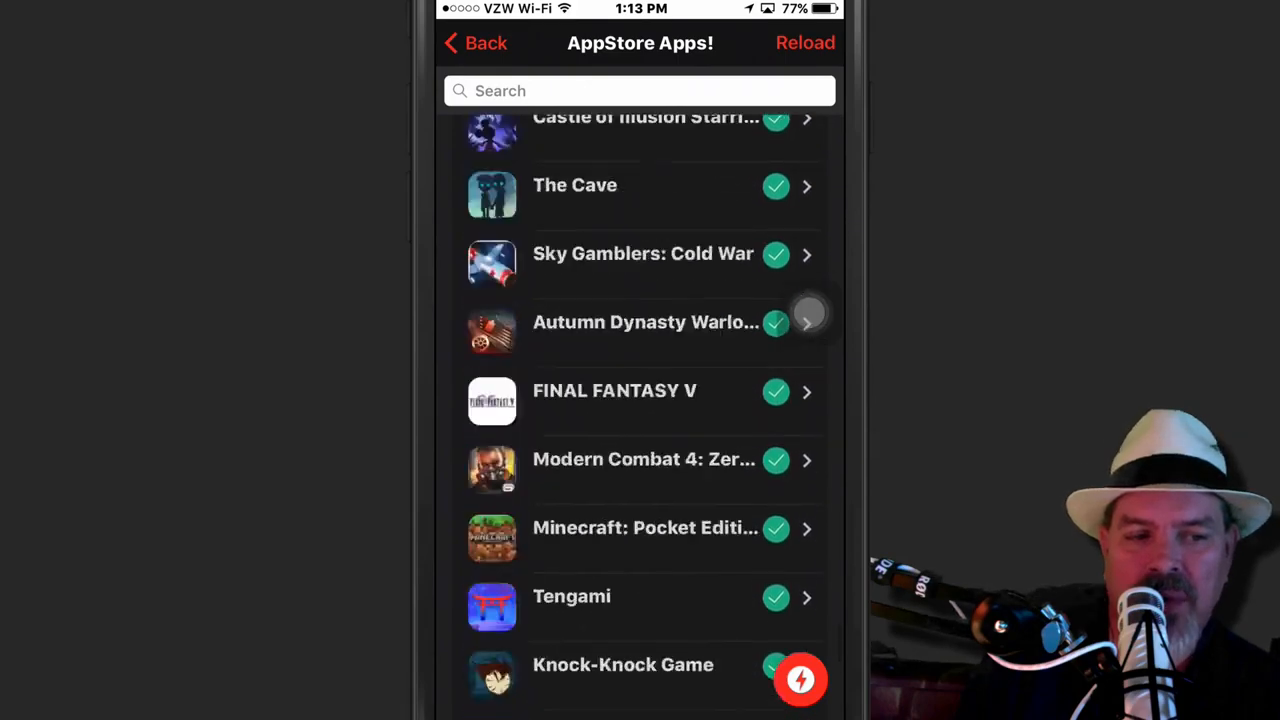
pyautogui.scroll(-3)
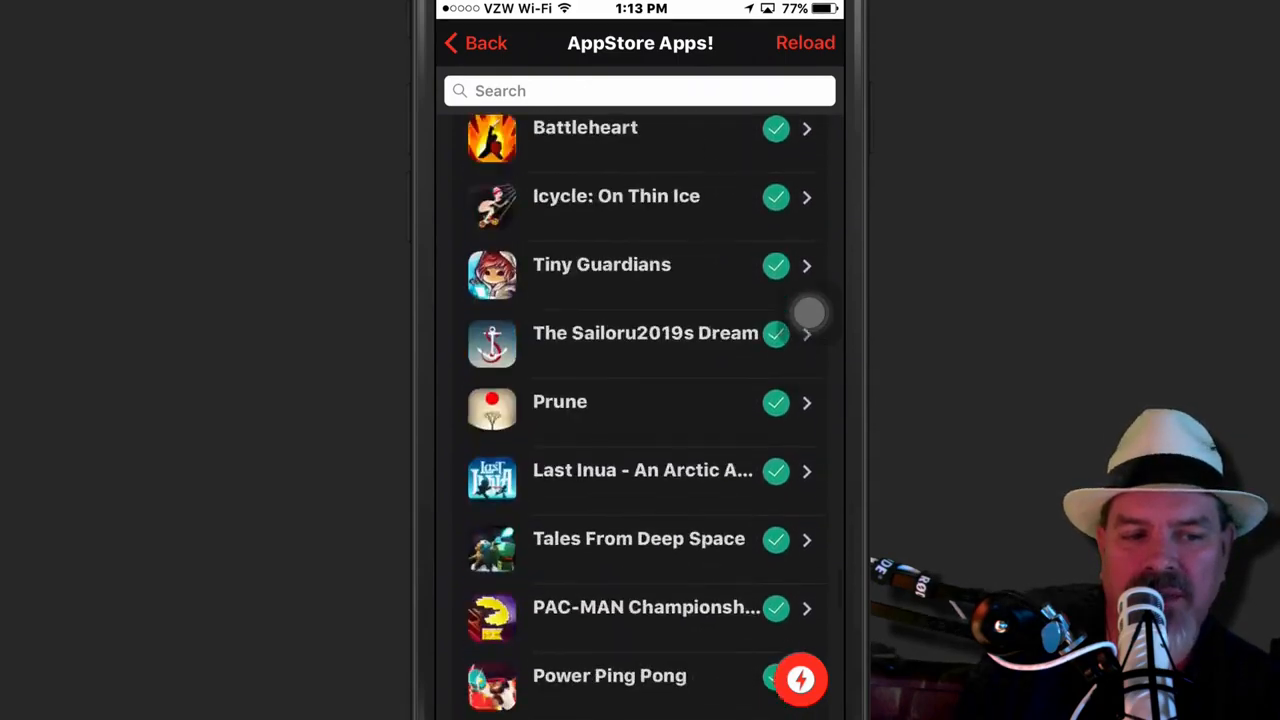
pyautogui.scroll(-3)
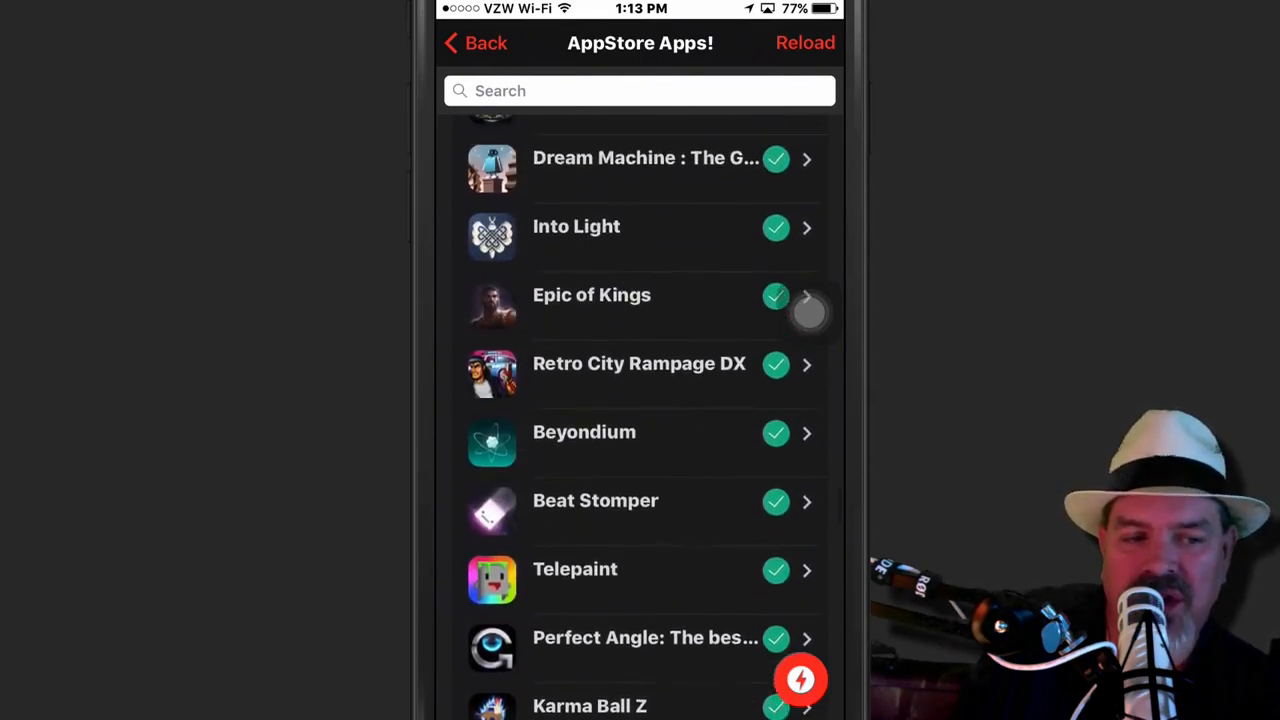
pyautogui.scroll(-3)
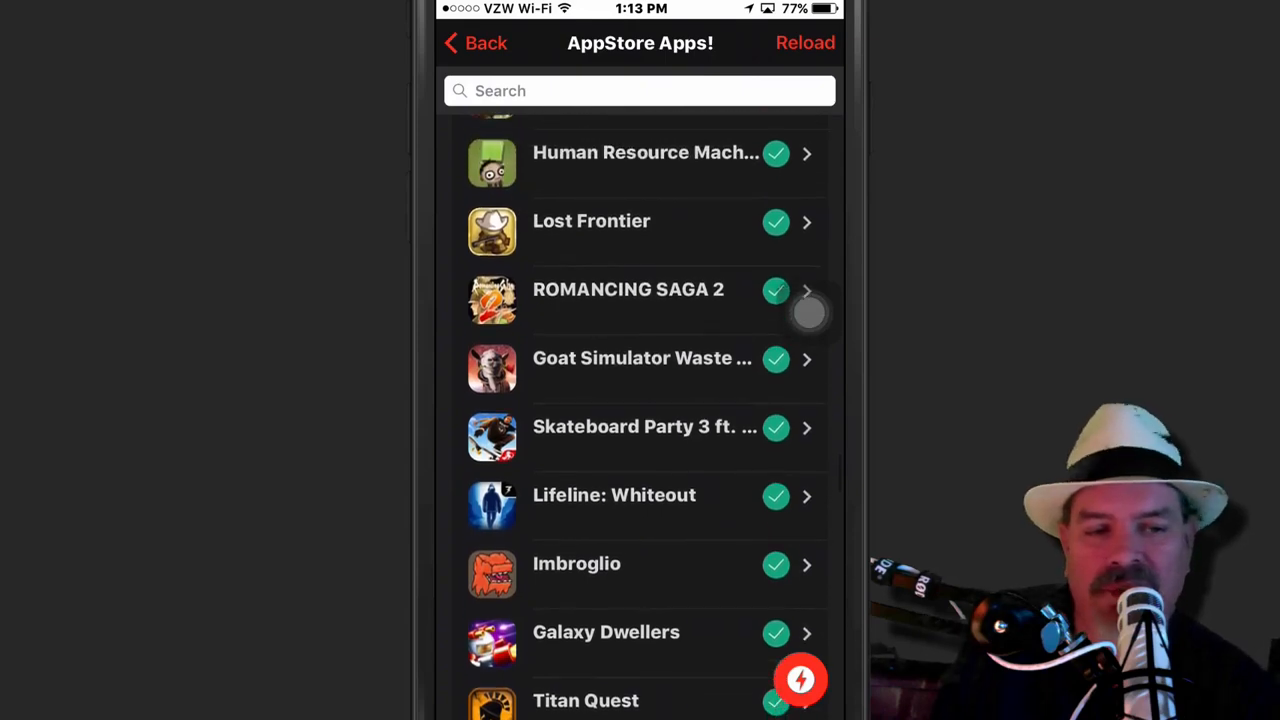
pyautogui.scroll(-3)
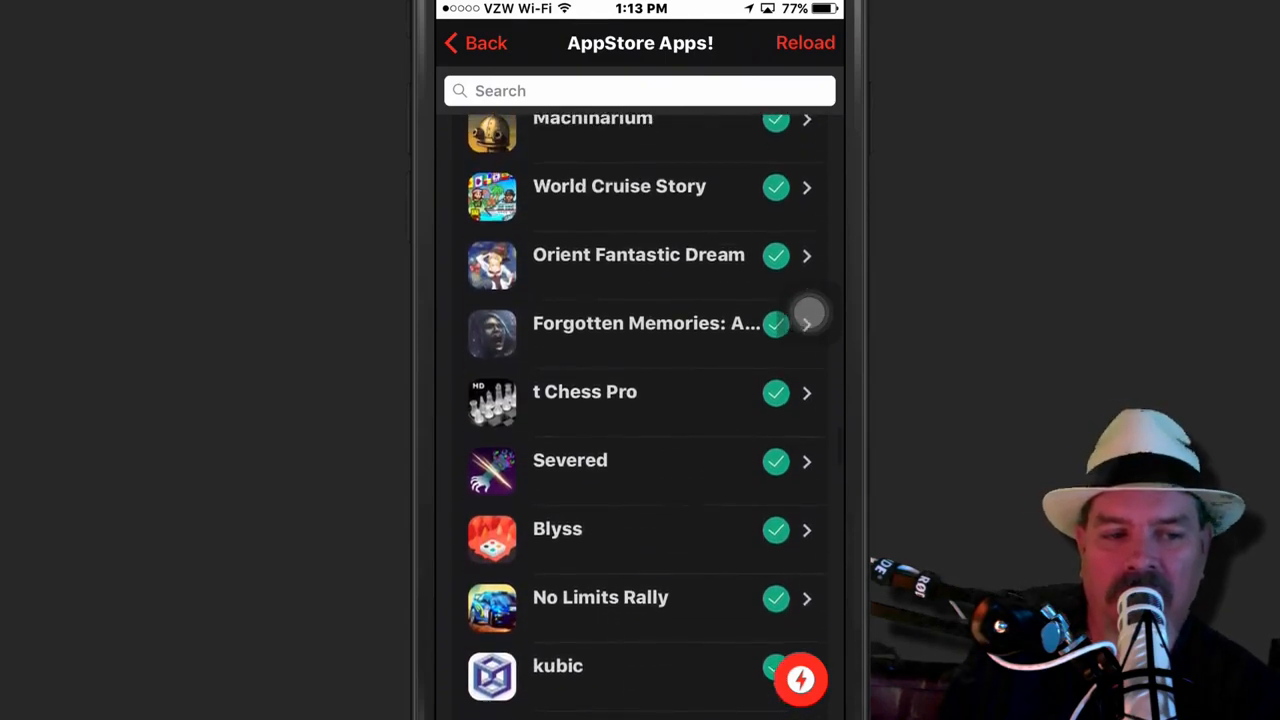
pyautogui.click(475, 43)
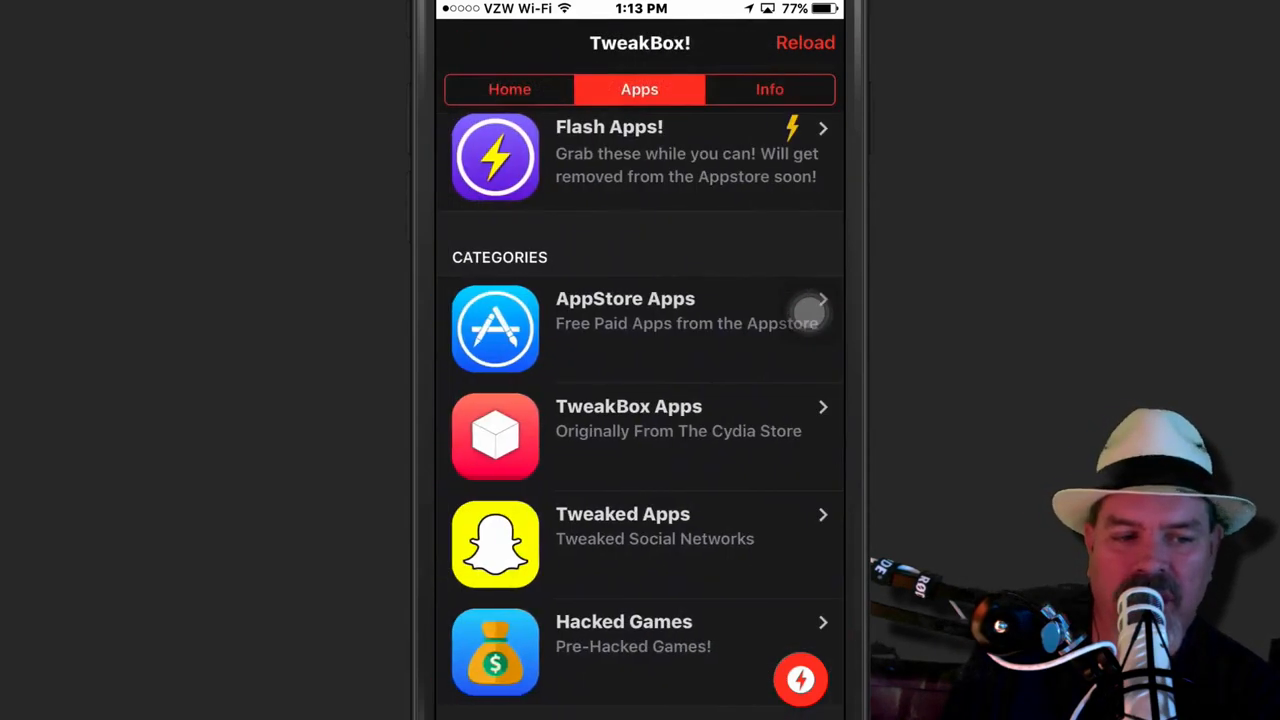
pyautogui.click(640, 526)
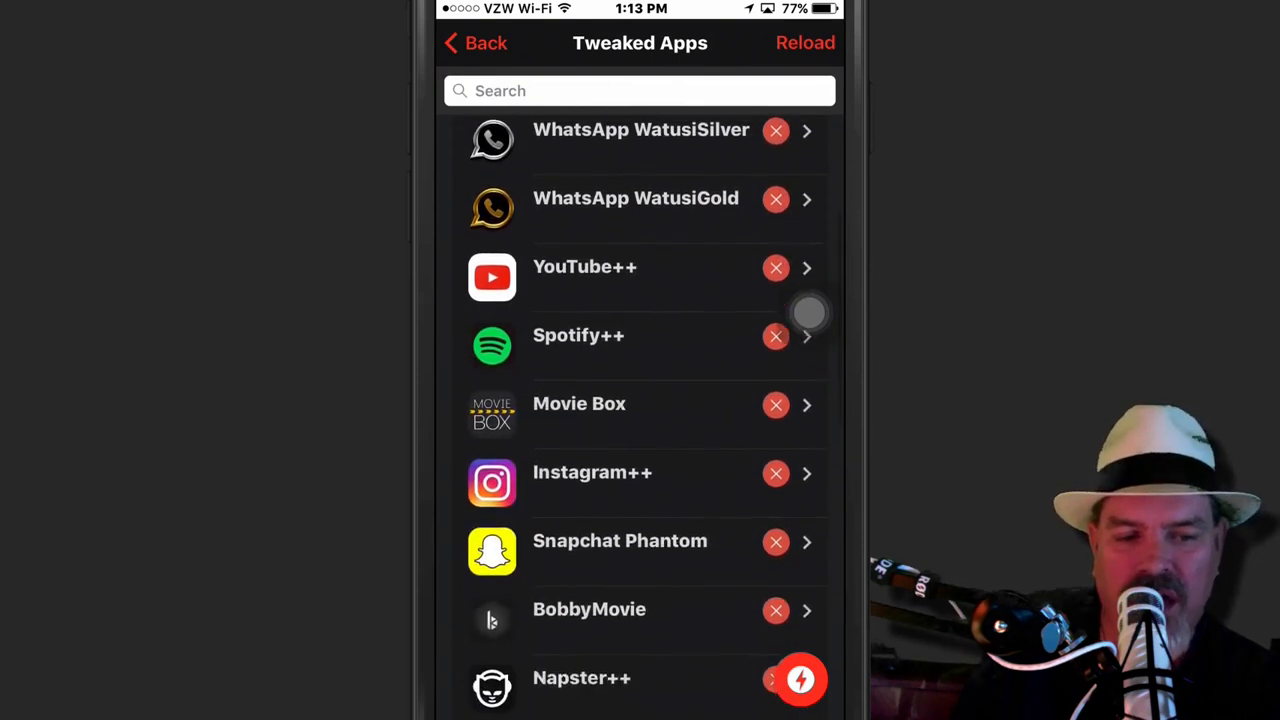
pyautogui.scroll(-3)
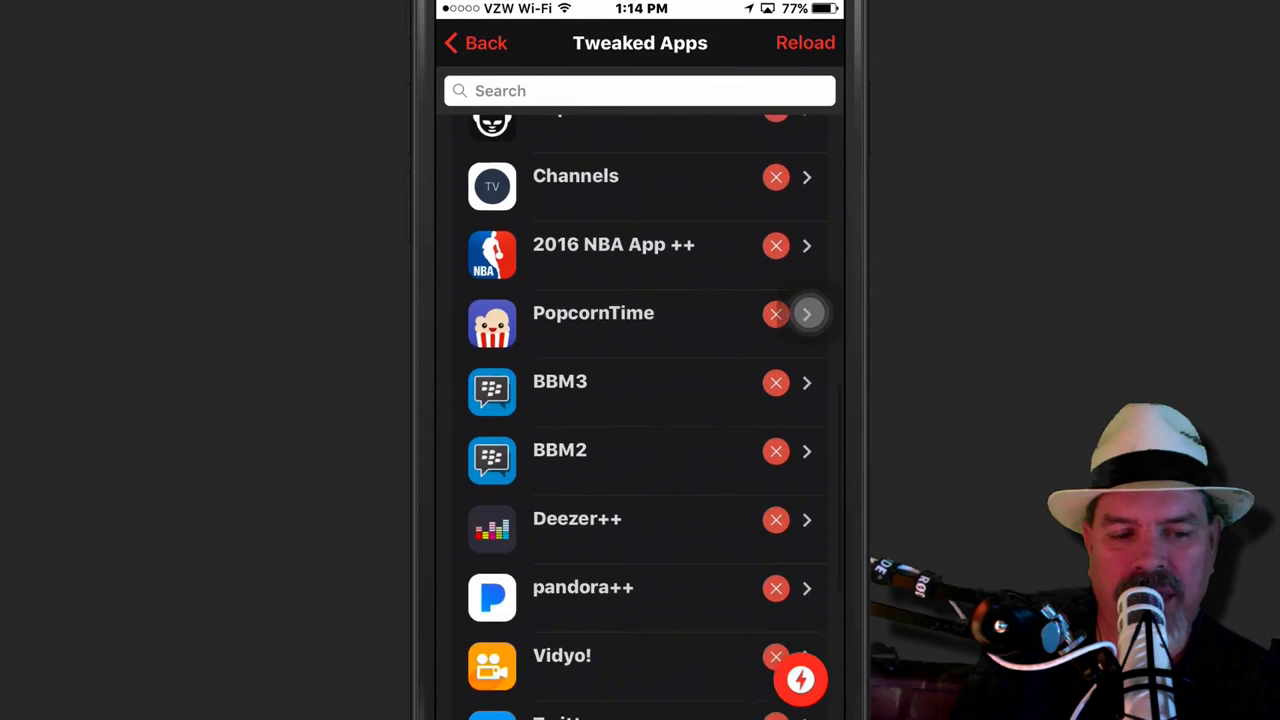
pyautogui.scroll(-3)
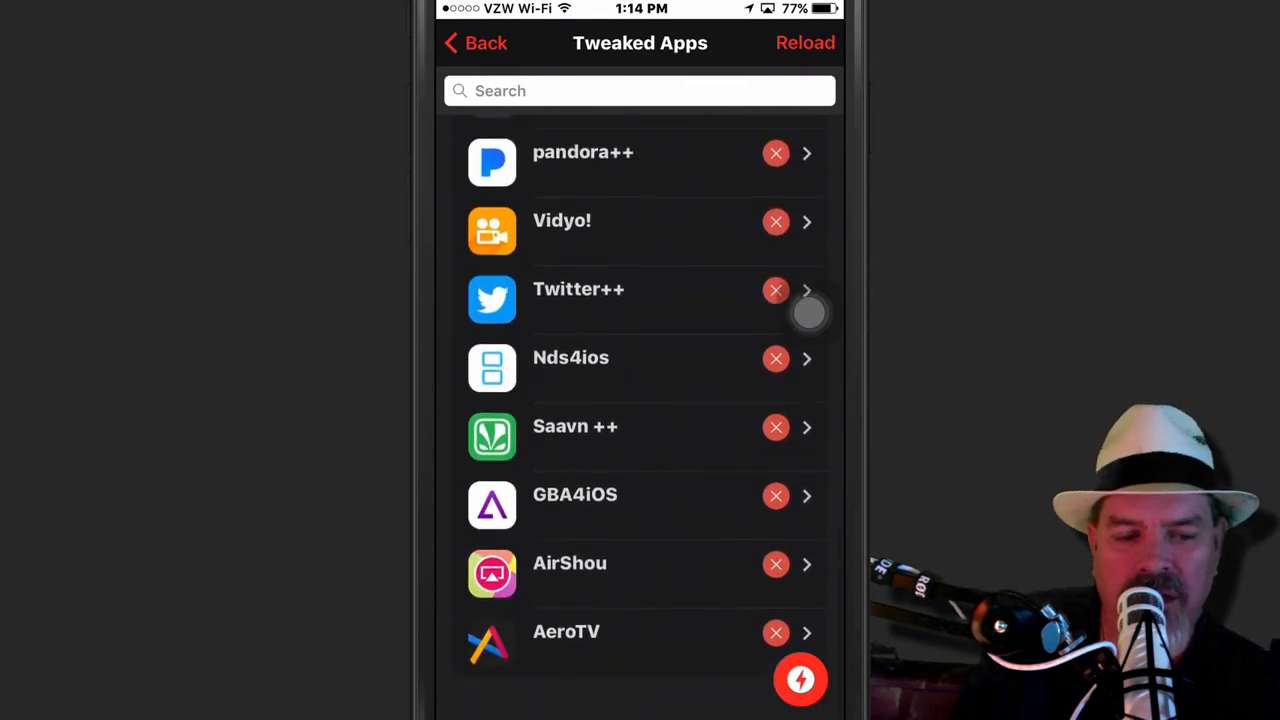
pyautogui.scroll(-3)
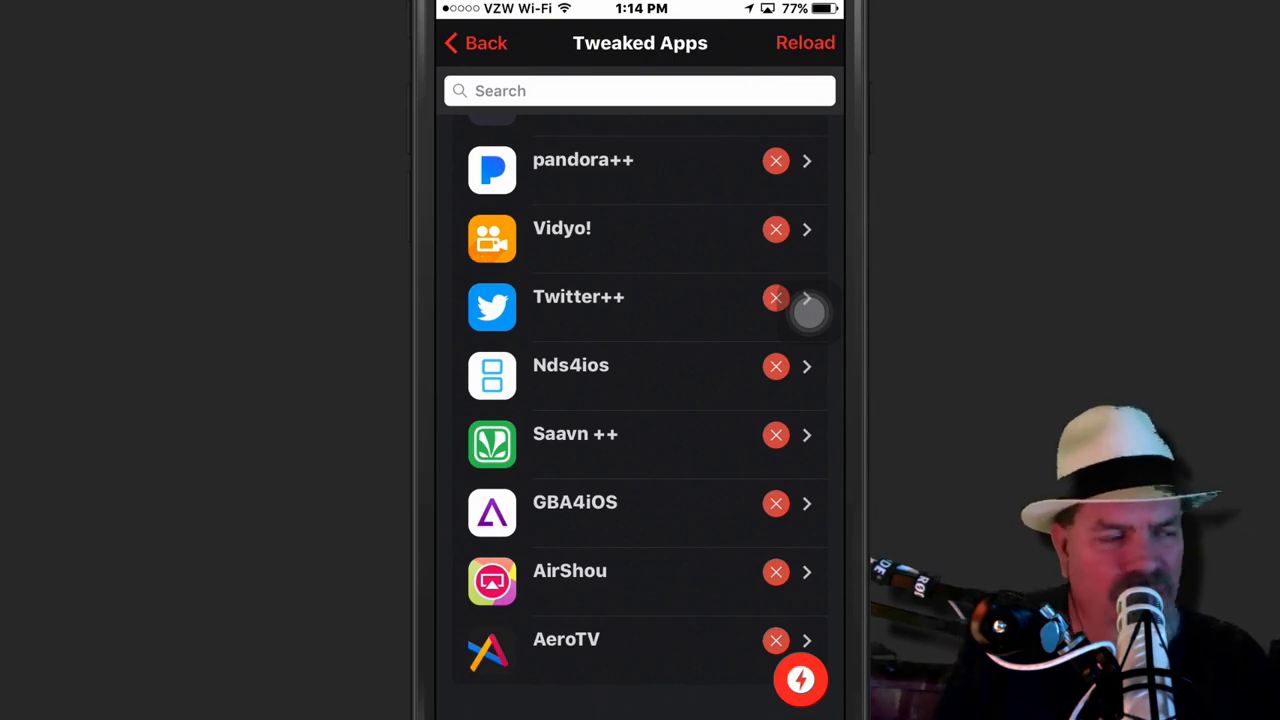
pyautogui.click(475, 42)
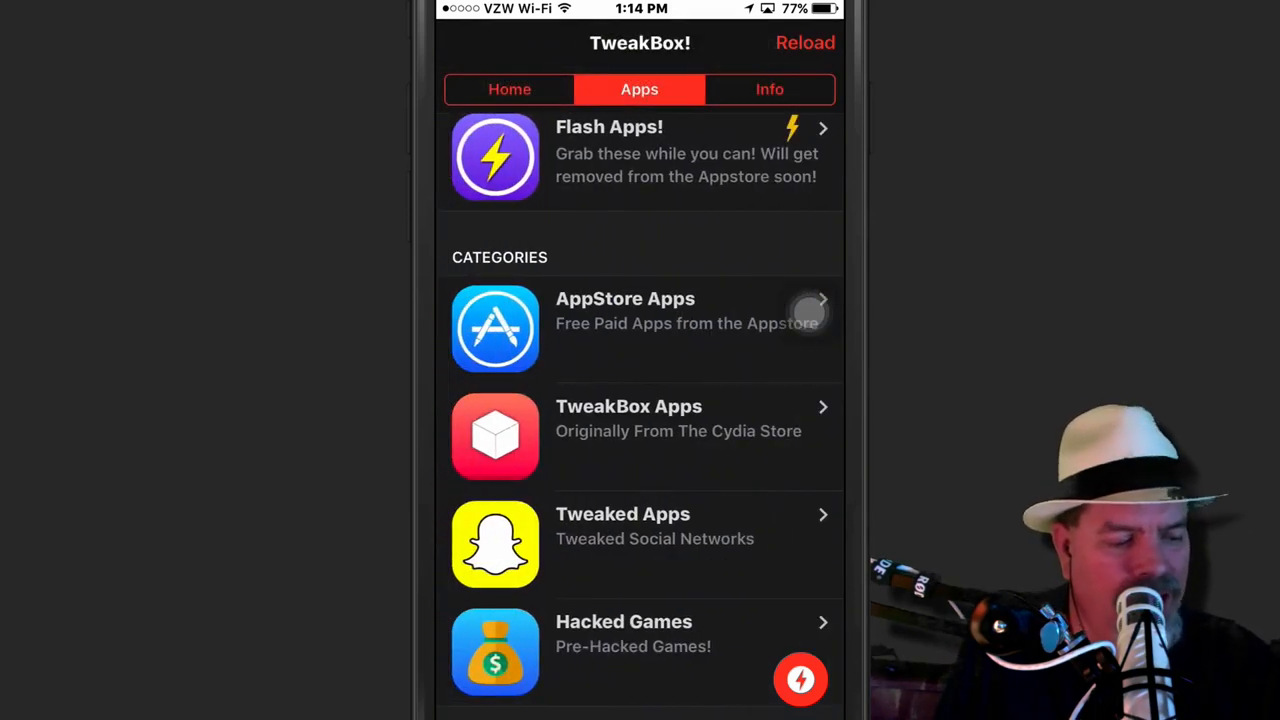
pyautogui.click(640, 323)
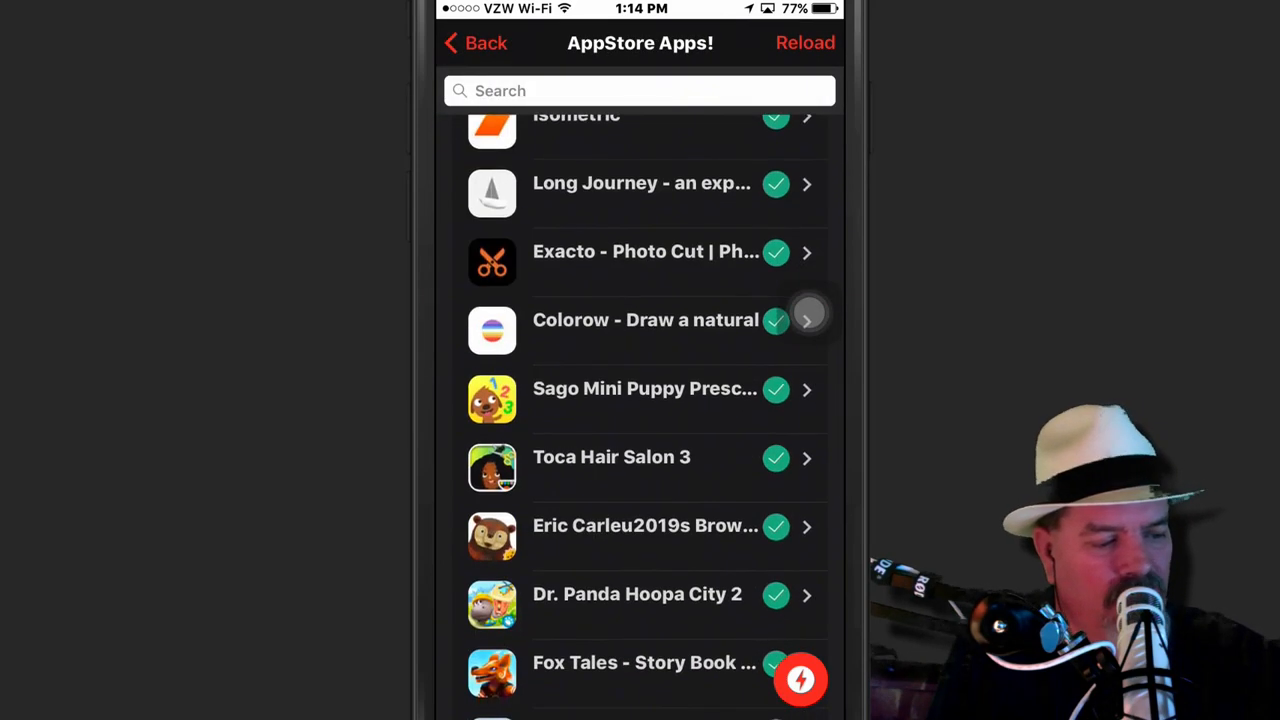
pyautogui.scroll(3)
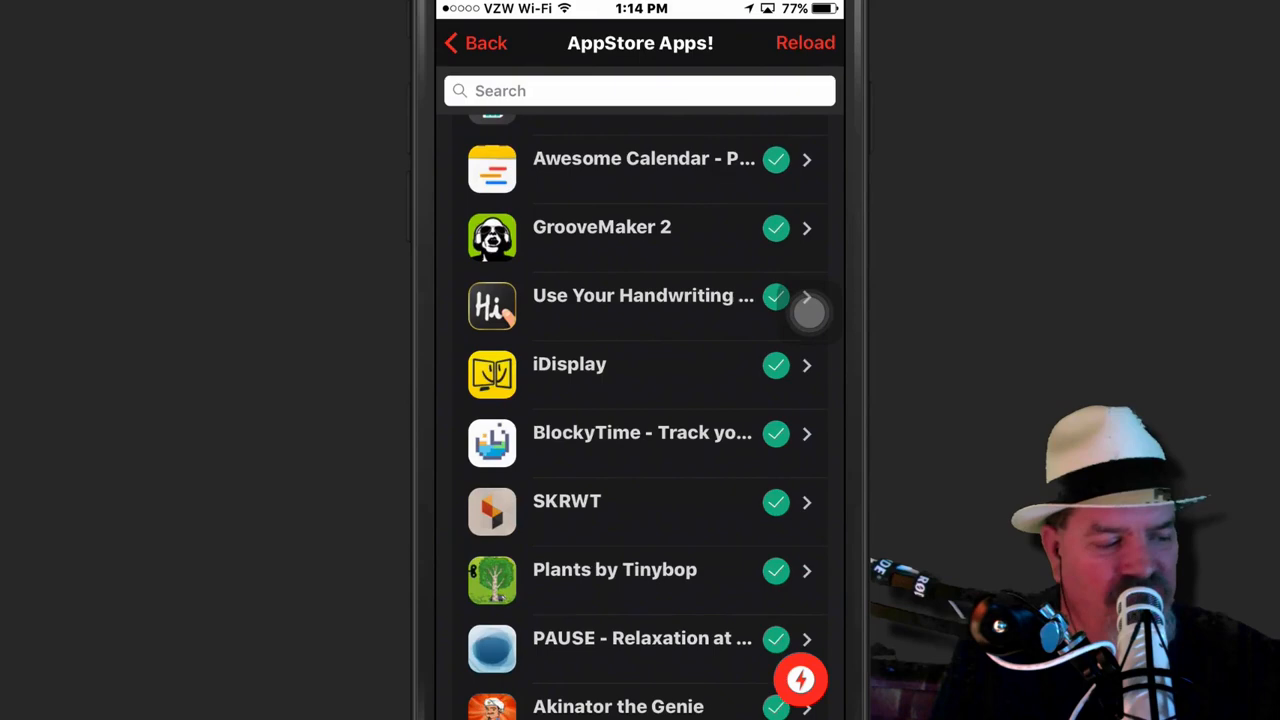
pyautogui.scroll(-3)
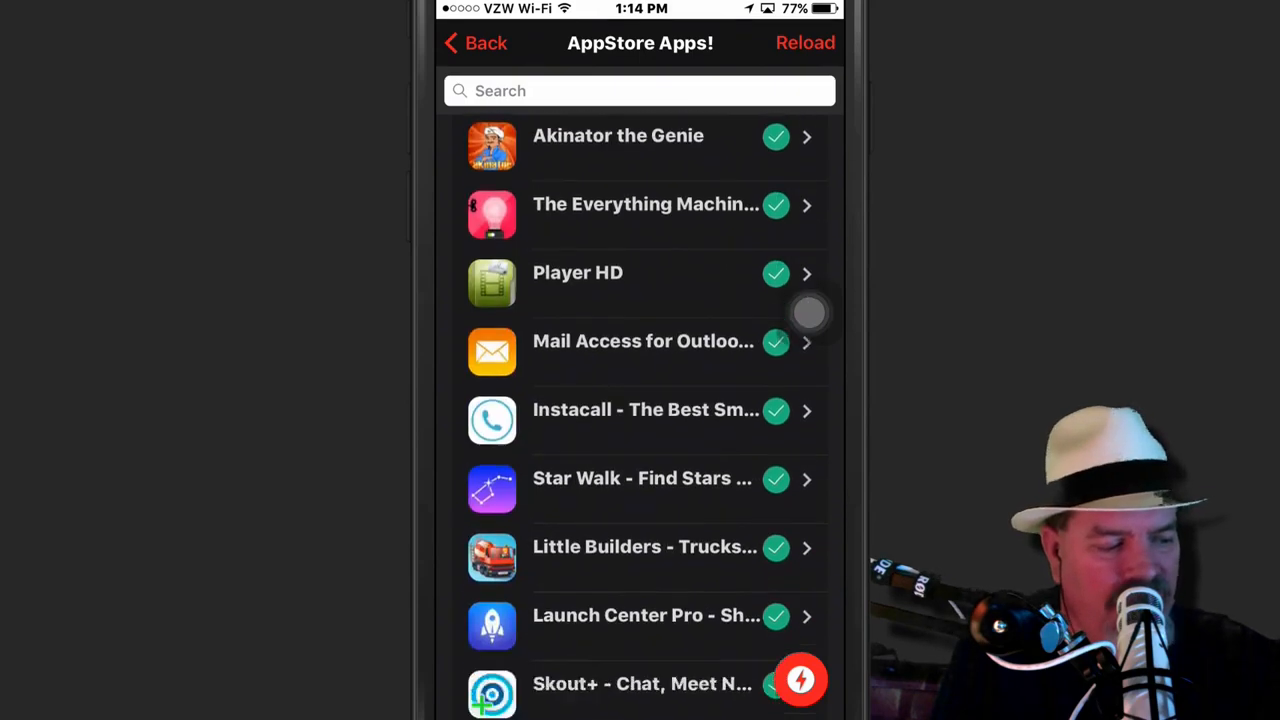
pyautogui.scroll(-3)
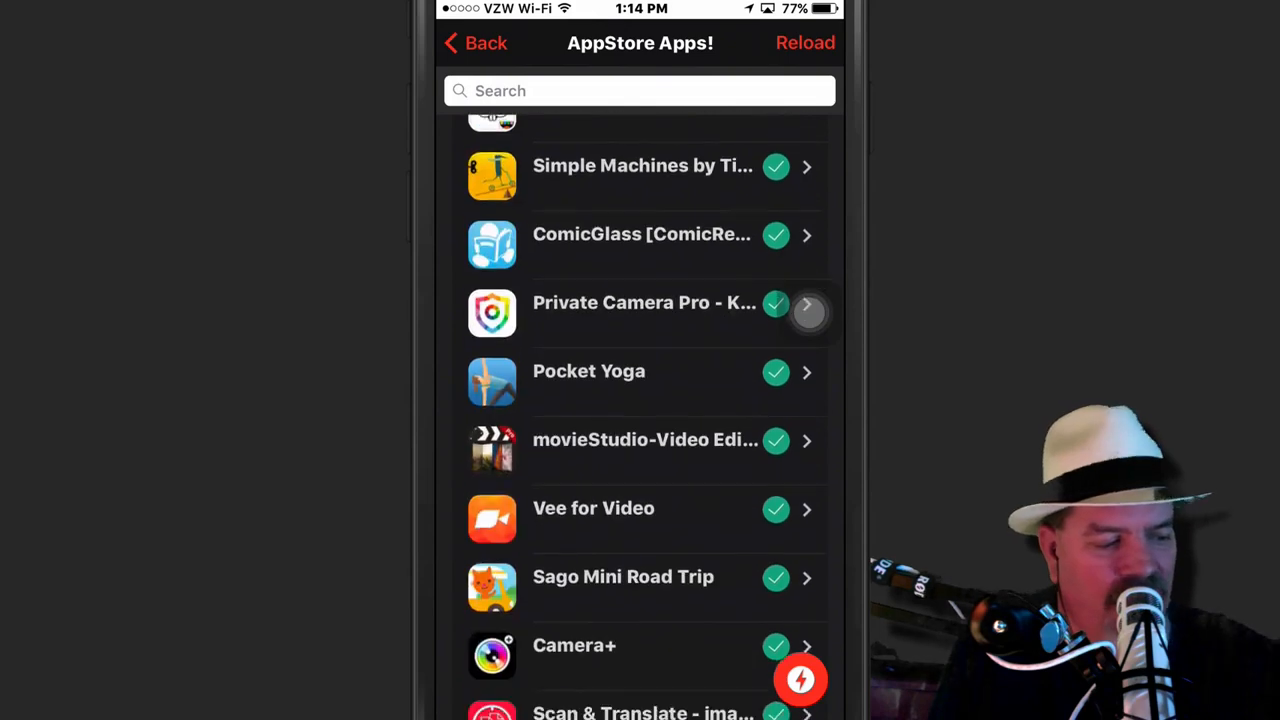
pyautogui.scroll(-3)
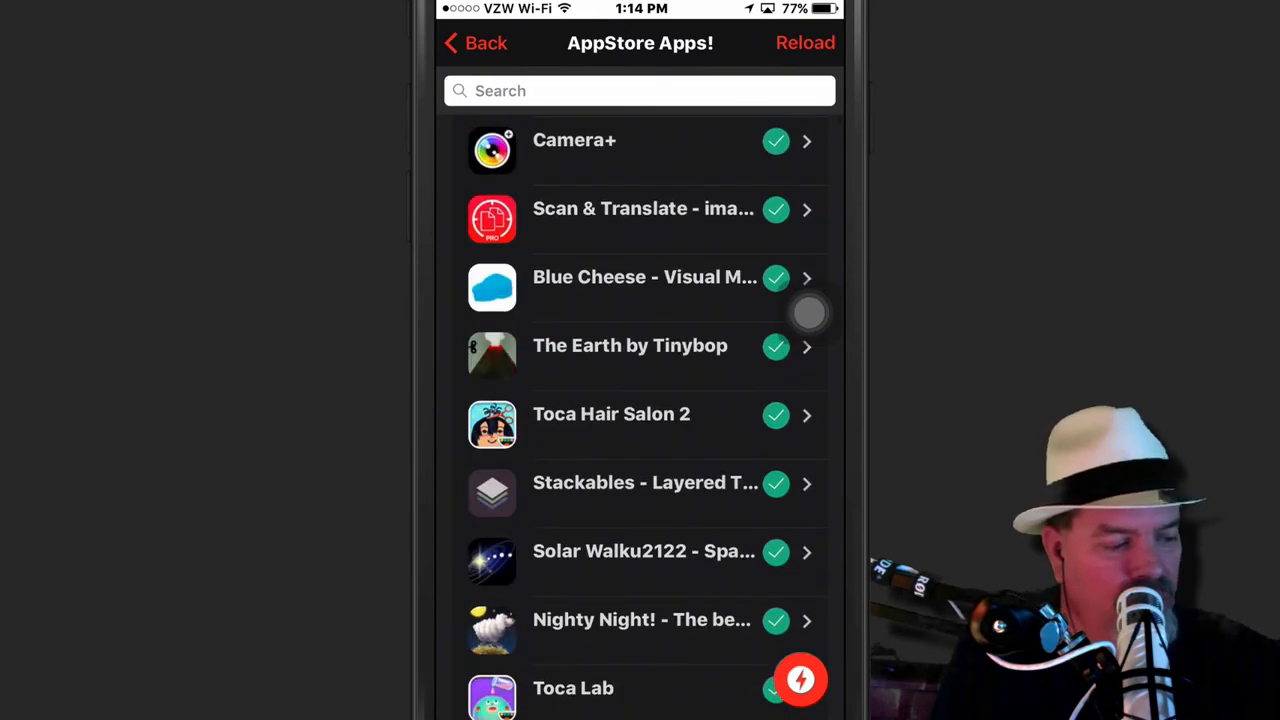
pyautogui.scroll(-3)
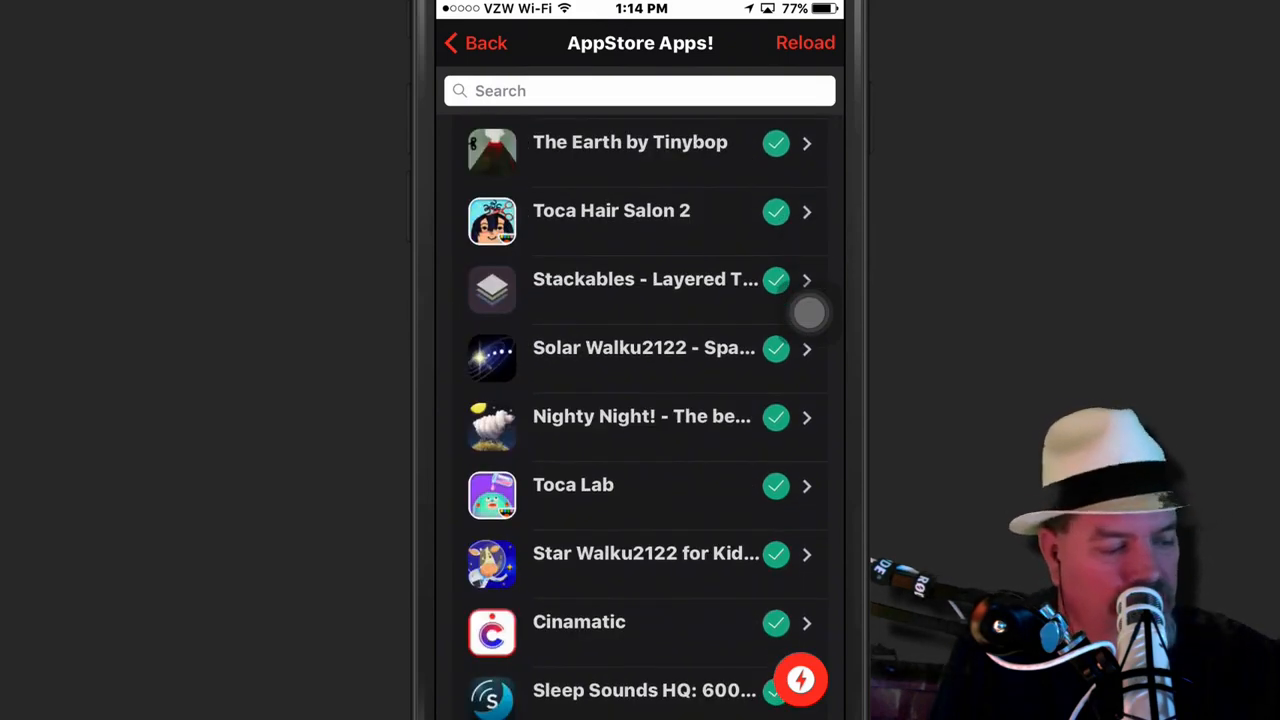
pyautogui.scroll(-3)
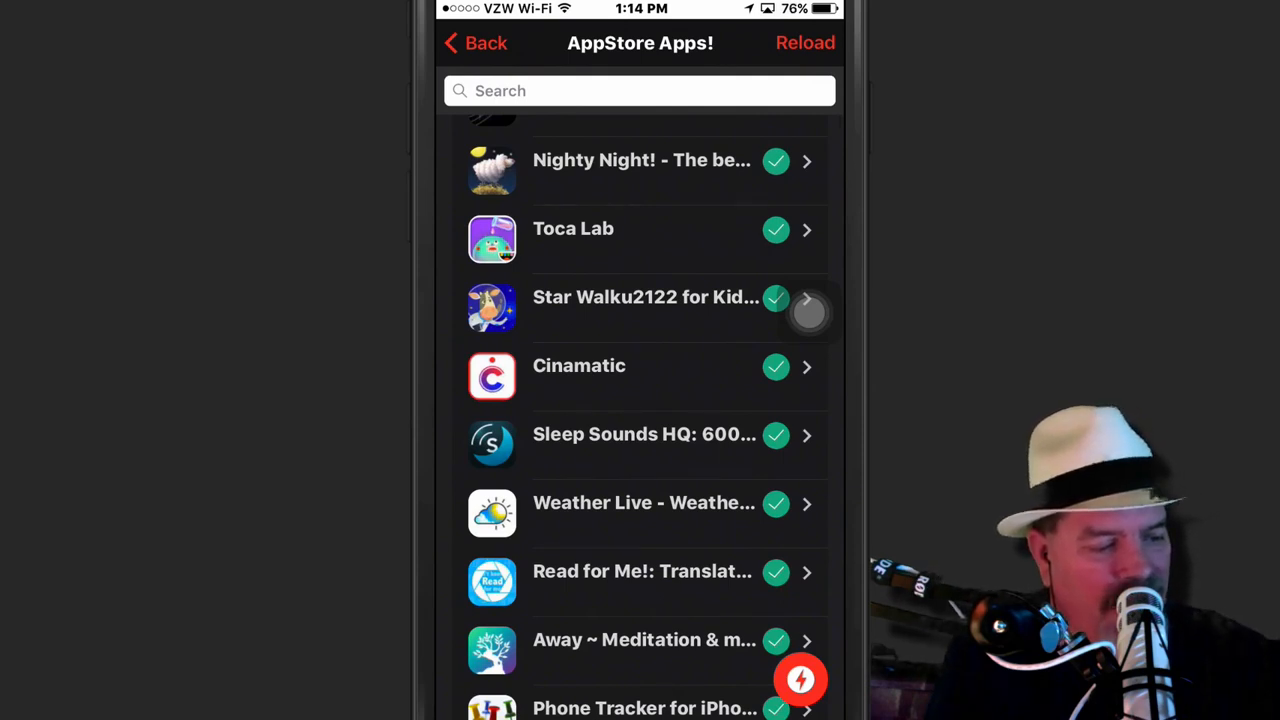
pyautogui.scroll(-3)
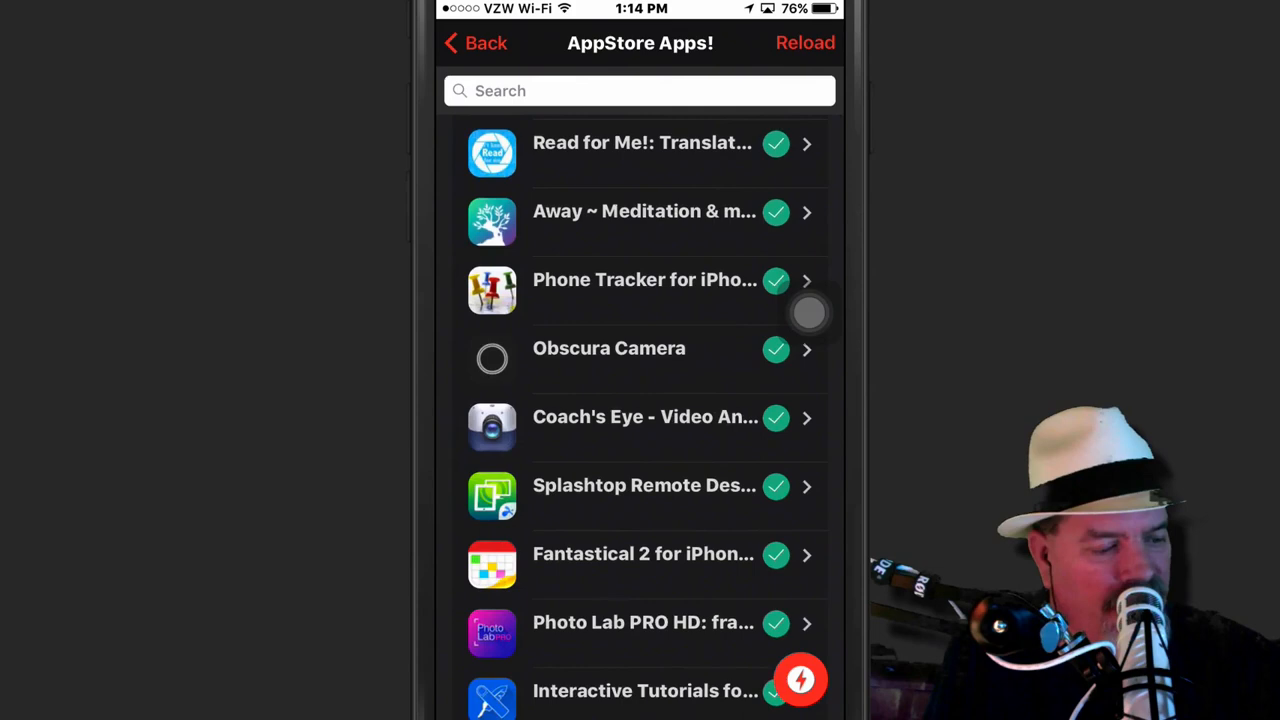
pyautogui.scroll(-3)
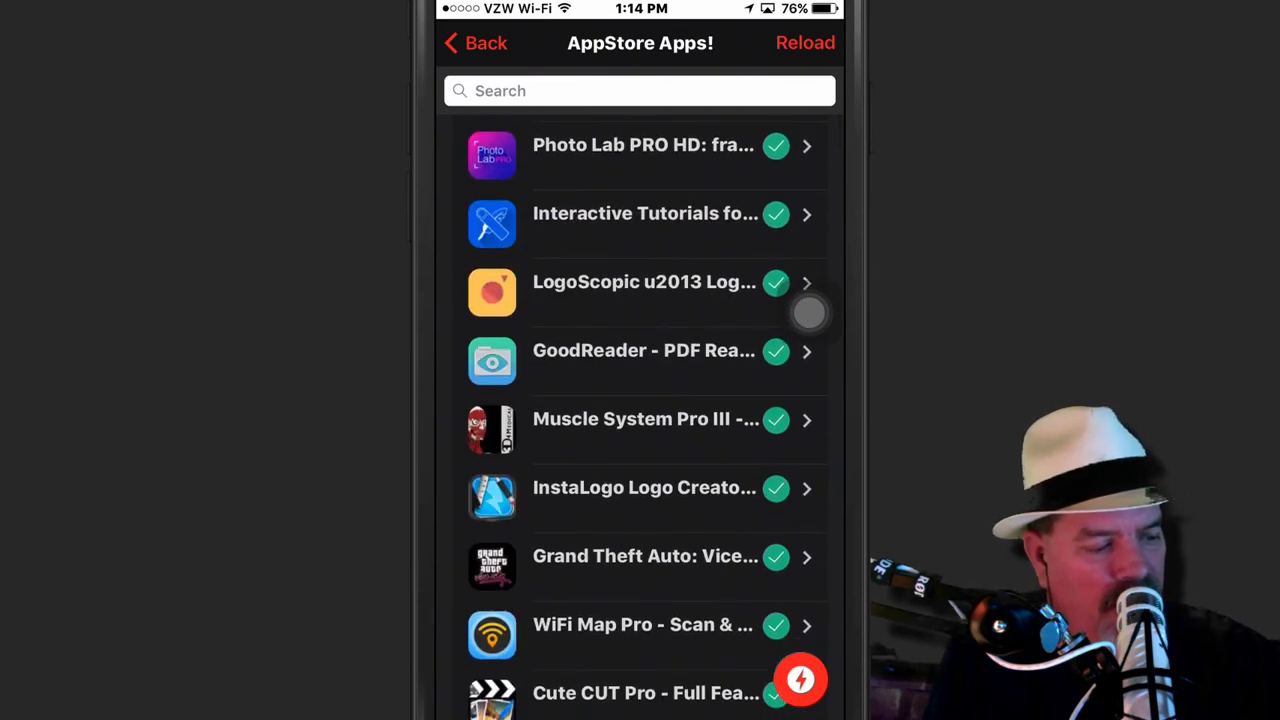
pyautogui.scroll(-3)
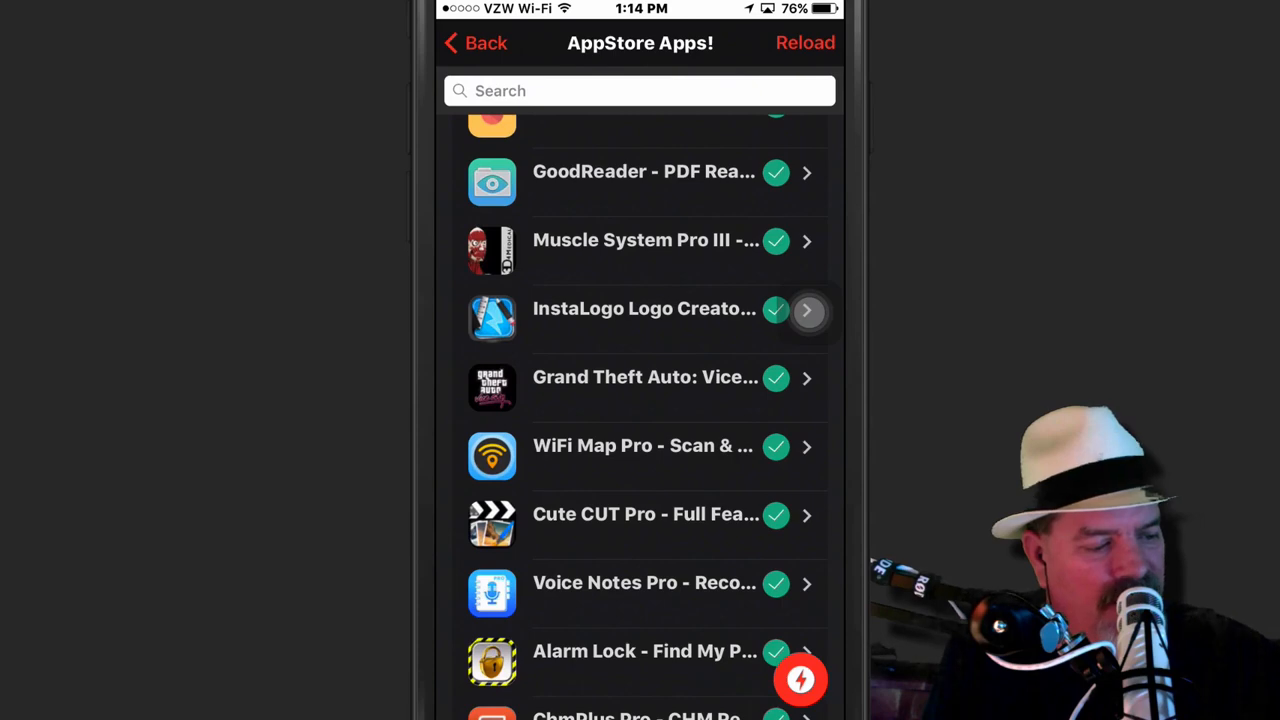
pyautogui.scroll(-3)
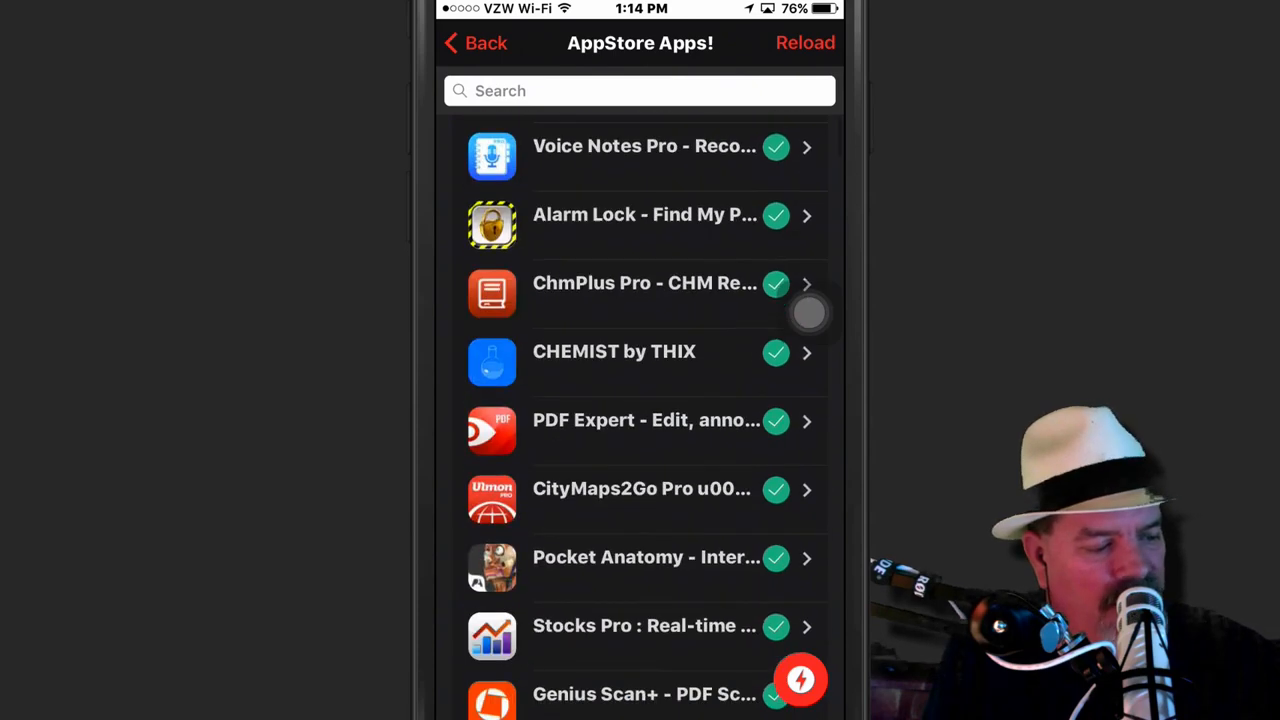
pyautogui.scroll(3)
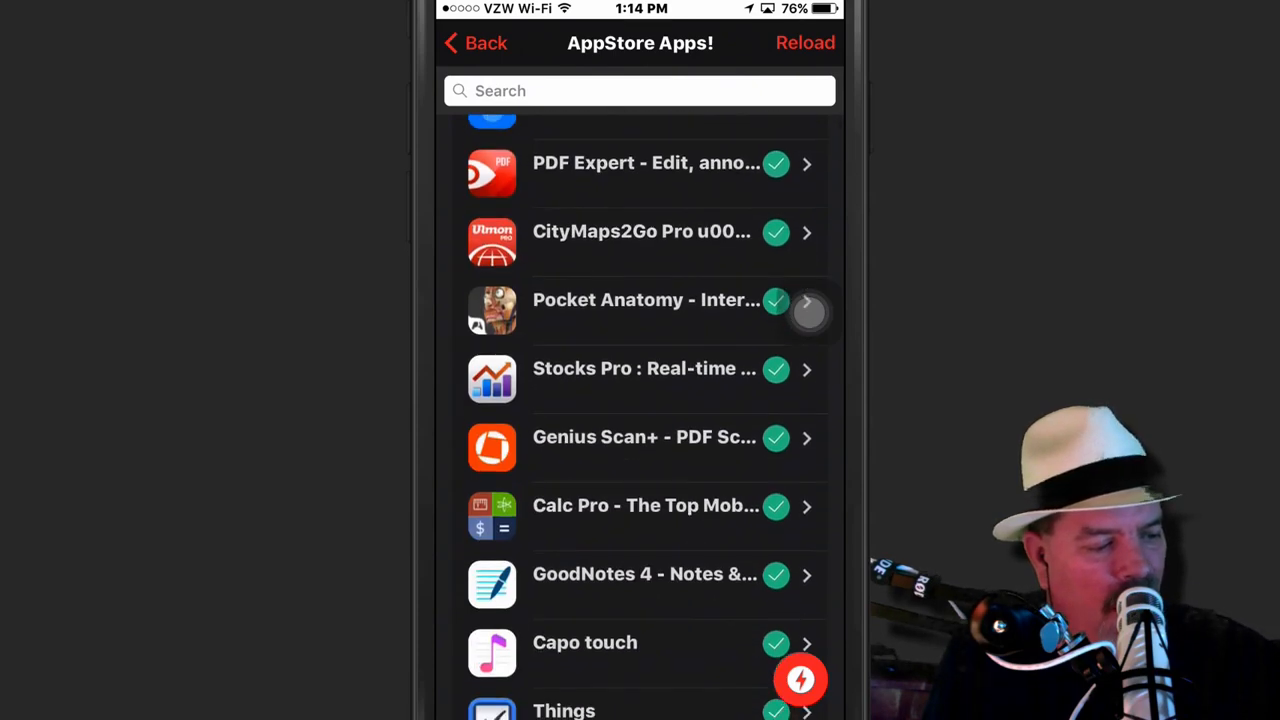
pyautogui.scroll(-3)
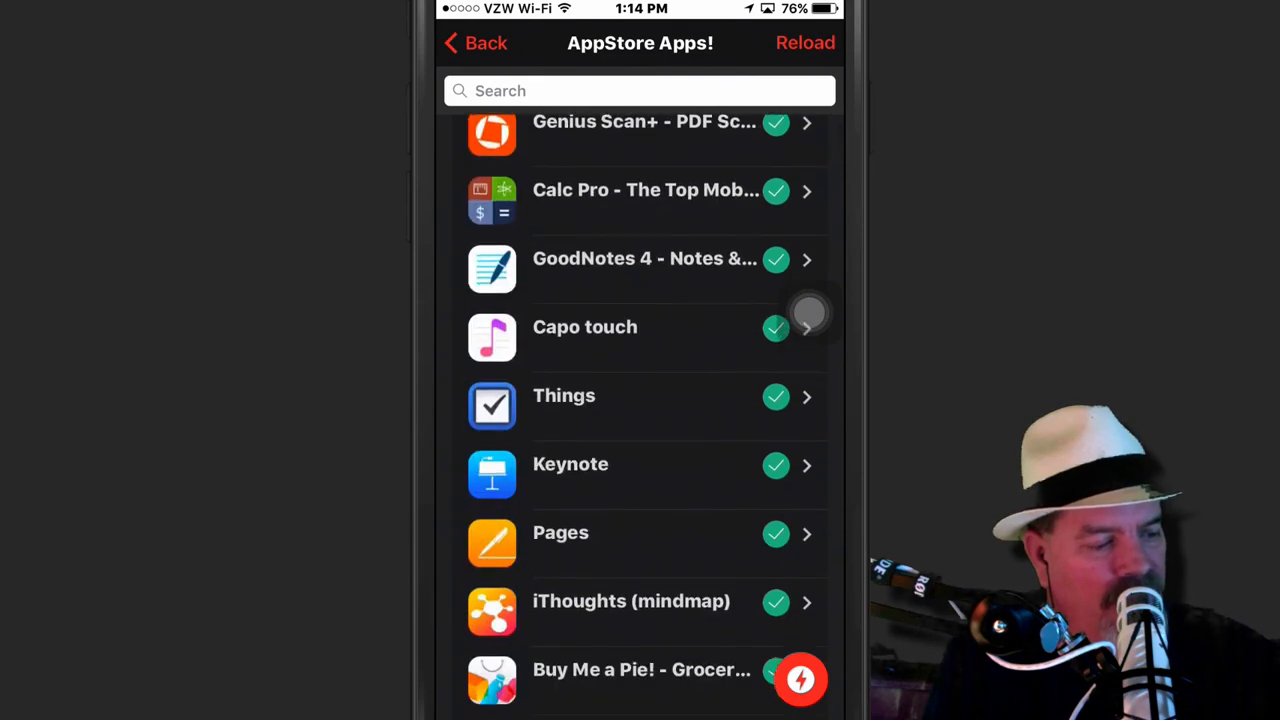
pyautogui.scroll(-3)
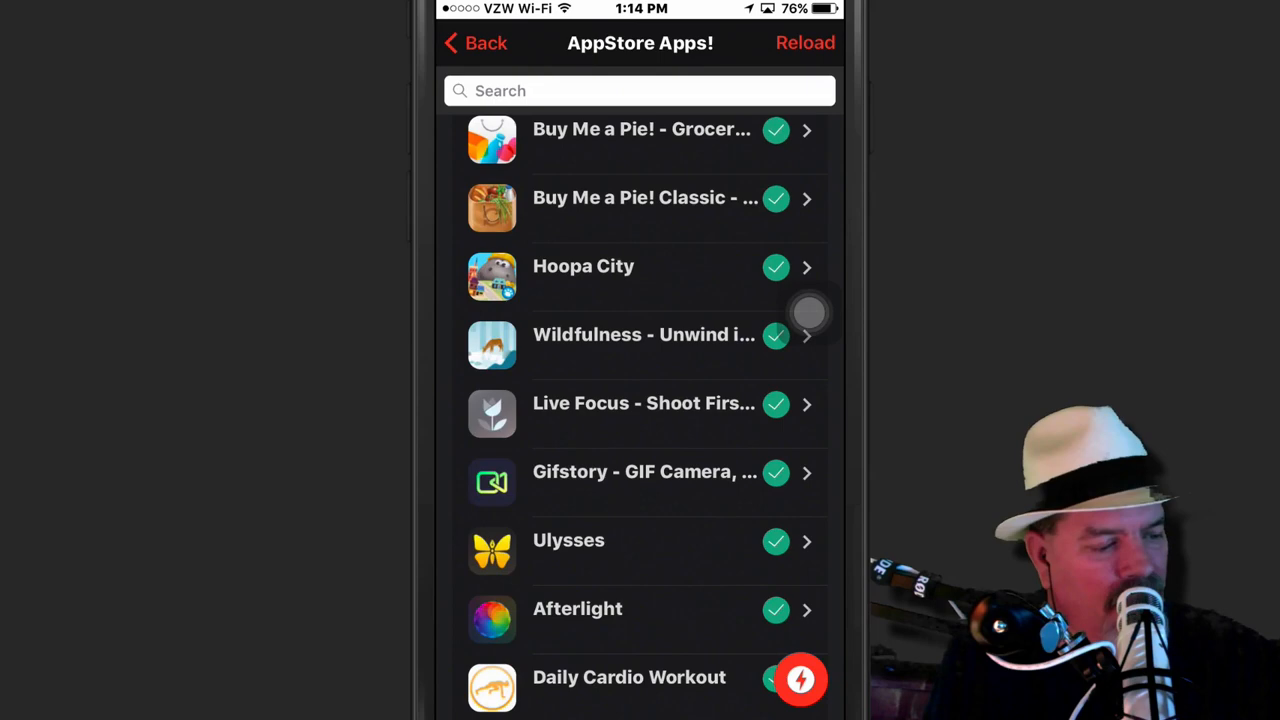
pyautogui.scroll(-3)
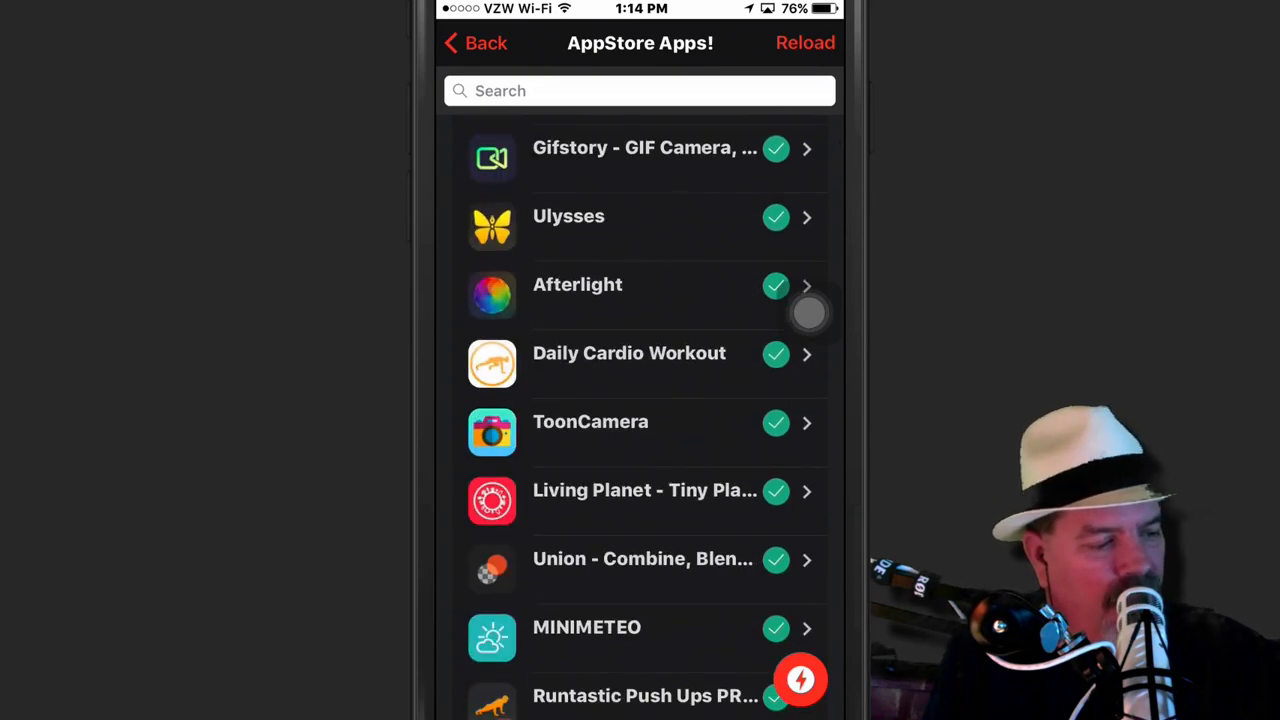
pyautogui.scroll(-3)
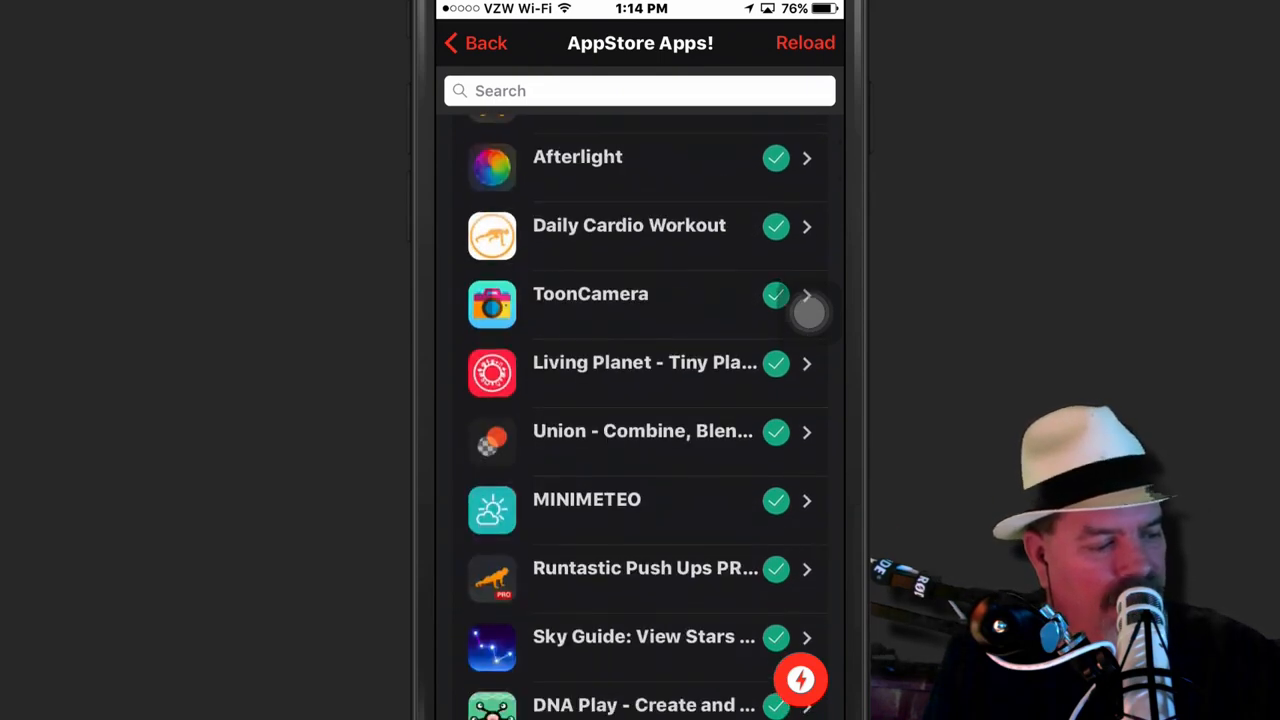
pyautogui.scroll(-3)
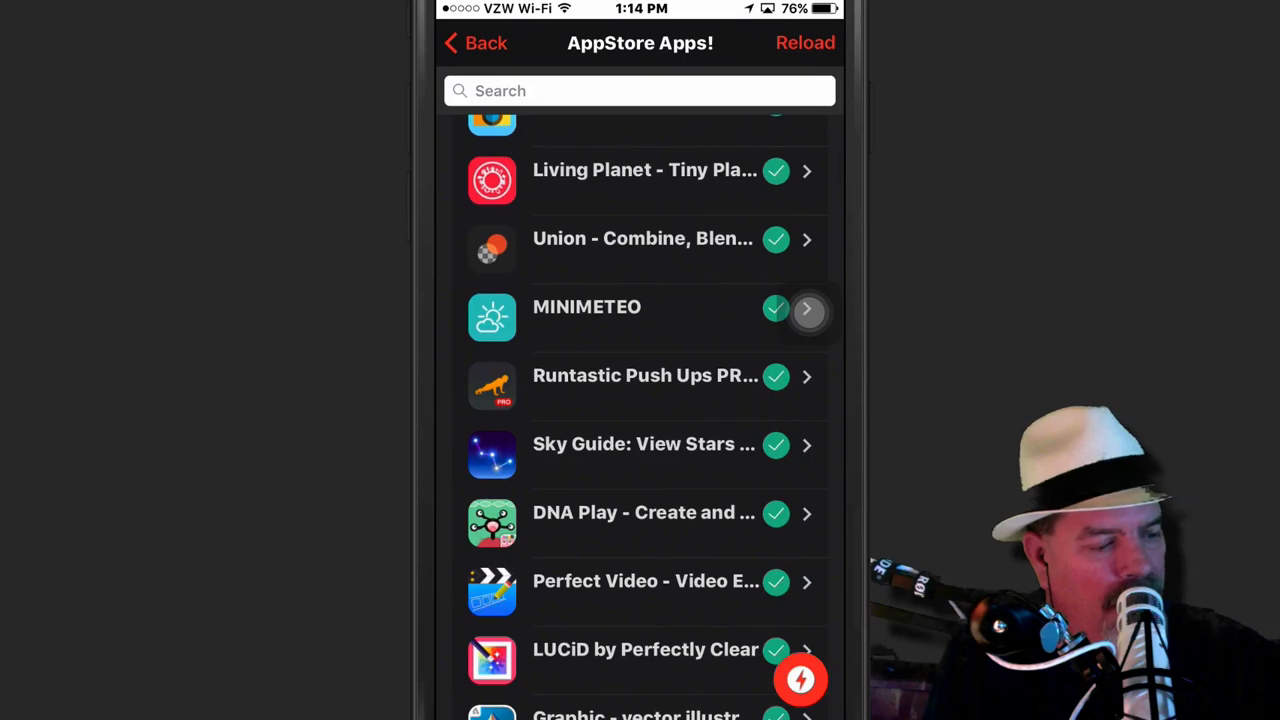
pyautogui.scroll(3)
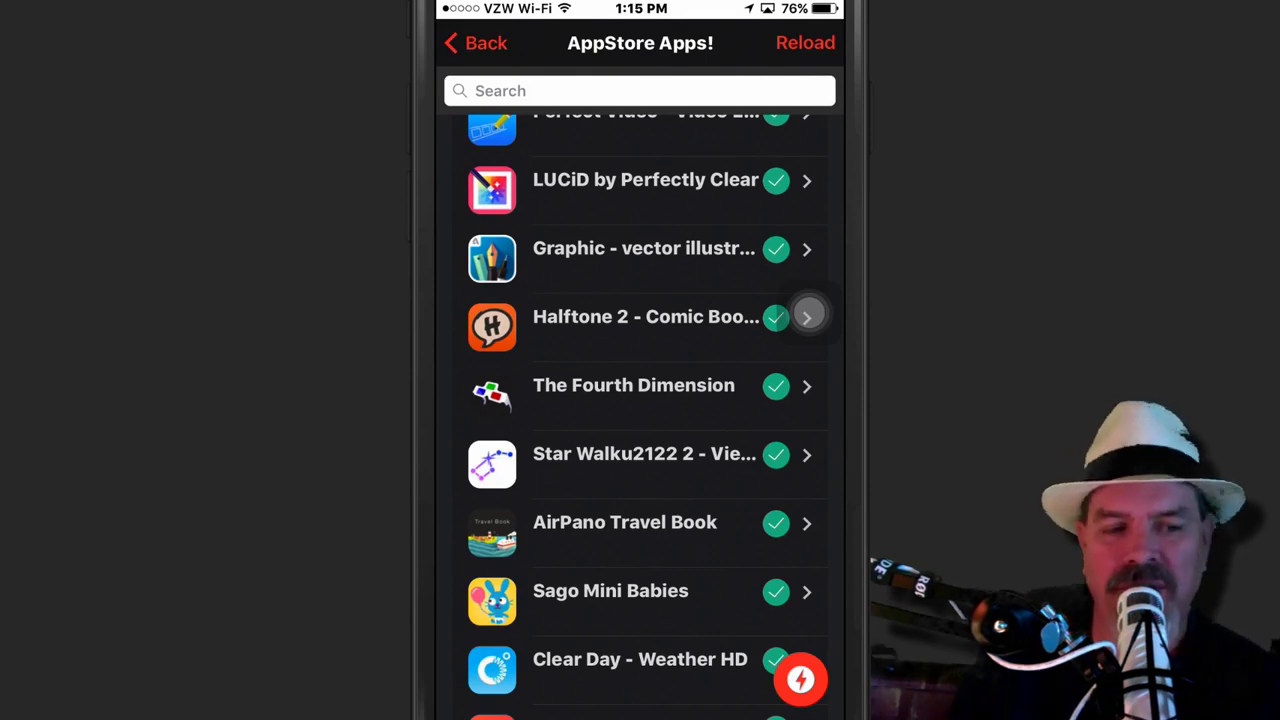
pyautogui.scroll(3)
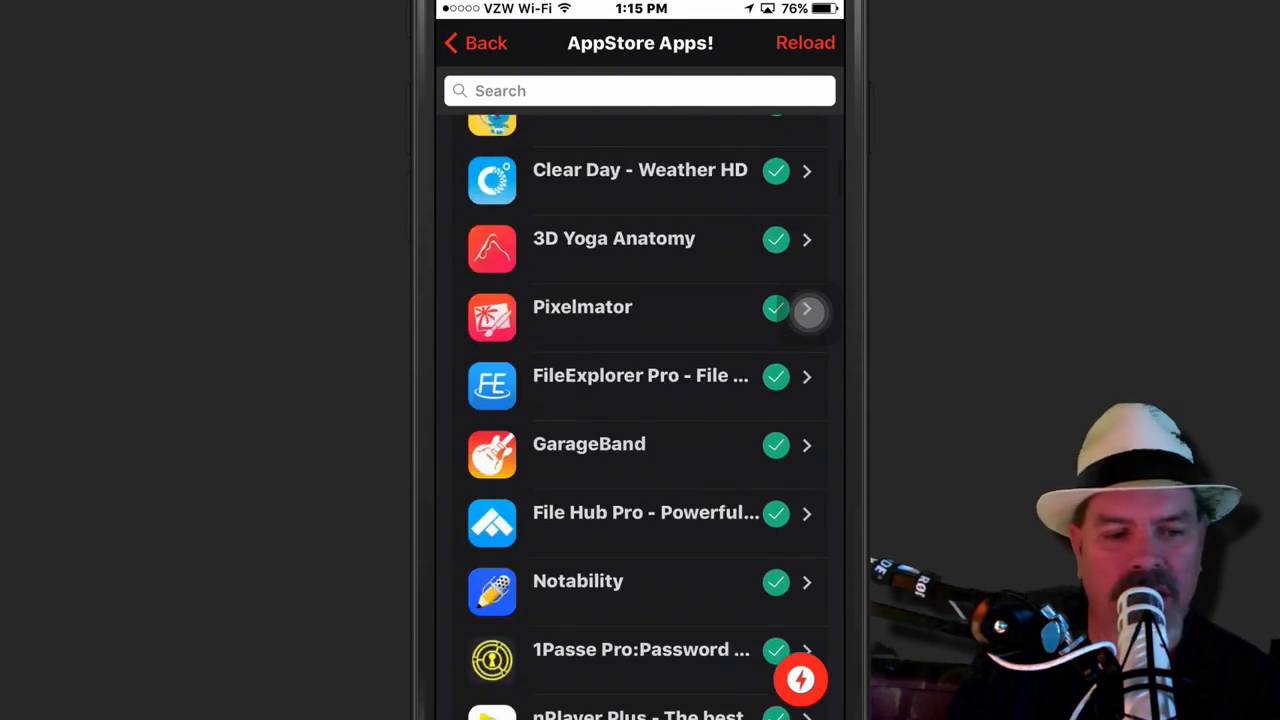
# Scroll far down the AppStore Apps list past Glitchskier, then go Back to categories.
pyautogui.scroll(-3)
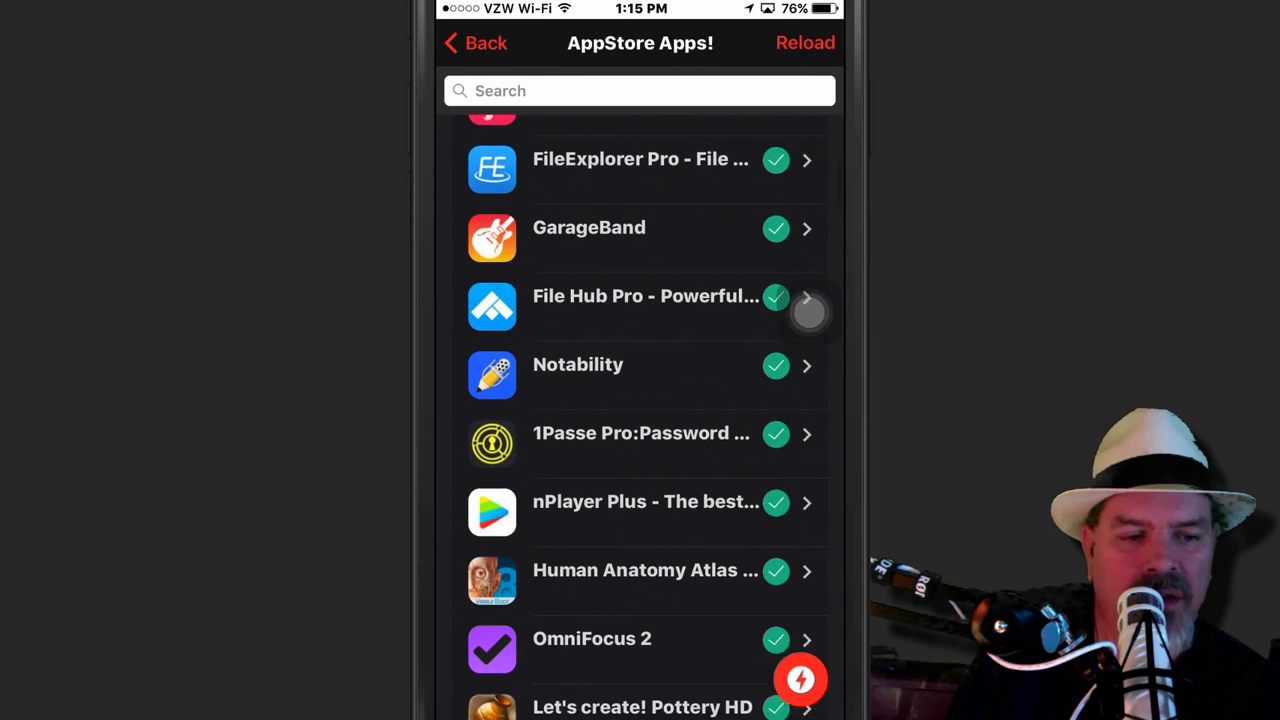
pyautogui.scroll(-3)
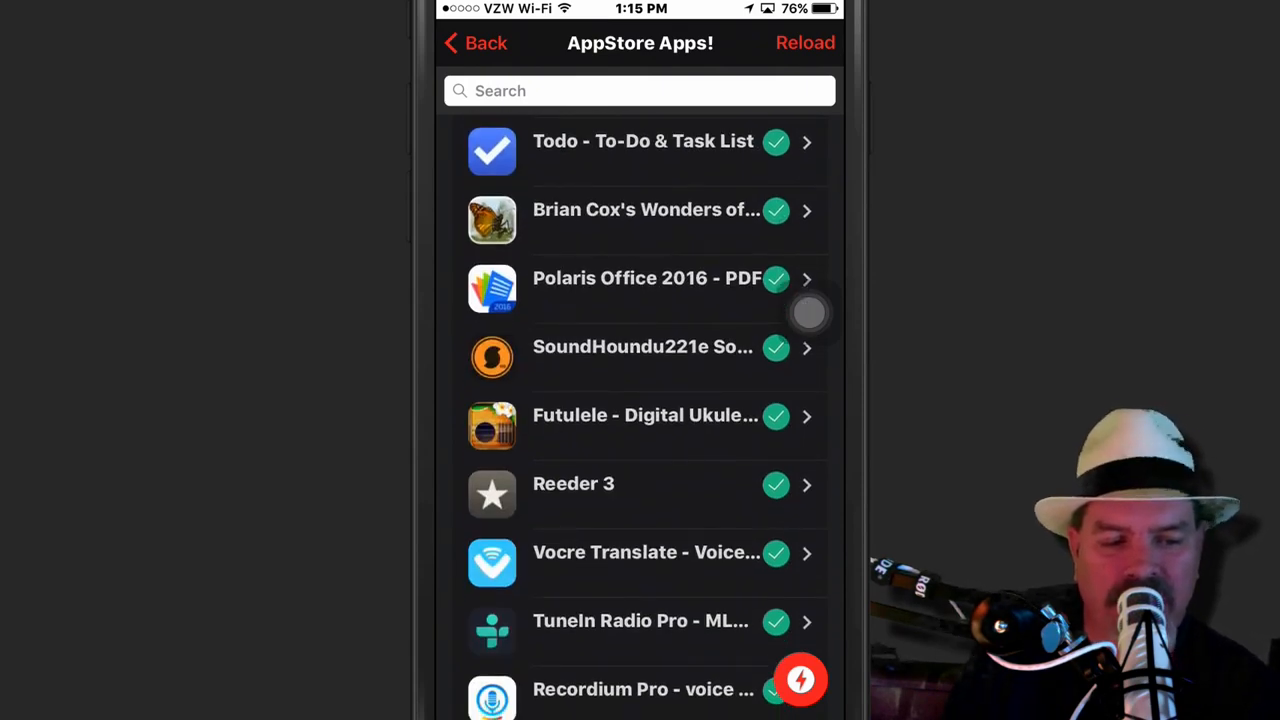
pyautogui.scroll(-3)
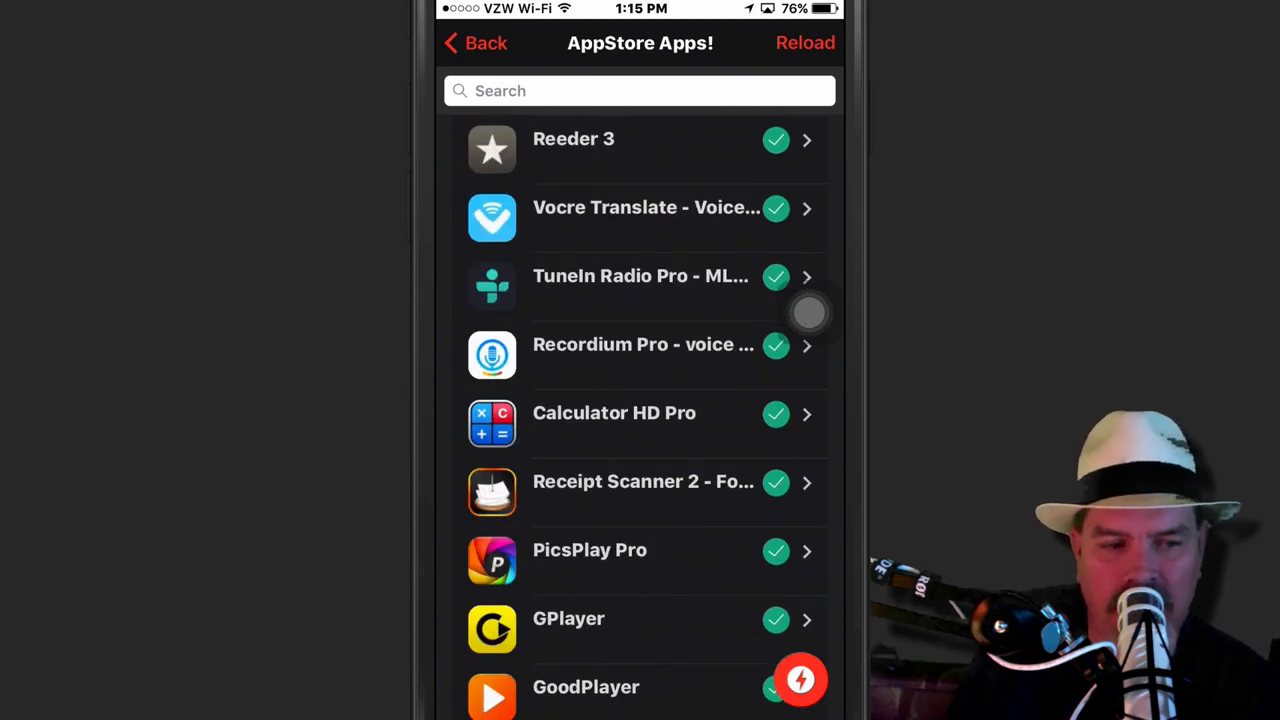
pyautogui.scroll(-3)
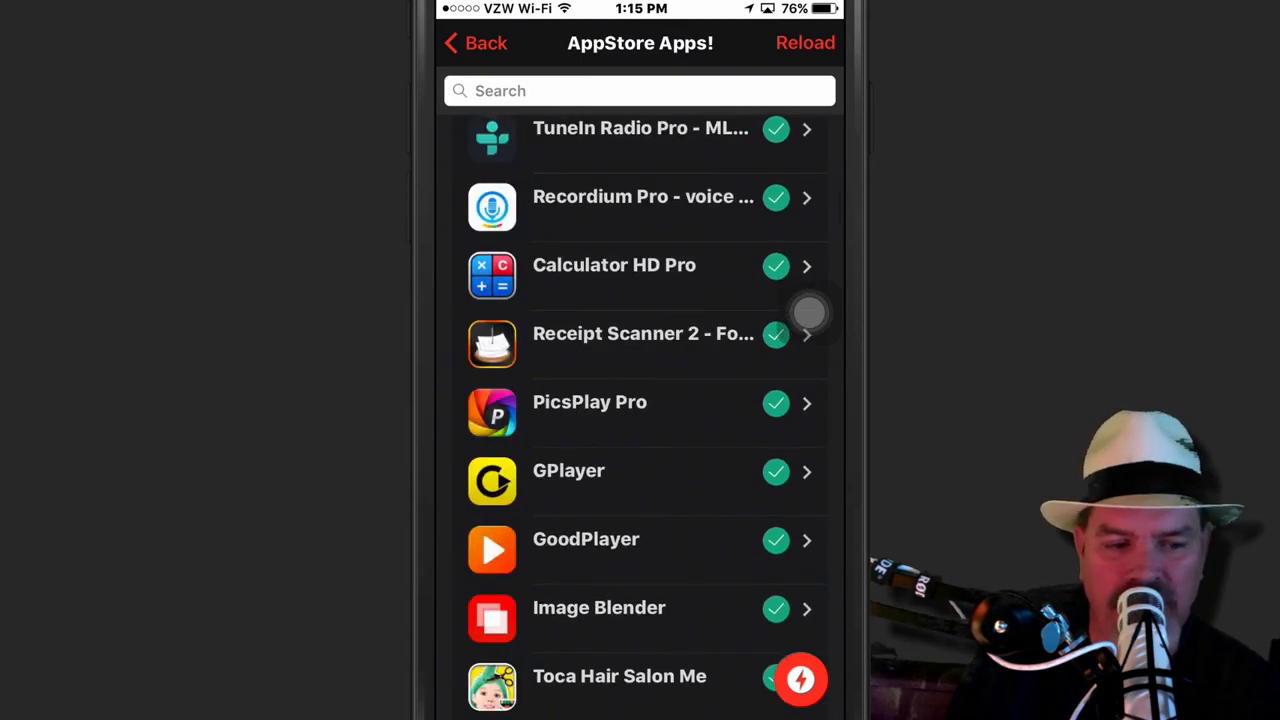
pyautogui.scroll(-3)
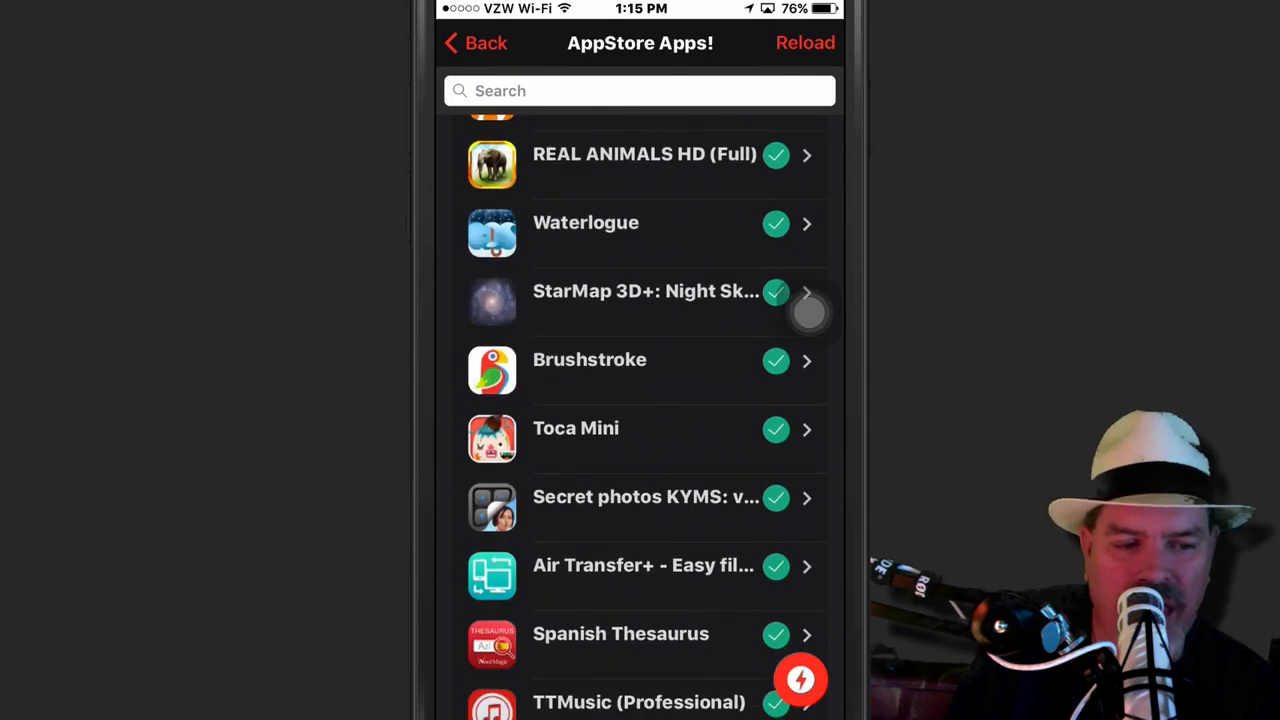
pyautogui.scroll(-3)
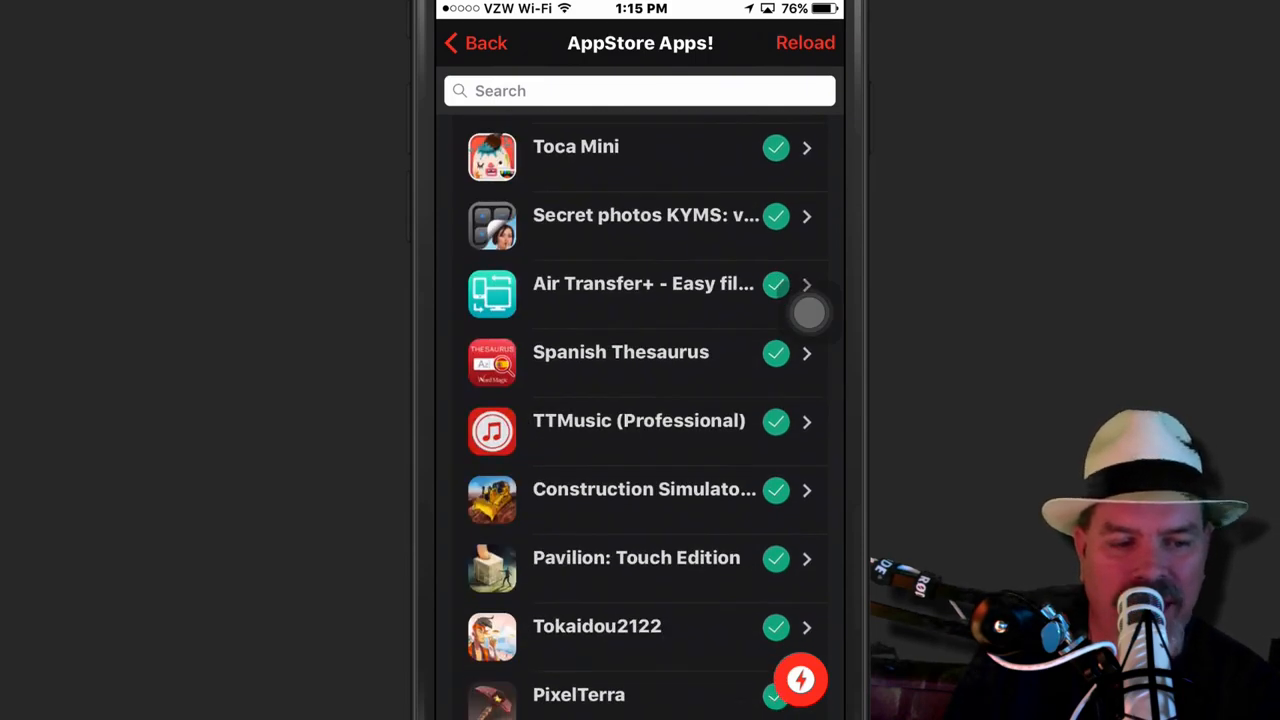
pyautogui.scroll(-3)
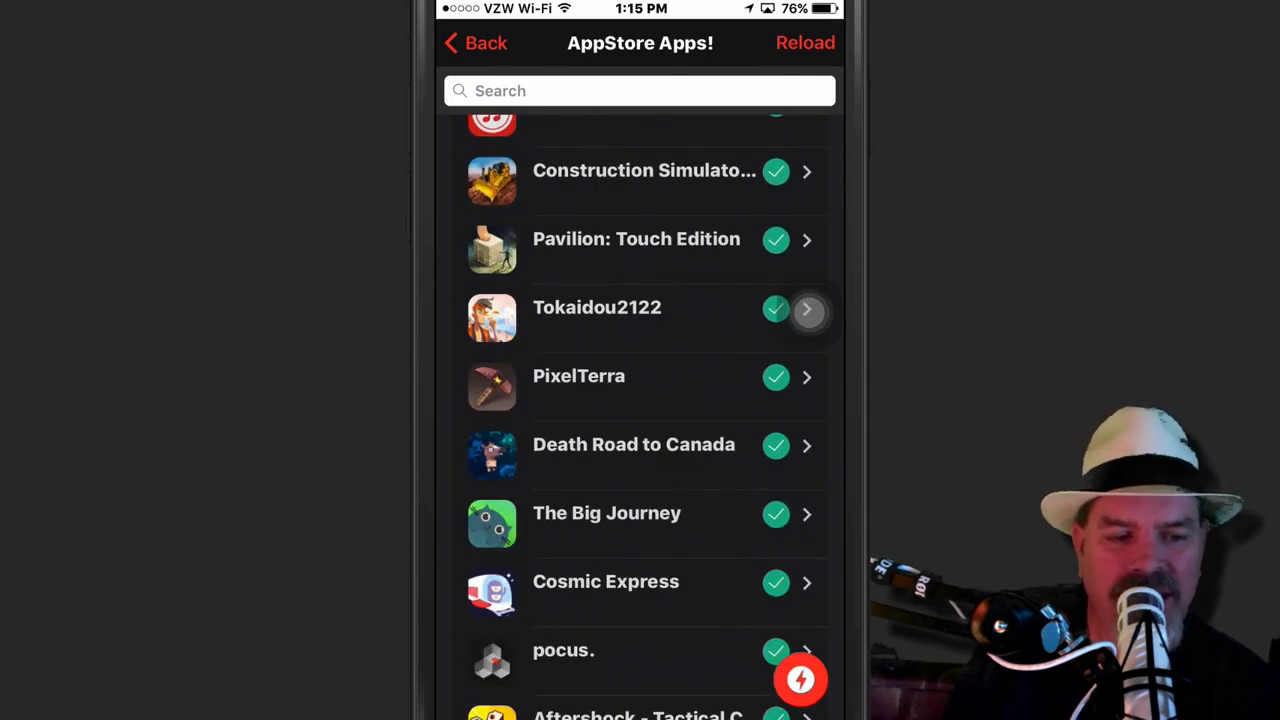
pyautogui.scroll(3)
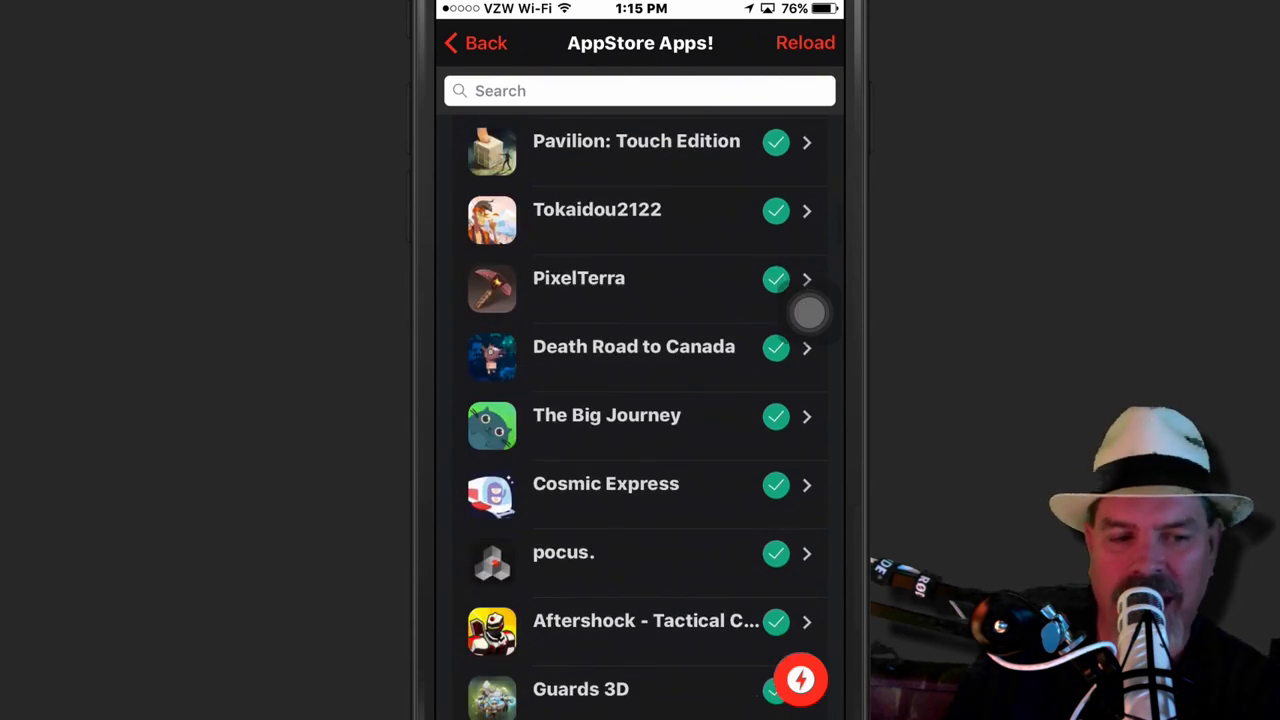
pyautogui.scroll(-3)
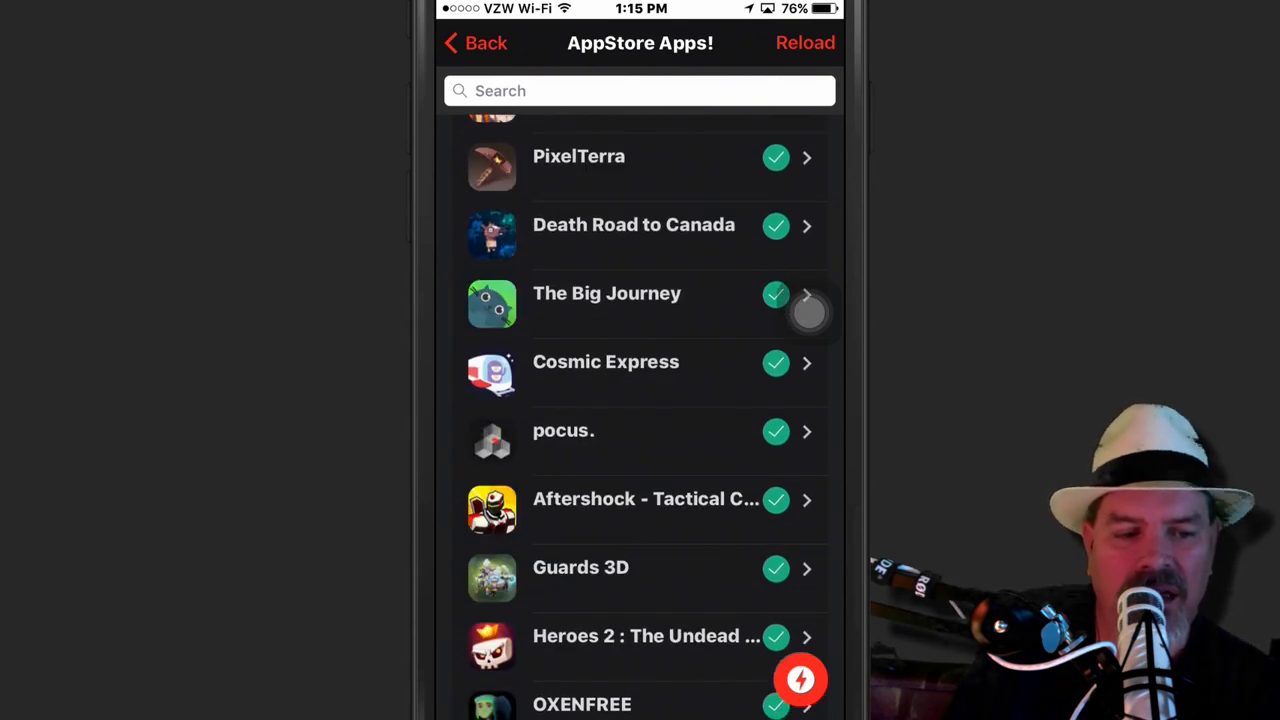
pyautogui.scroll(-3)
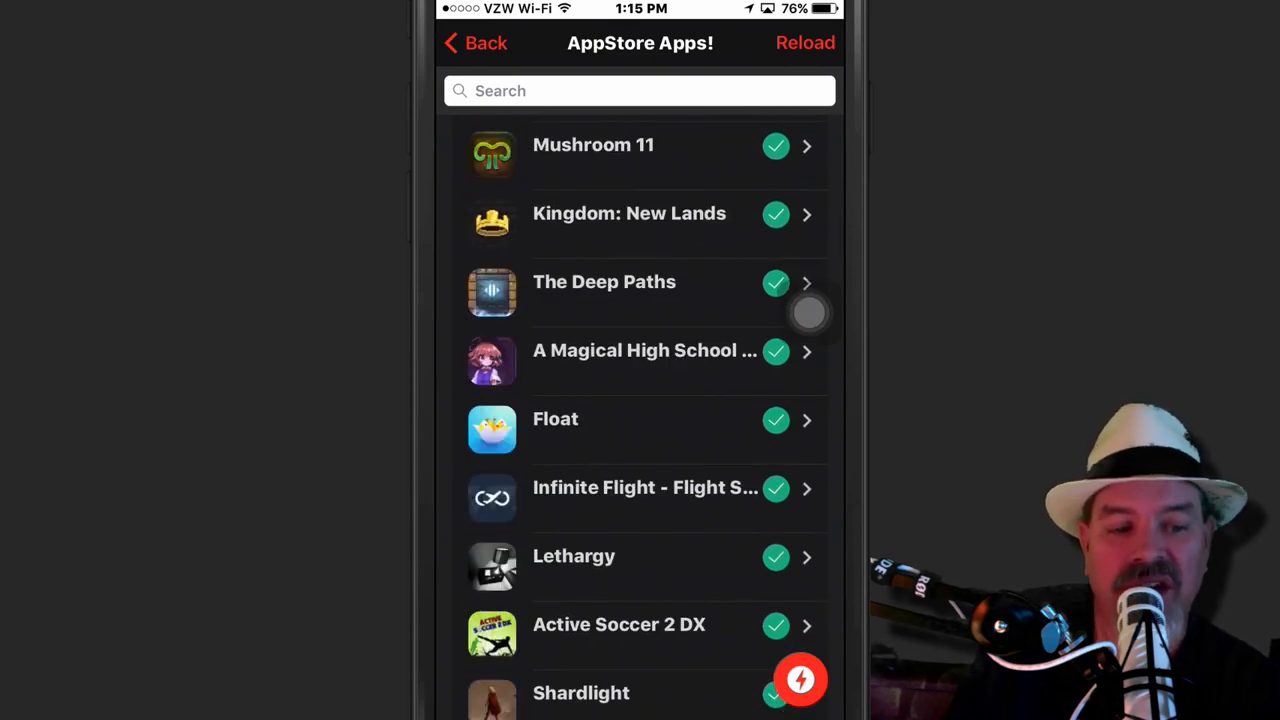
pyautogui.scroll(-3)
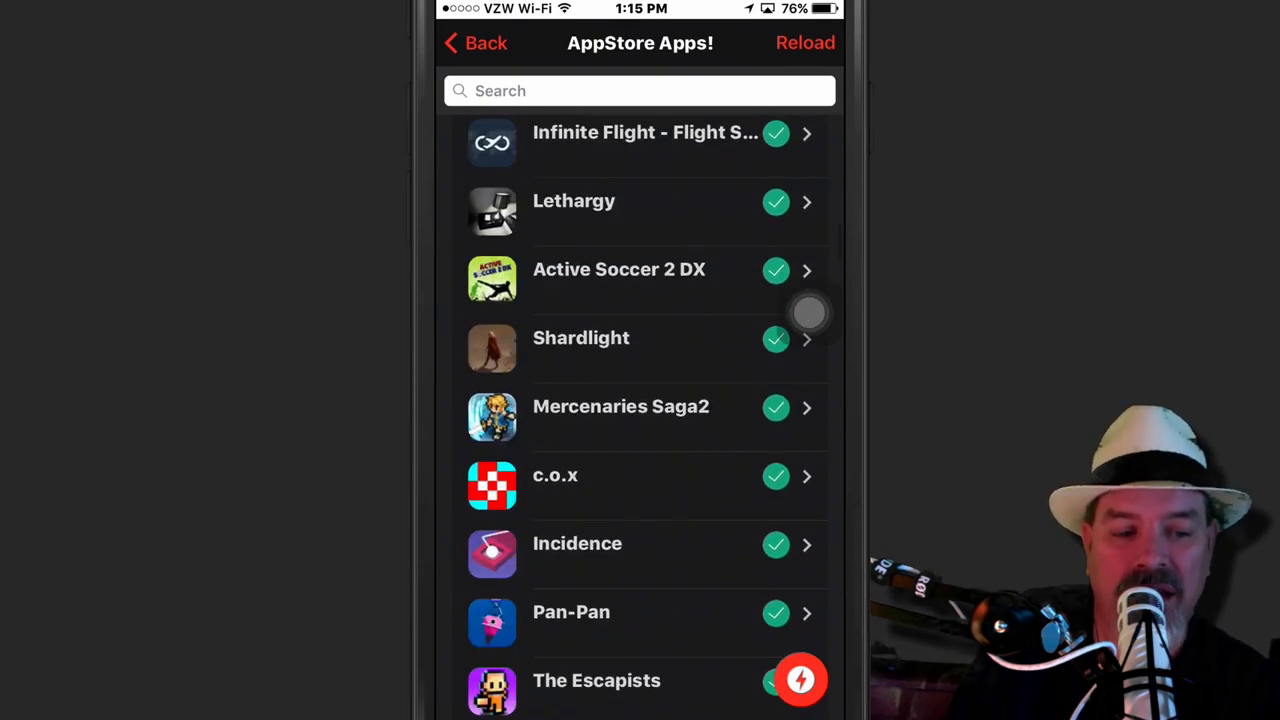
pyautogui.scroll(-3)
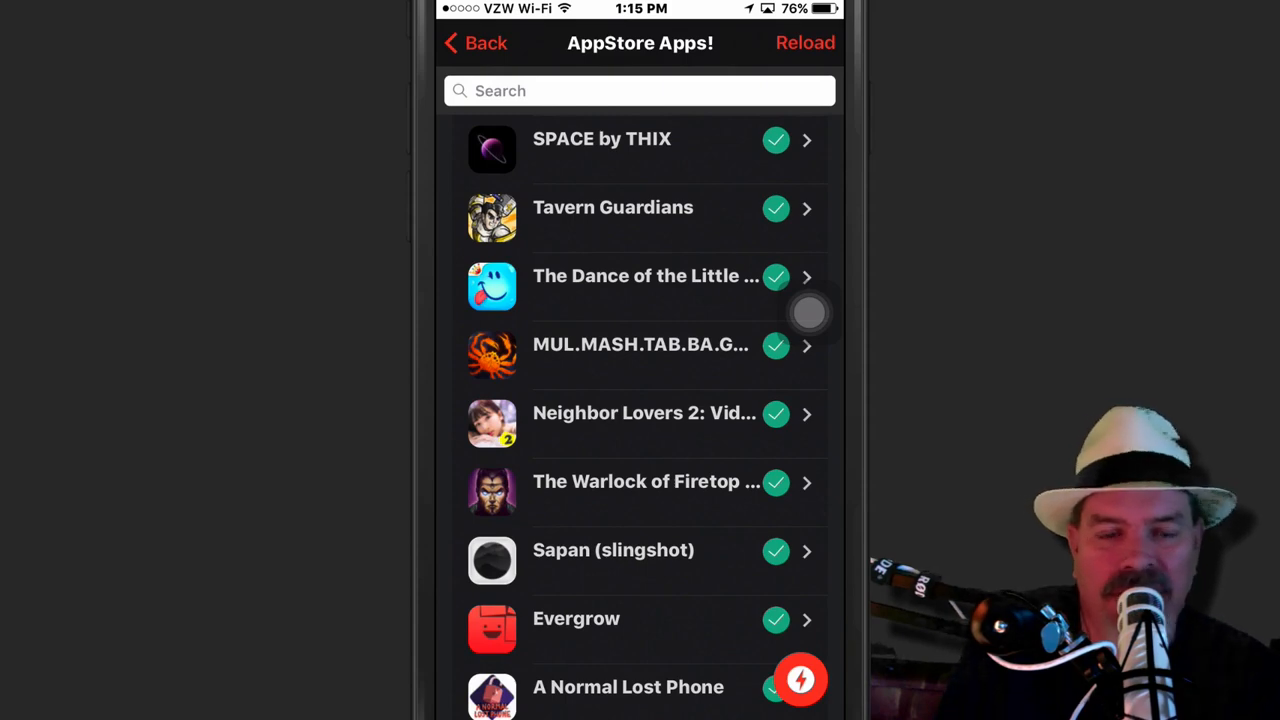
pyautogui.scroll(-3)
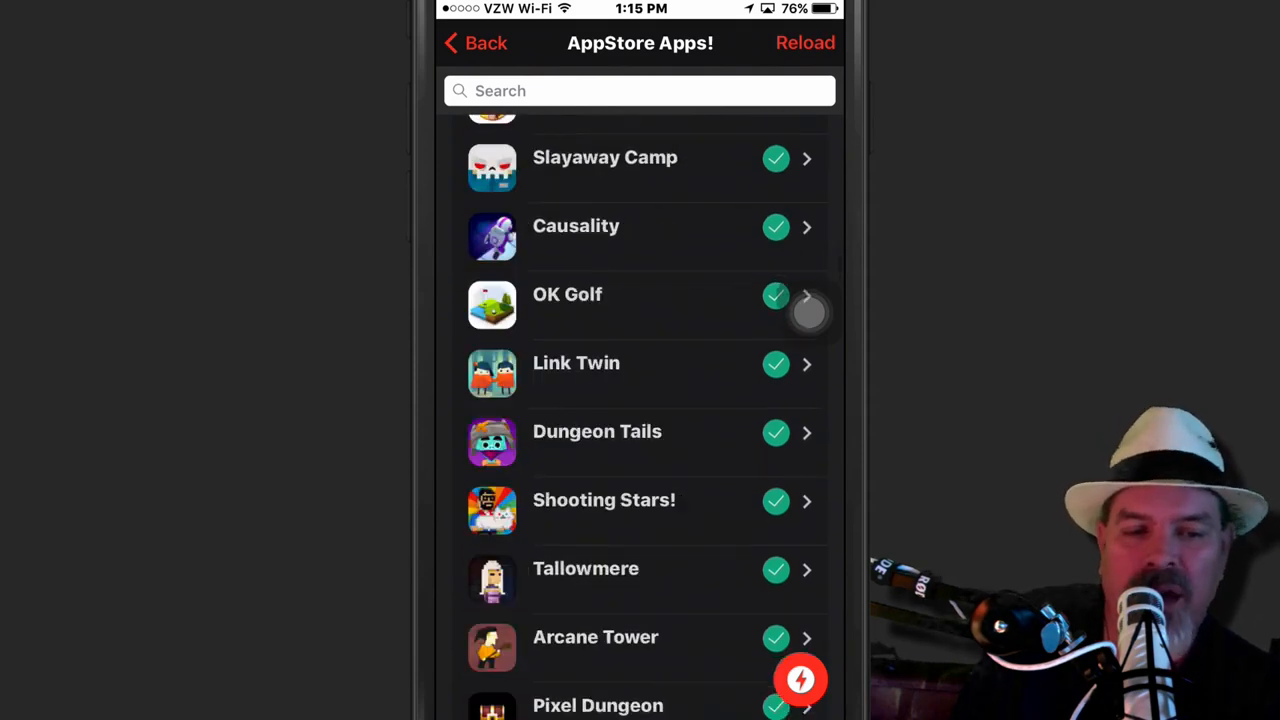
pyautogui.scroll(3)
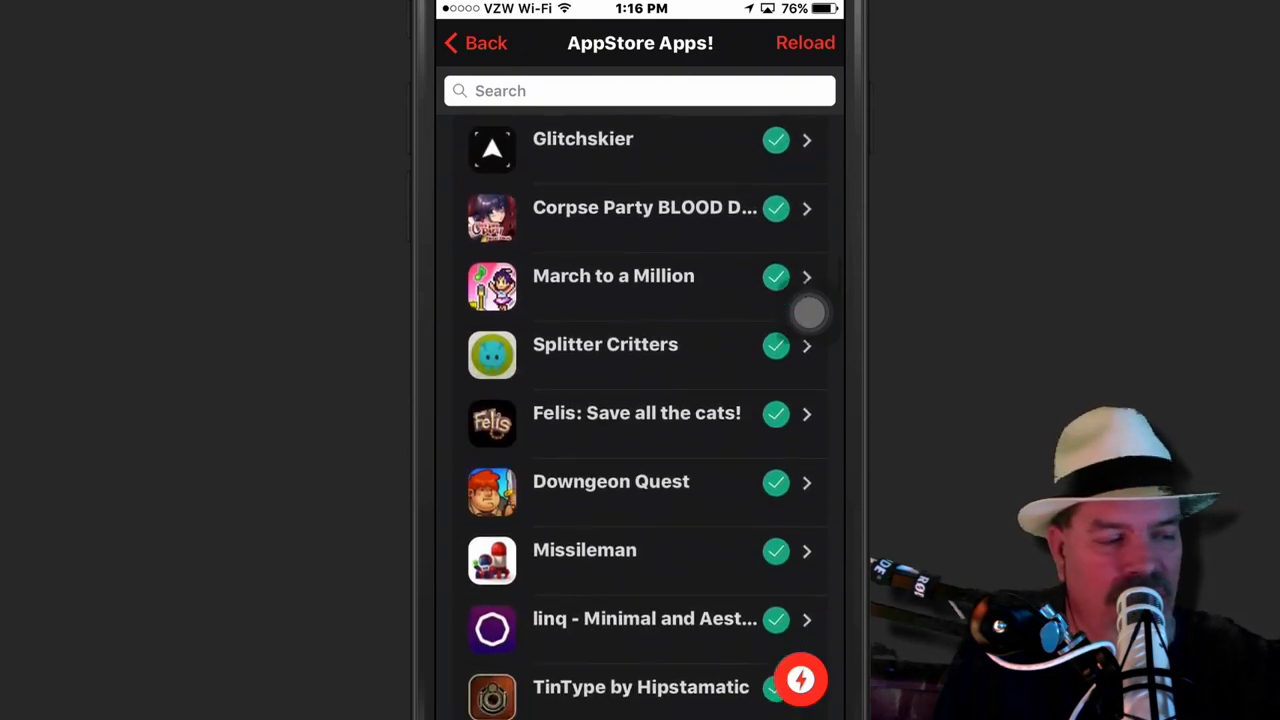
pyautogui.click(475, 42)
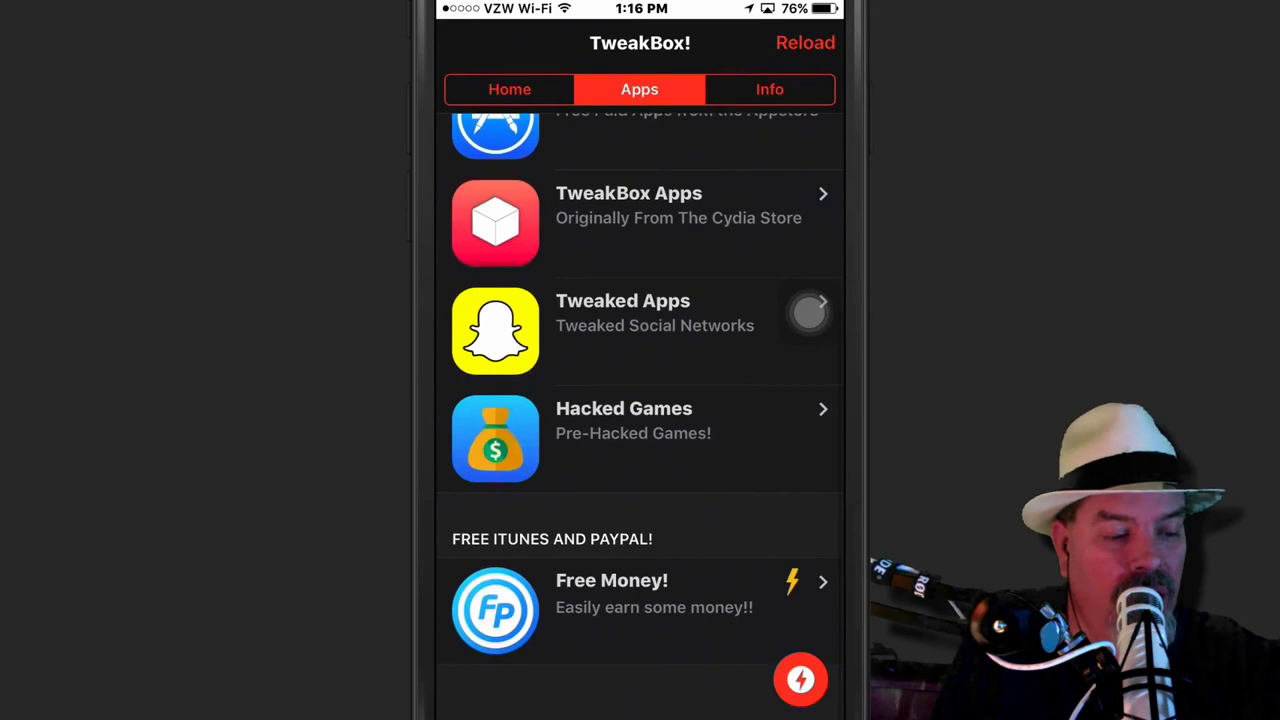
# Return to the home screen and reopen TweakBox from its icon.
pyautogui.scroll(-3)
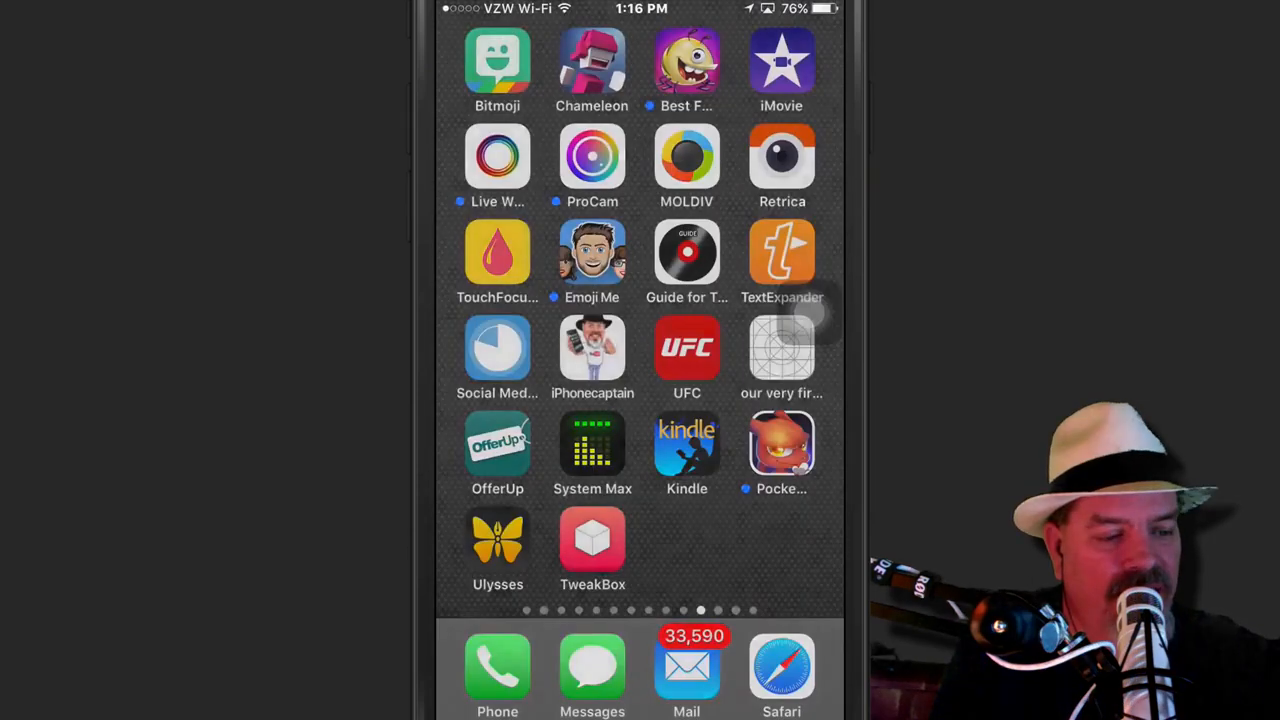
pyautogui.click(592, 548)
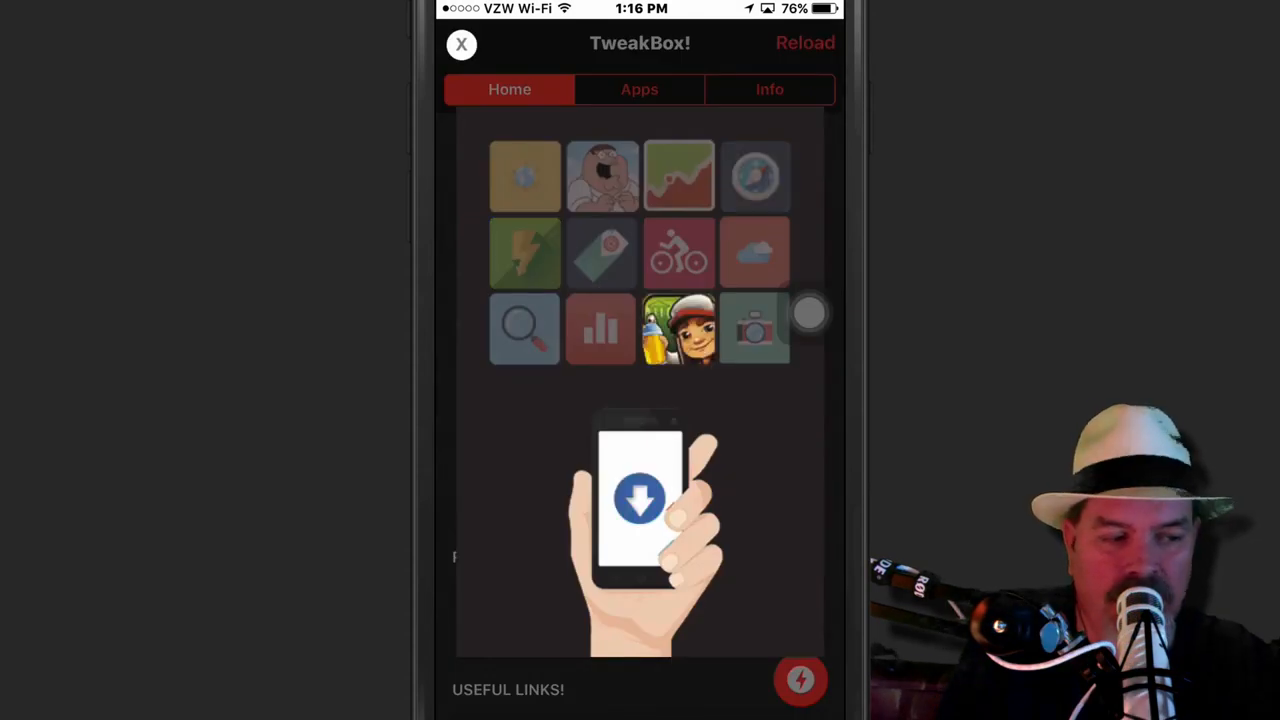